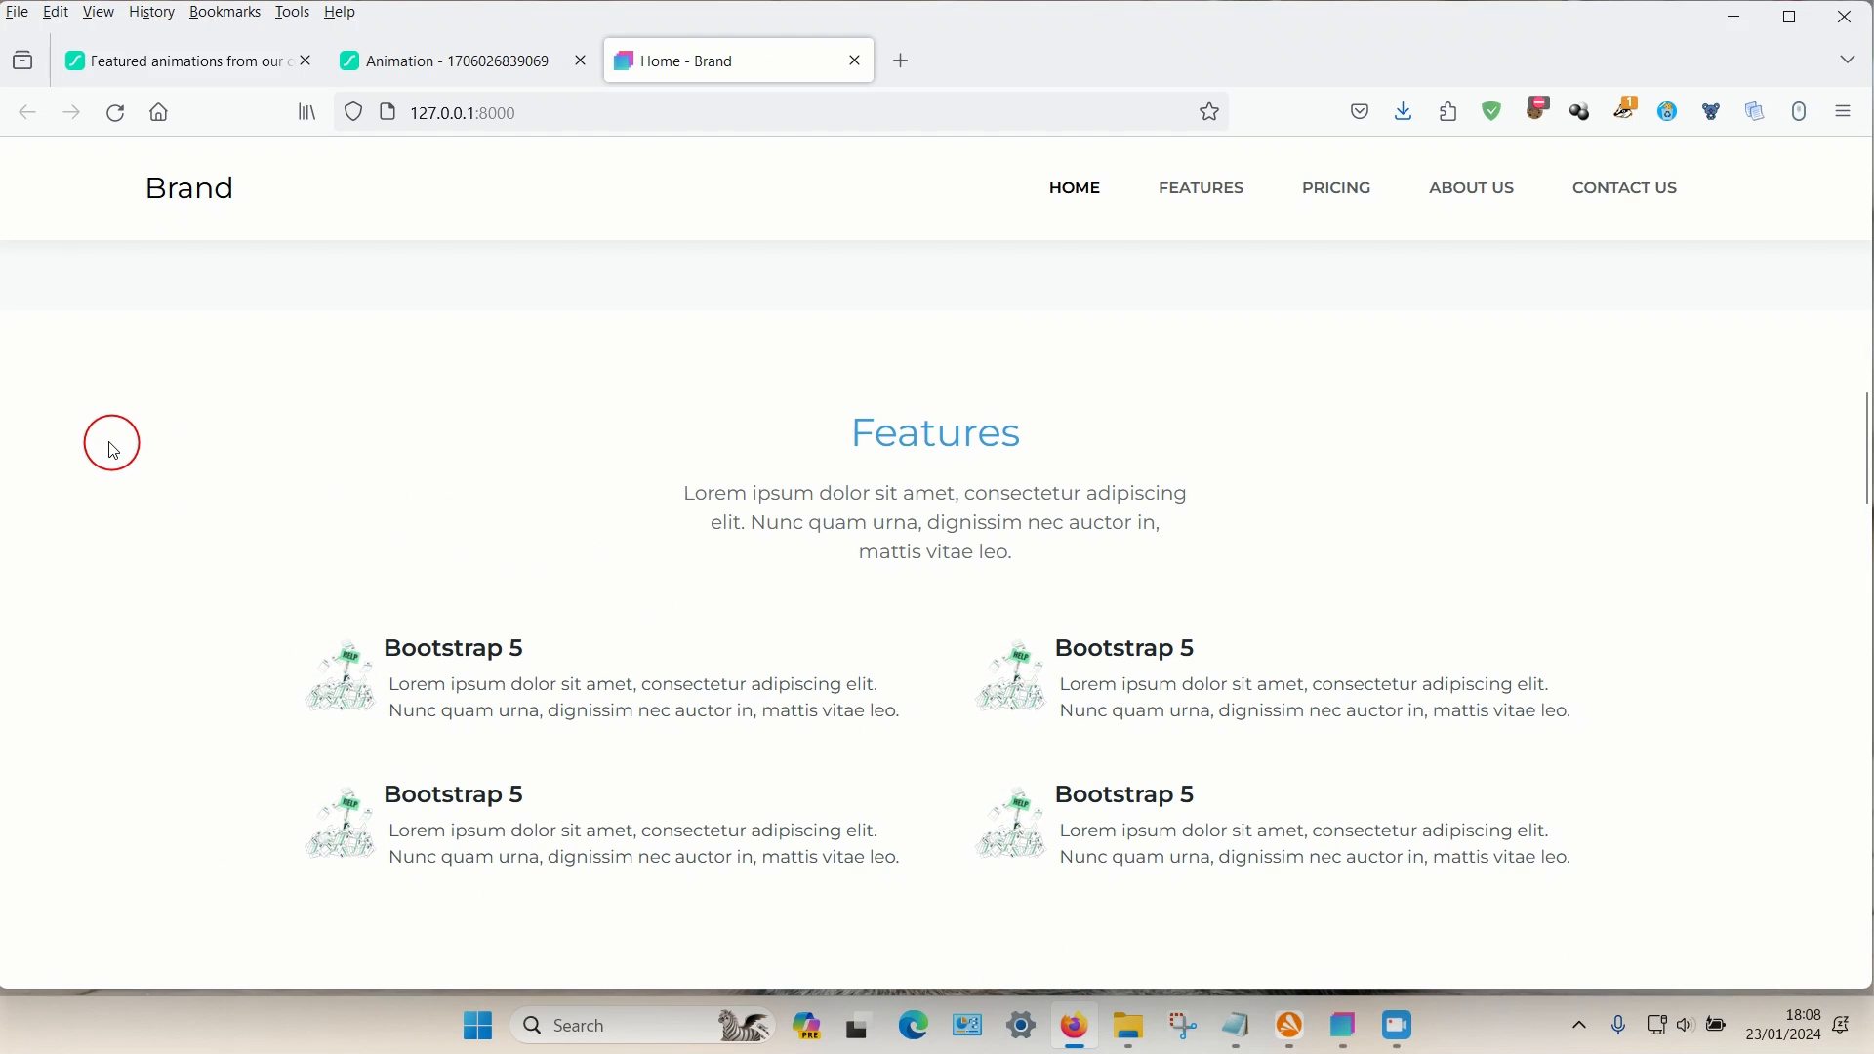
# - Scroll the Brand site preview past Features and the slider to About Us
pyautogui.scroll(-3)
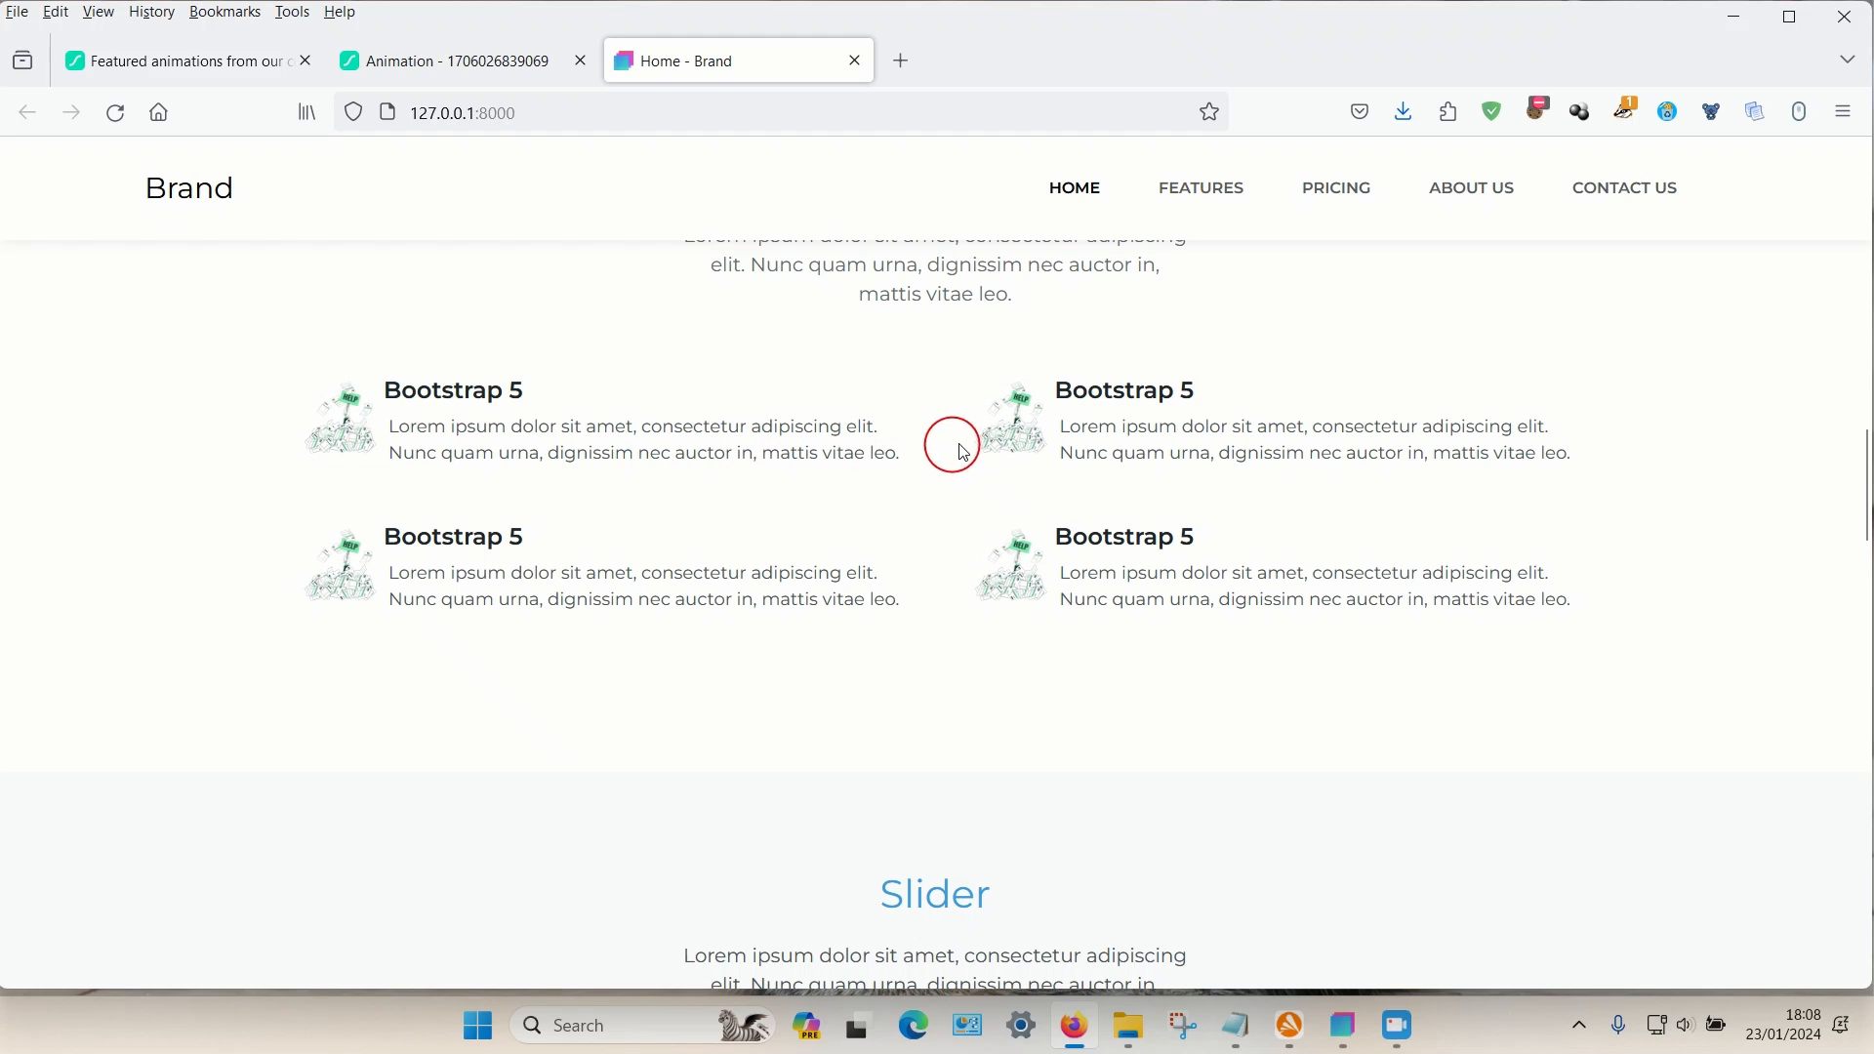
pyautogui.moveTo(1686, 438)
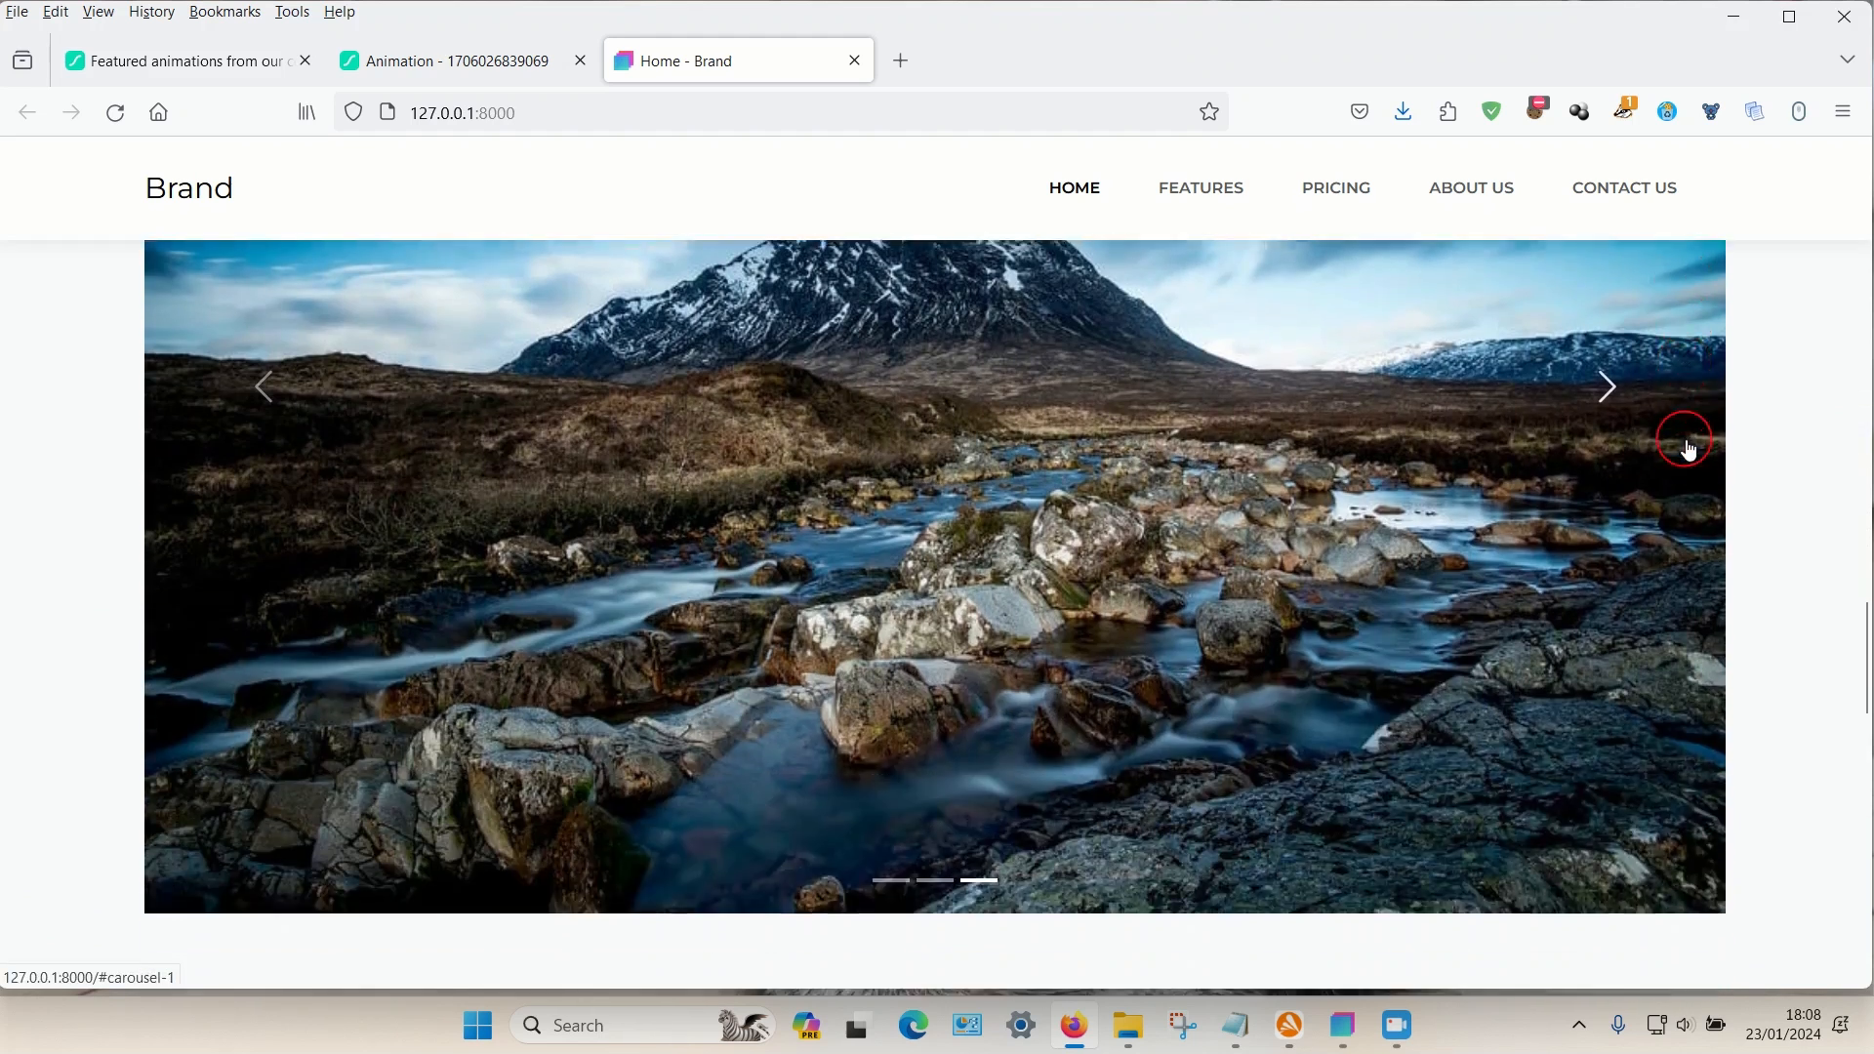
pyautogui.scroll(-3)
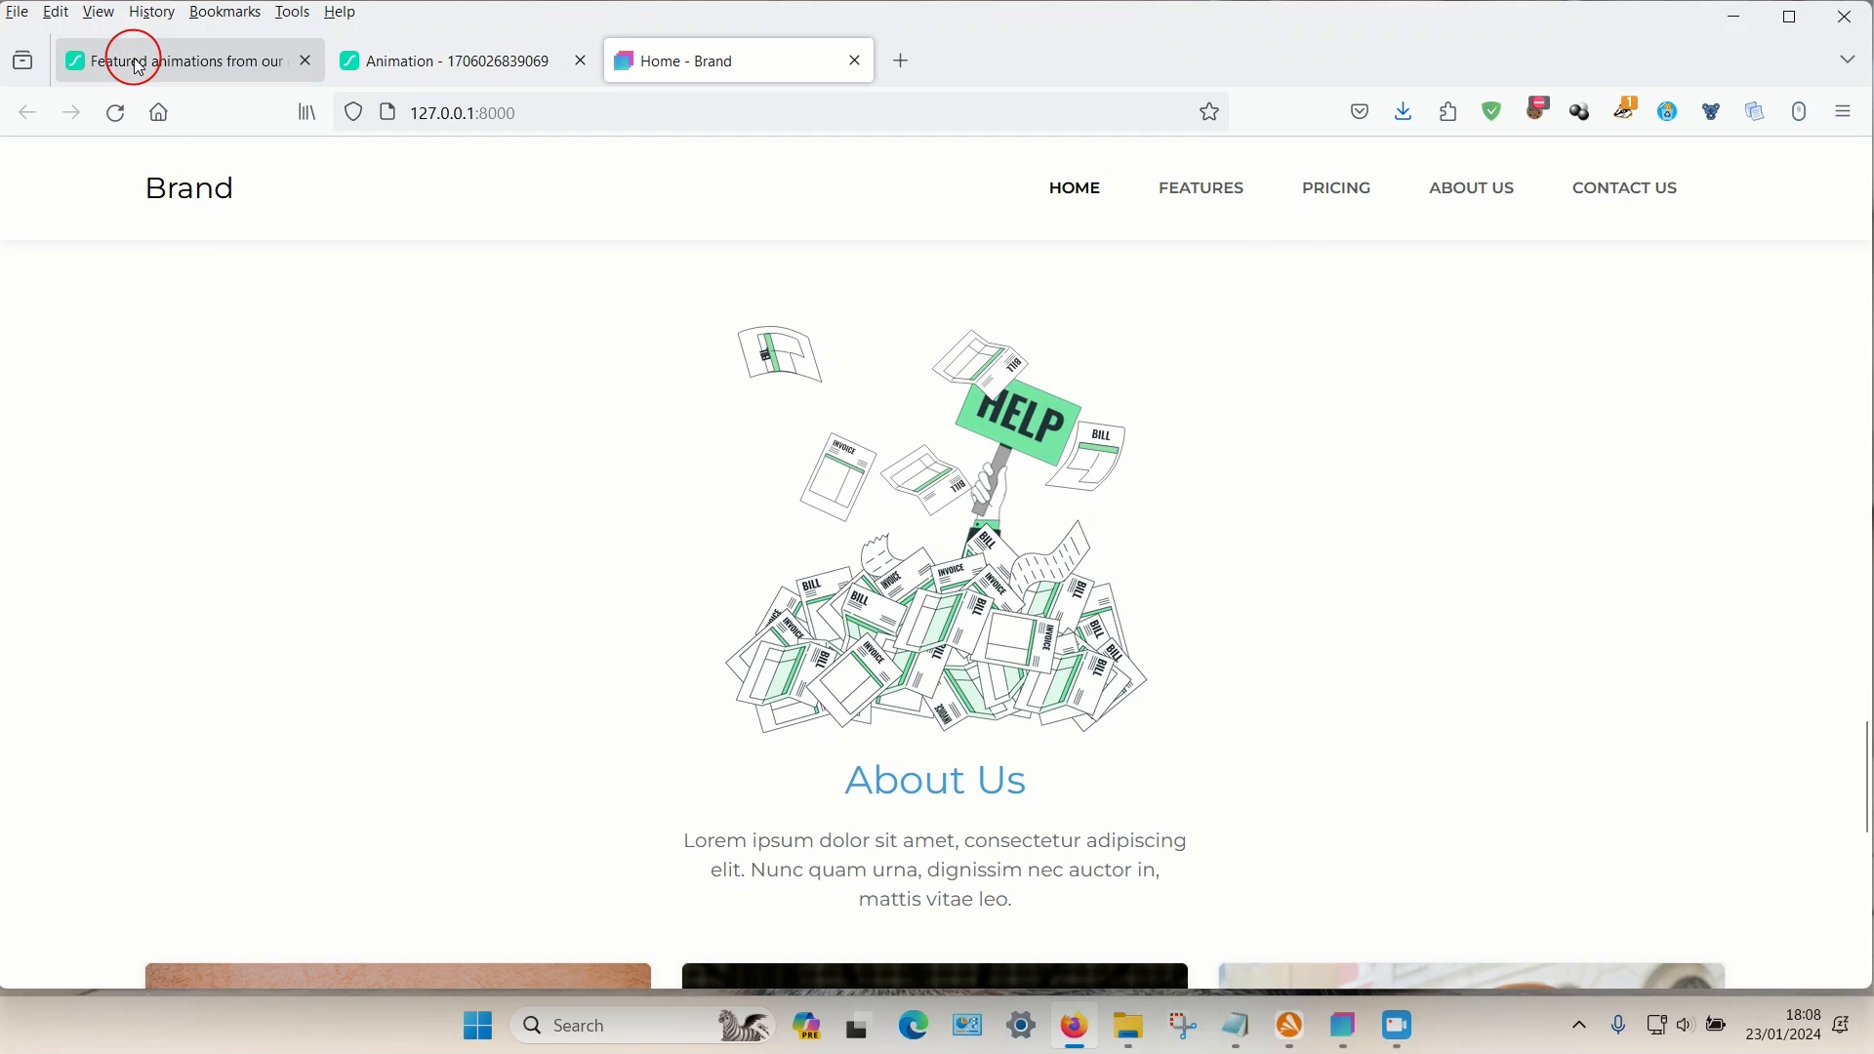
# - Download the HELP animation as a Lottie JSON file from LottieFiles, then minimise Firefox
pyautogui.click(180, 60)
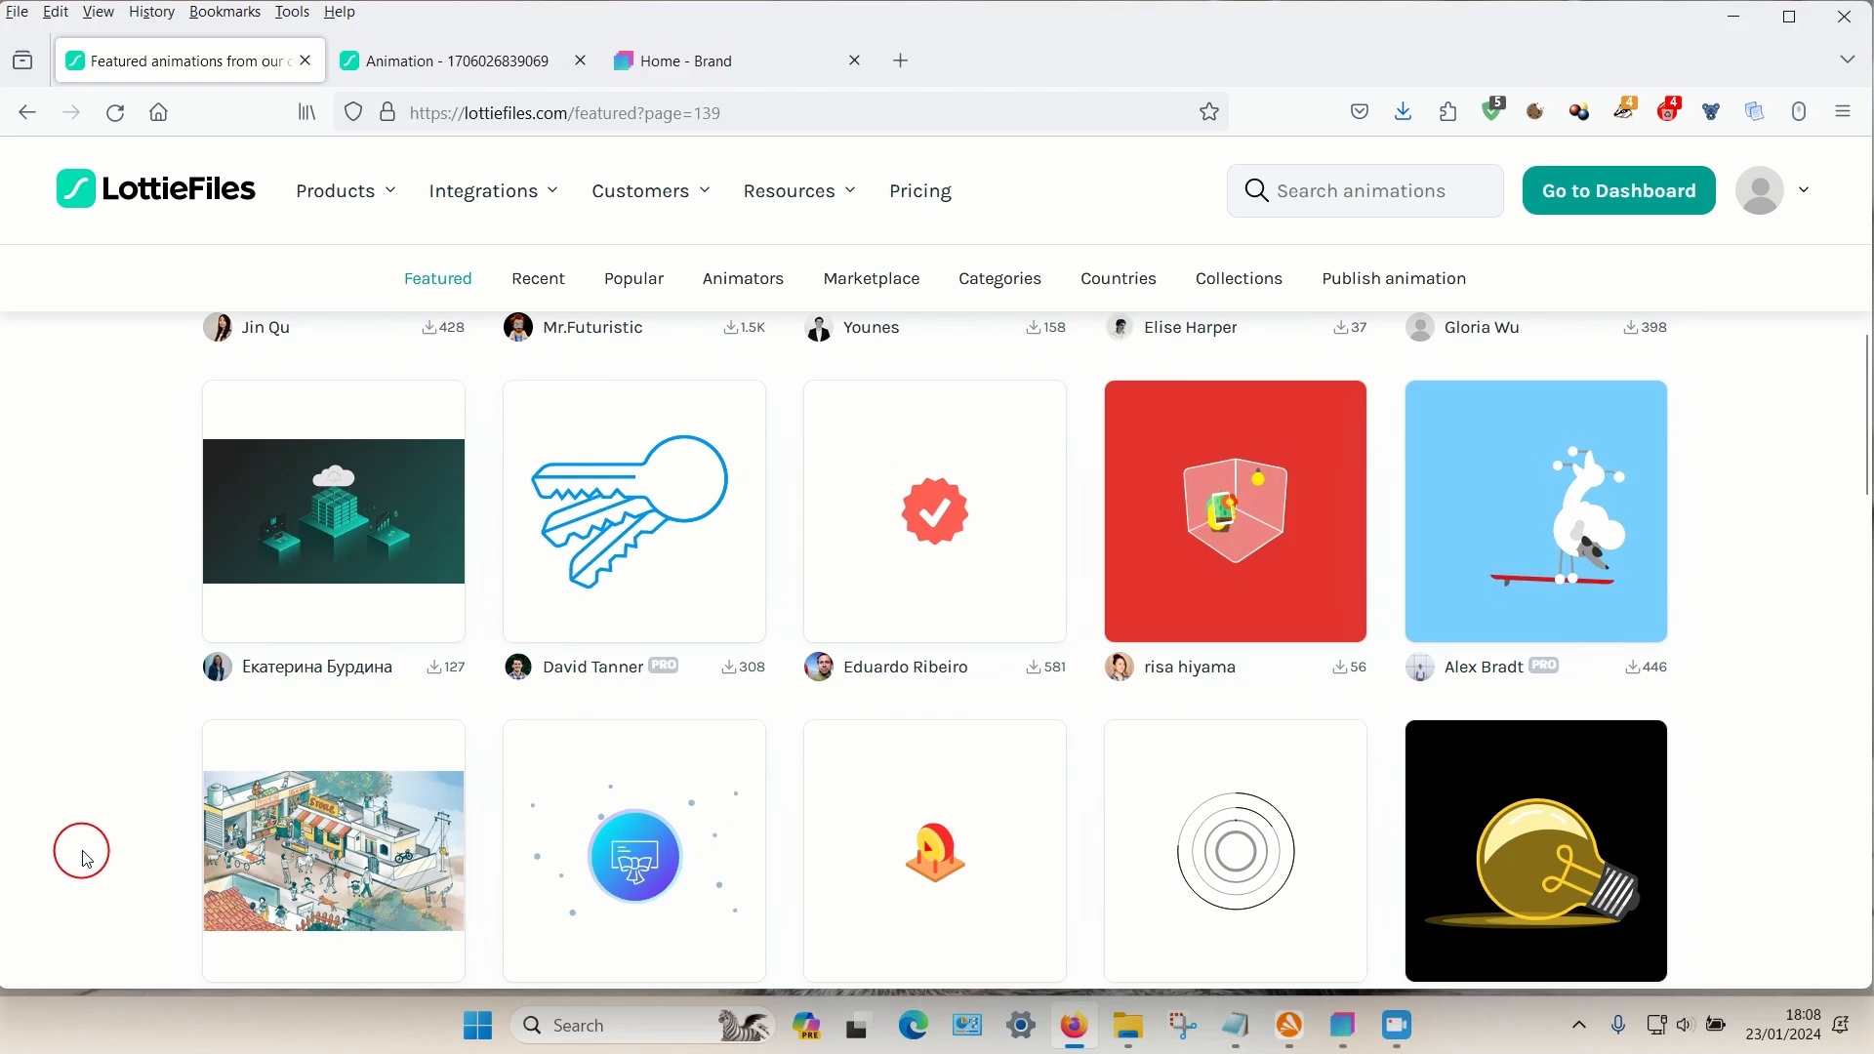
pyautogui.click(337, 190)
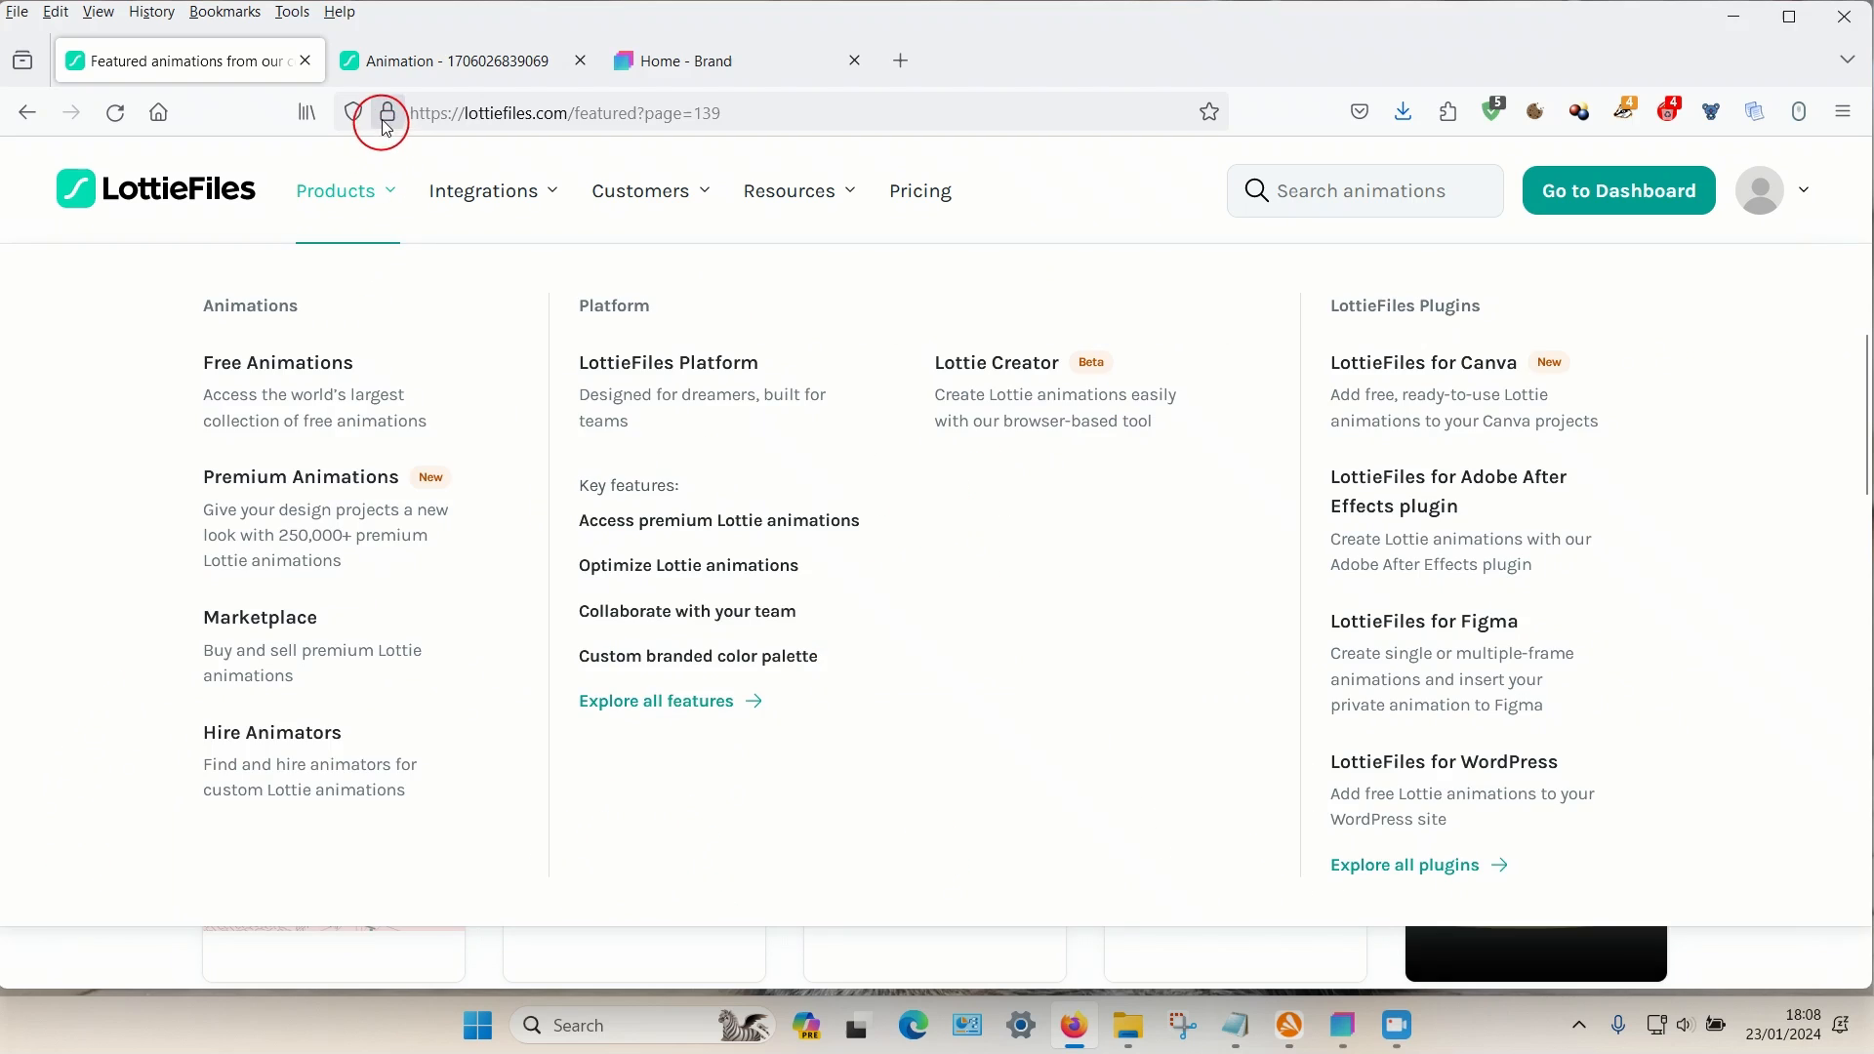
pyautogui.click(459, 61)
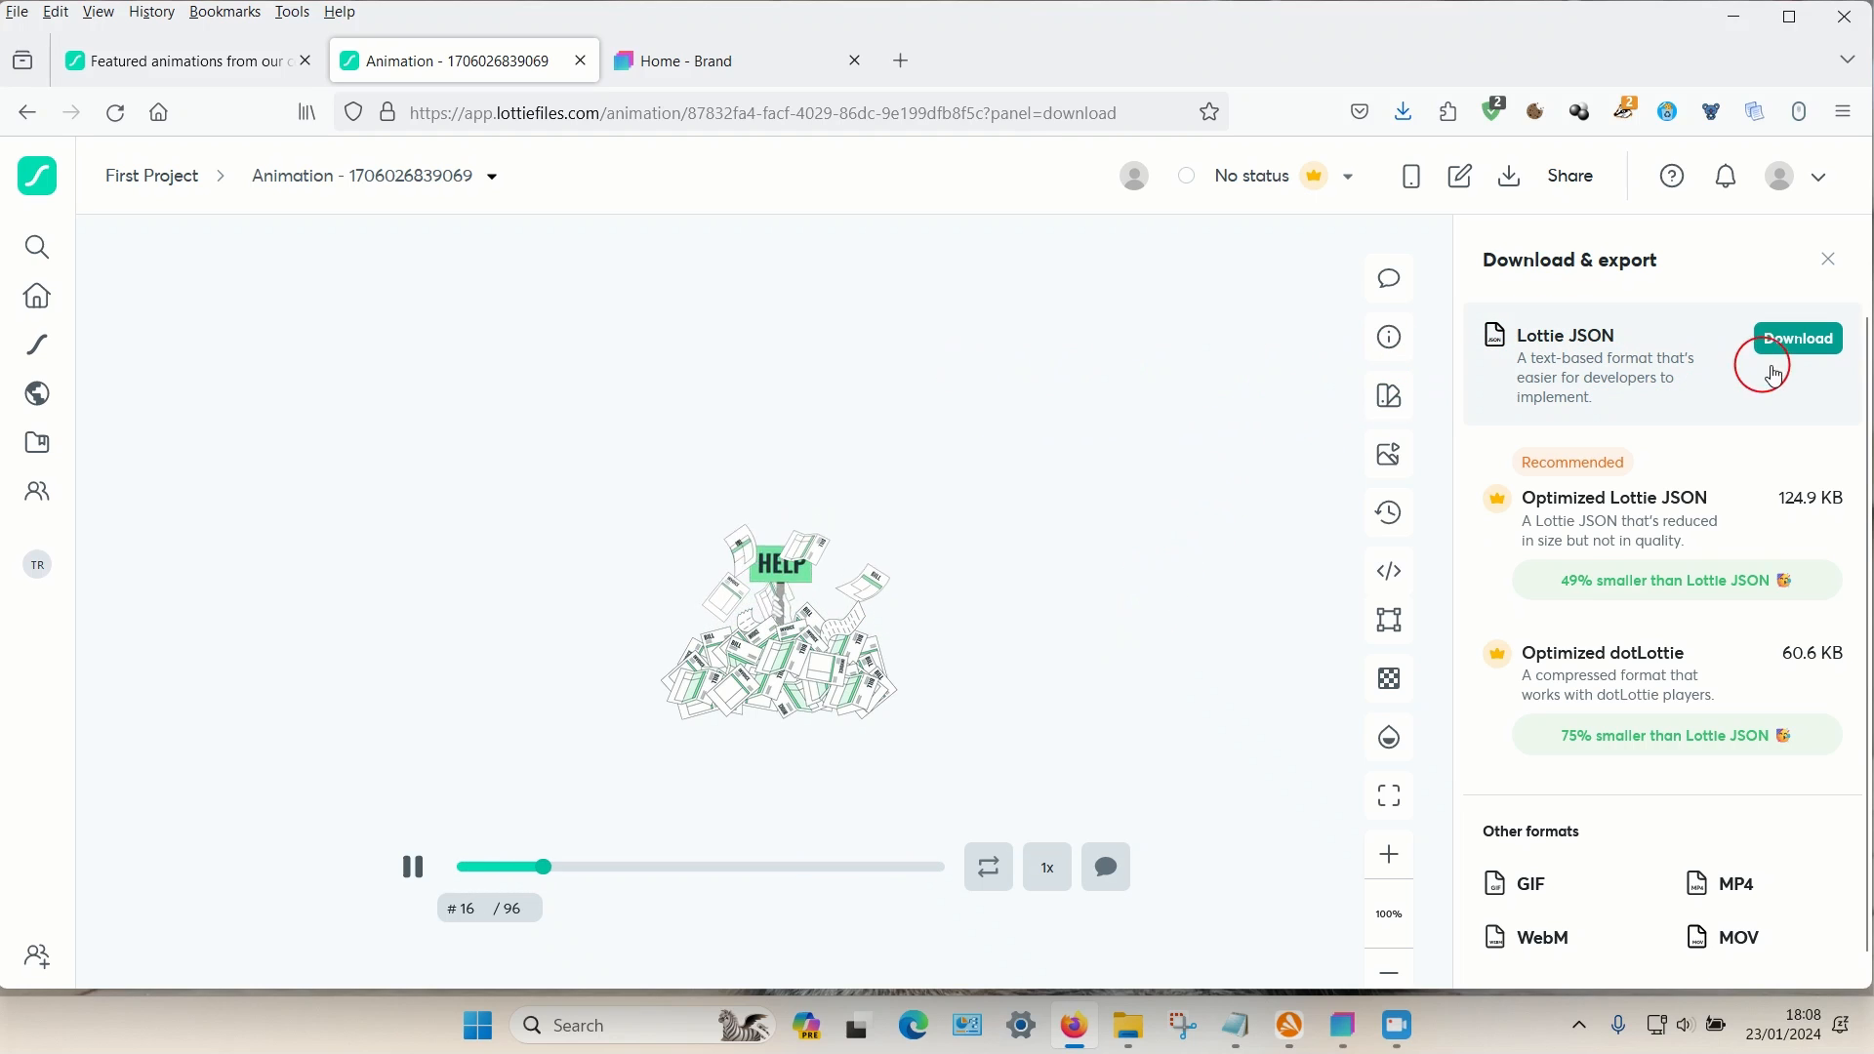
pyautogui.click(1798, 338)
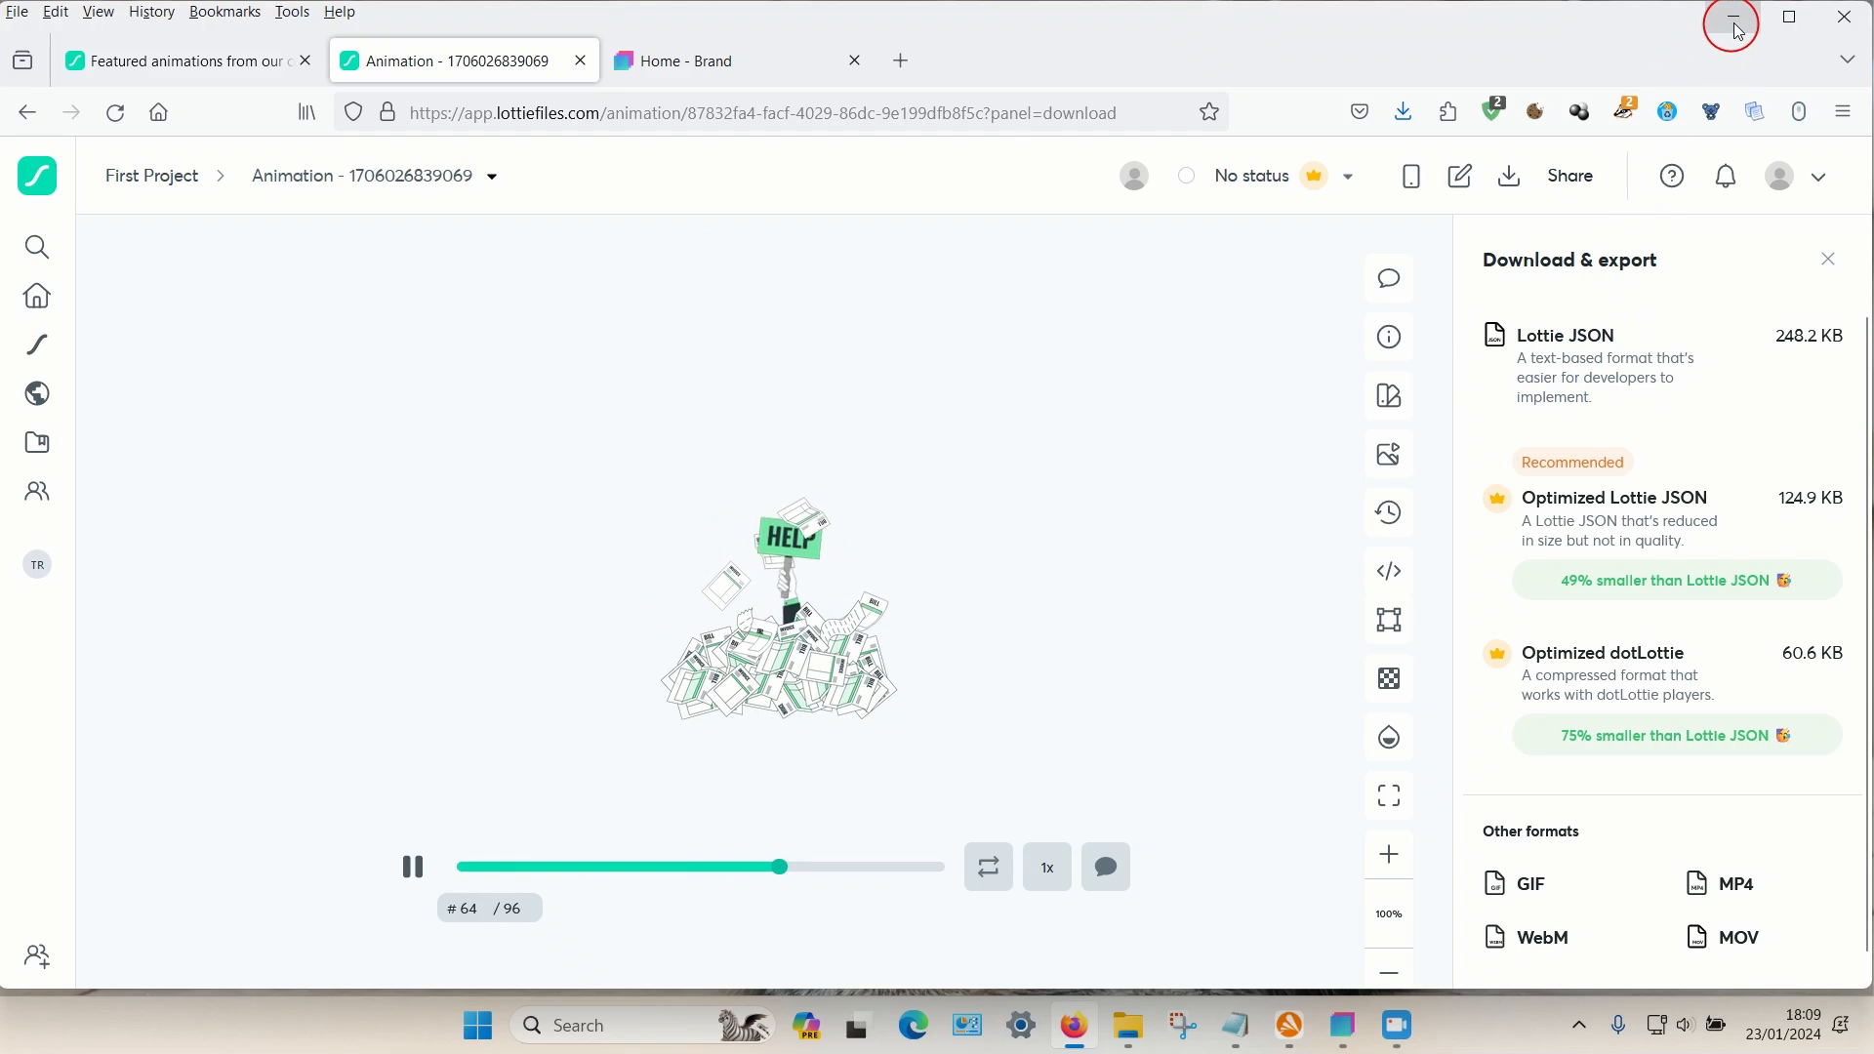
pyautogui.click(1729, 17)
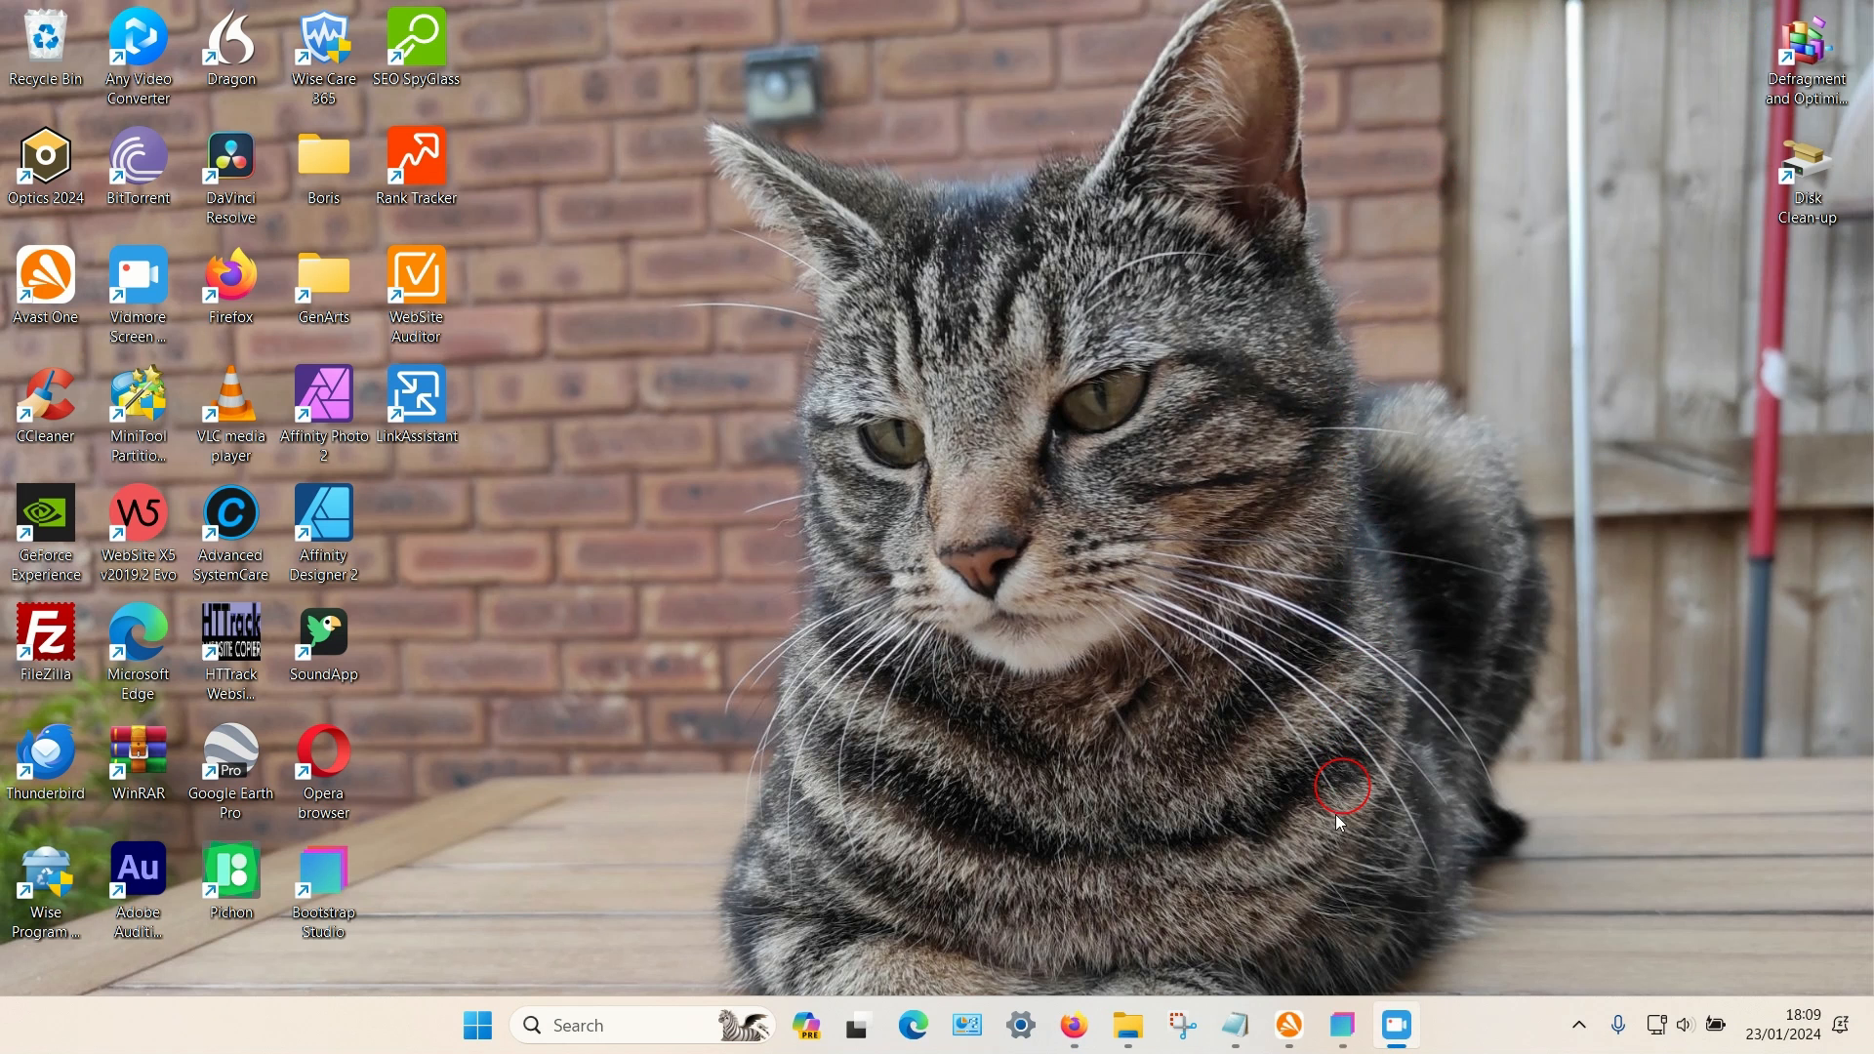
# - Return to the Bootstrap Studio test project and create a new page from the pages list
pyautogui.click(1396, 1026)
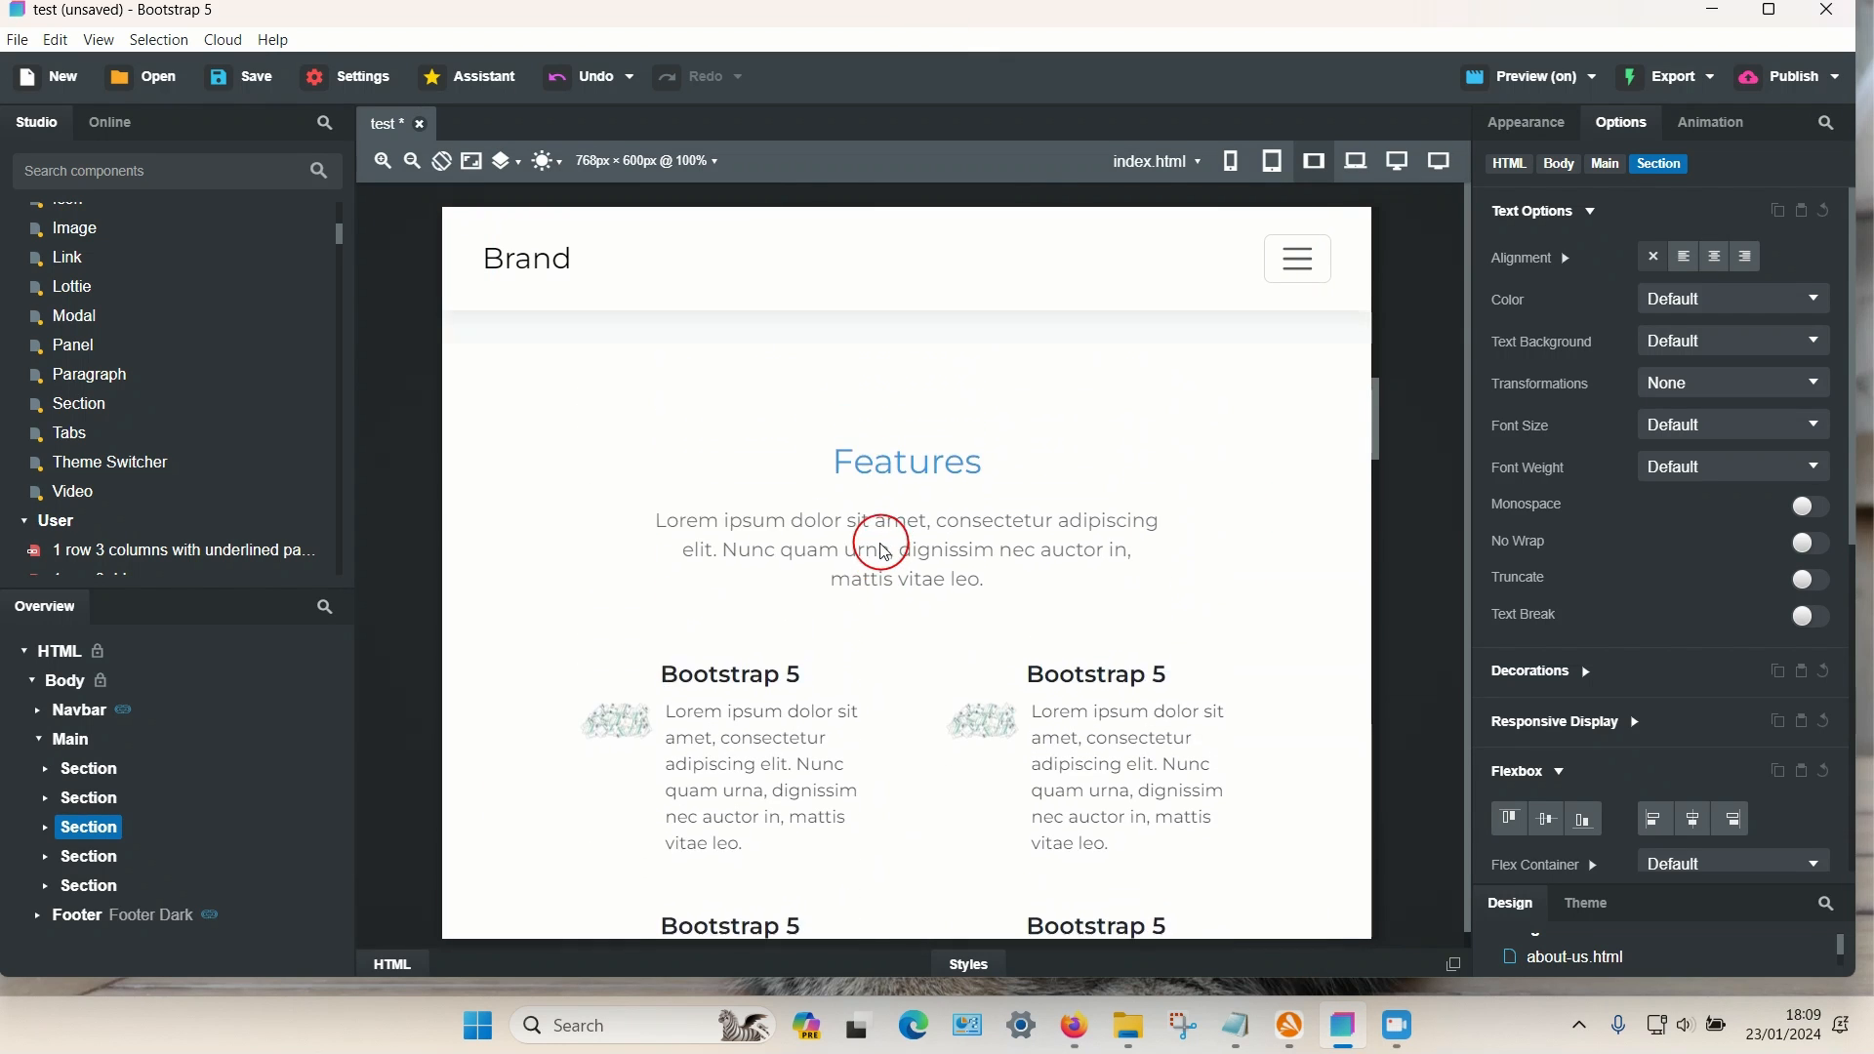
pyautogui.scroll(-3)
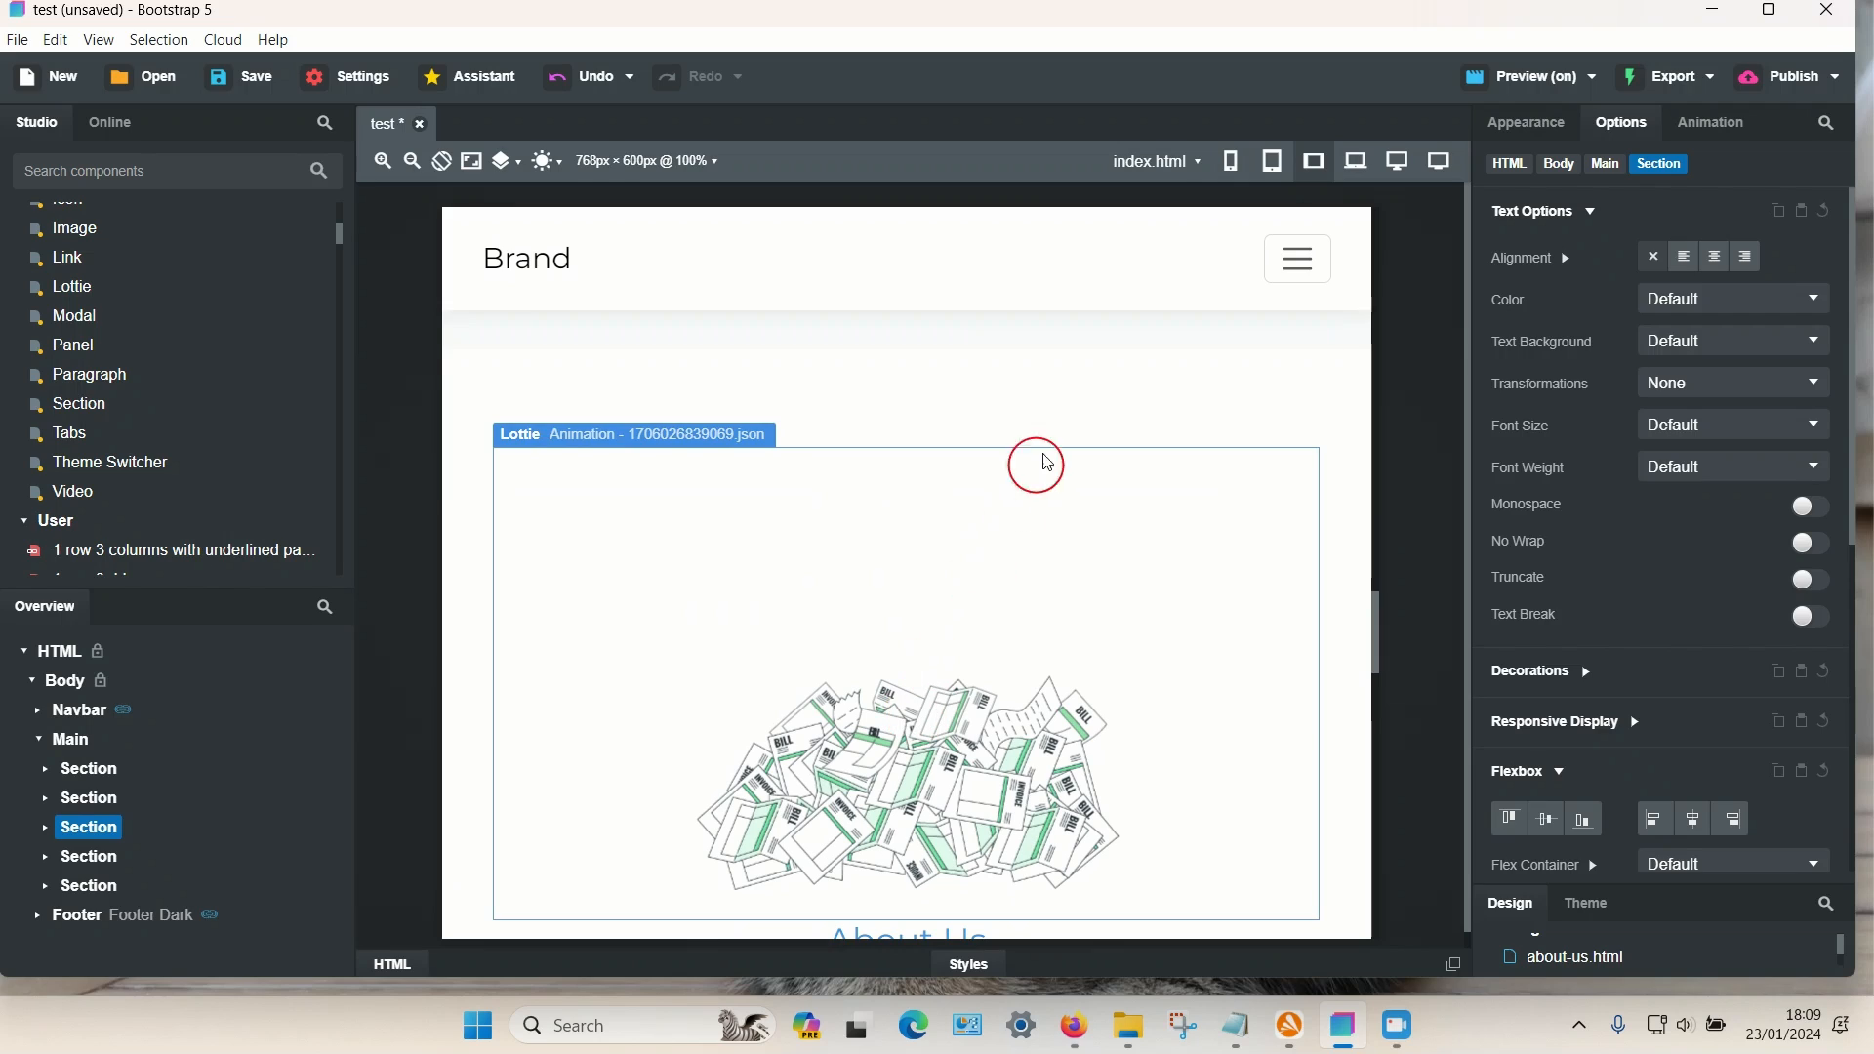
pyautogui.click(1154, 160)
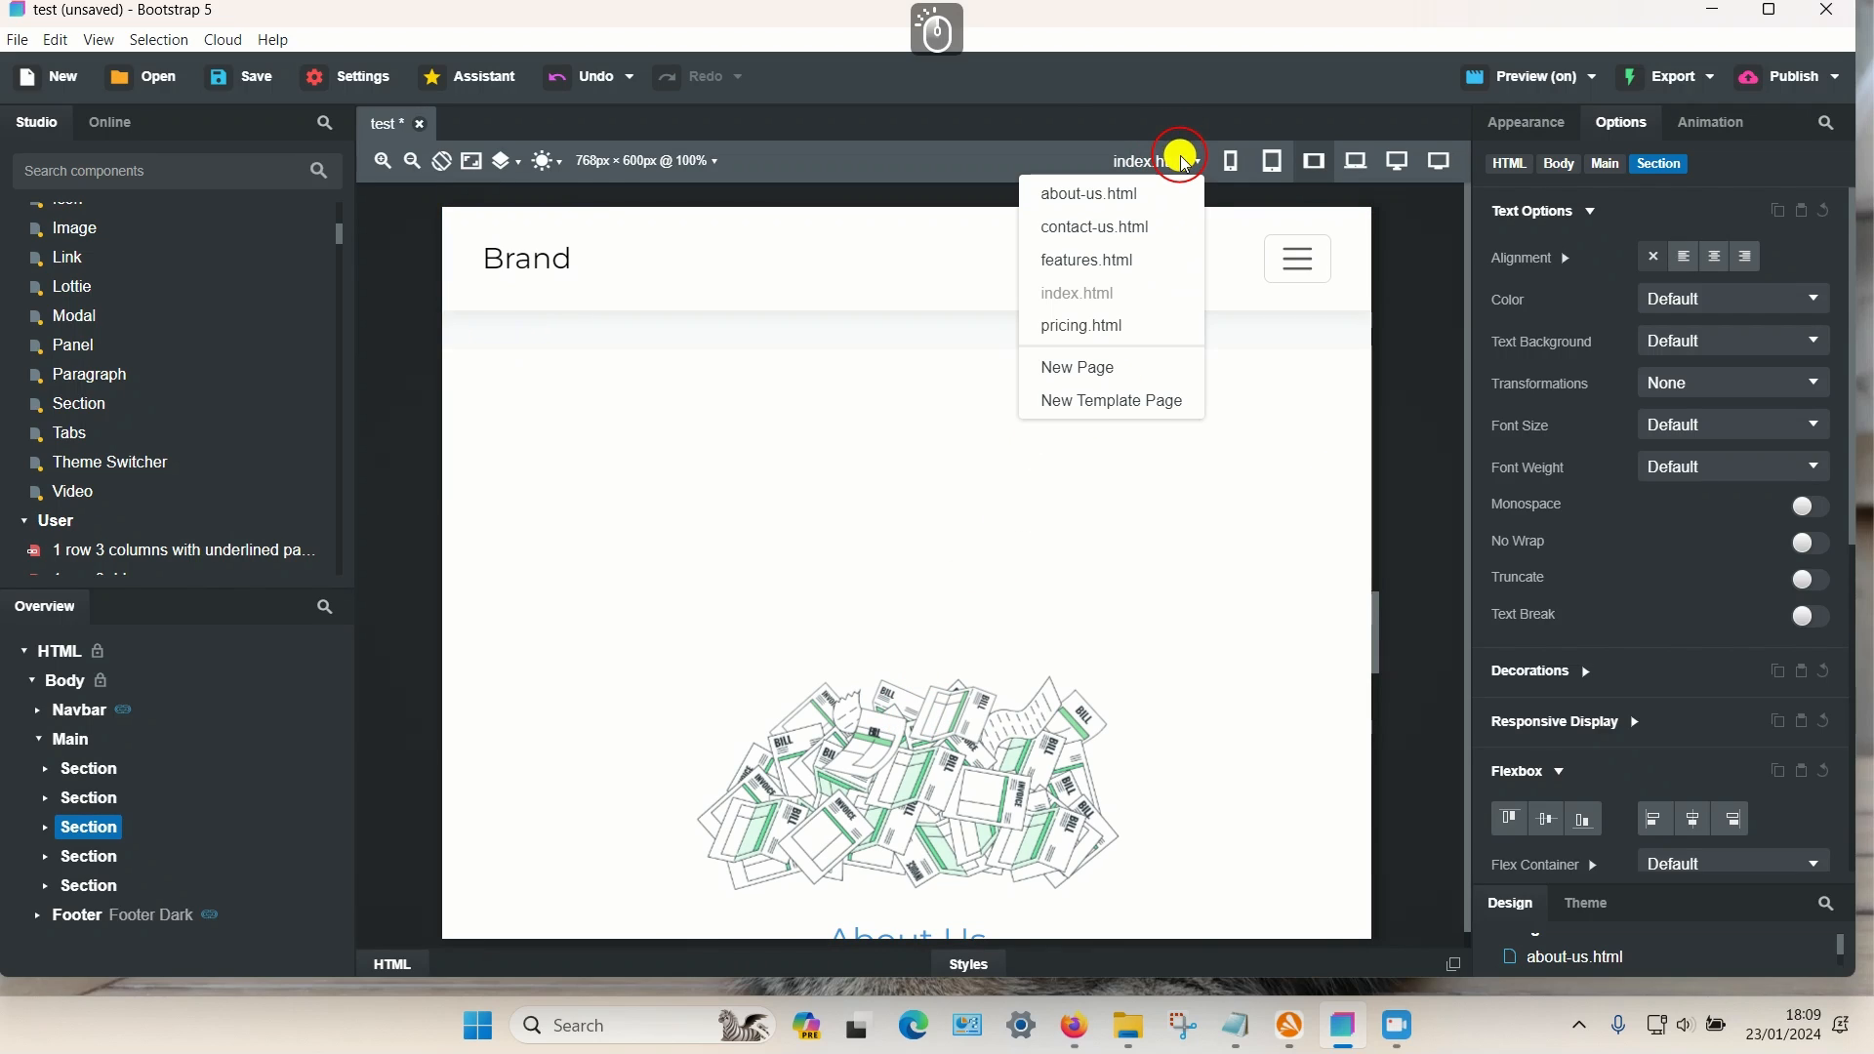
pyautogui.click(1074, 367)
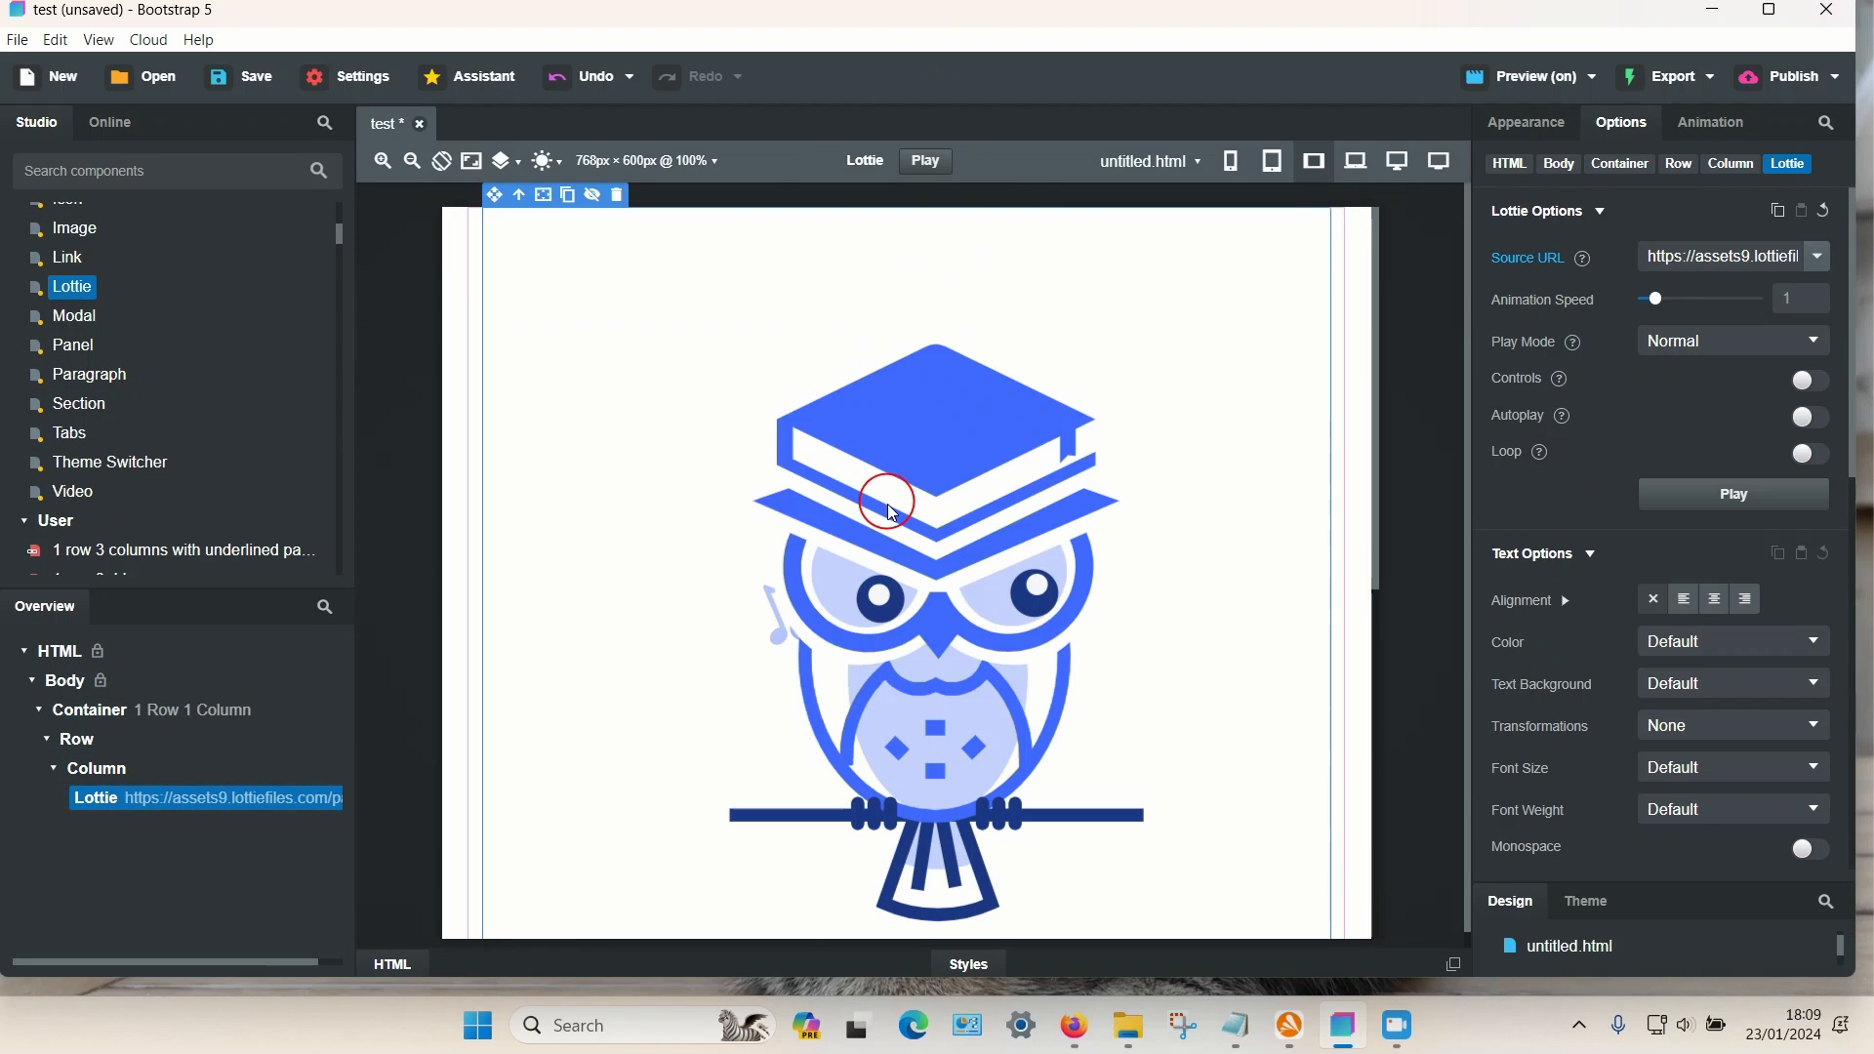
pyautogui.moveTo(941, 420)
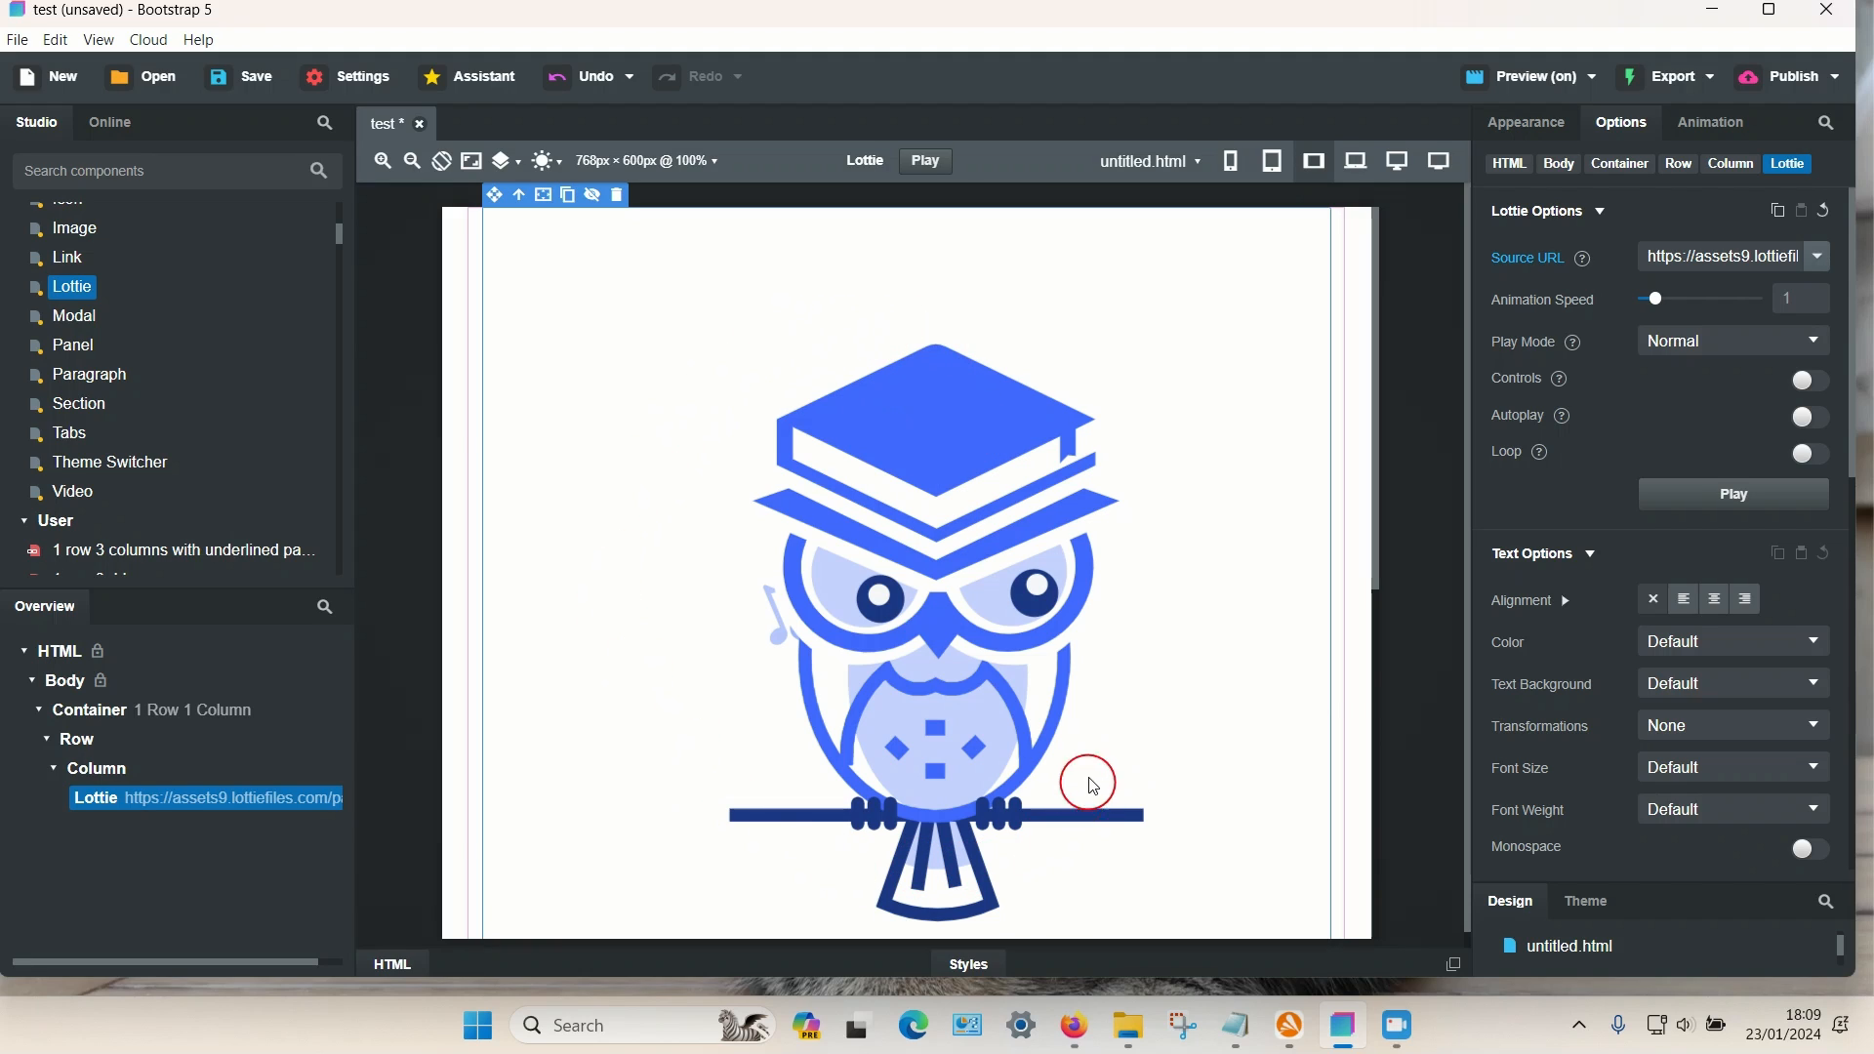
pyautogui.moveTo(1136, 500)
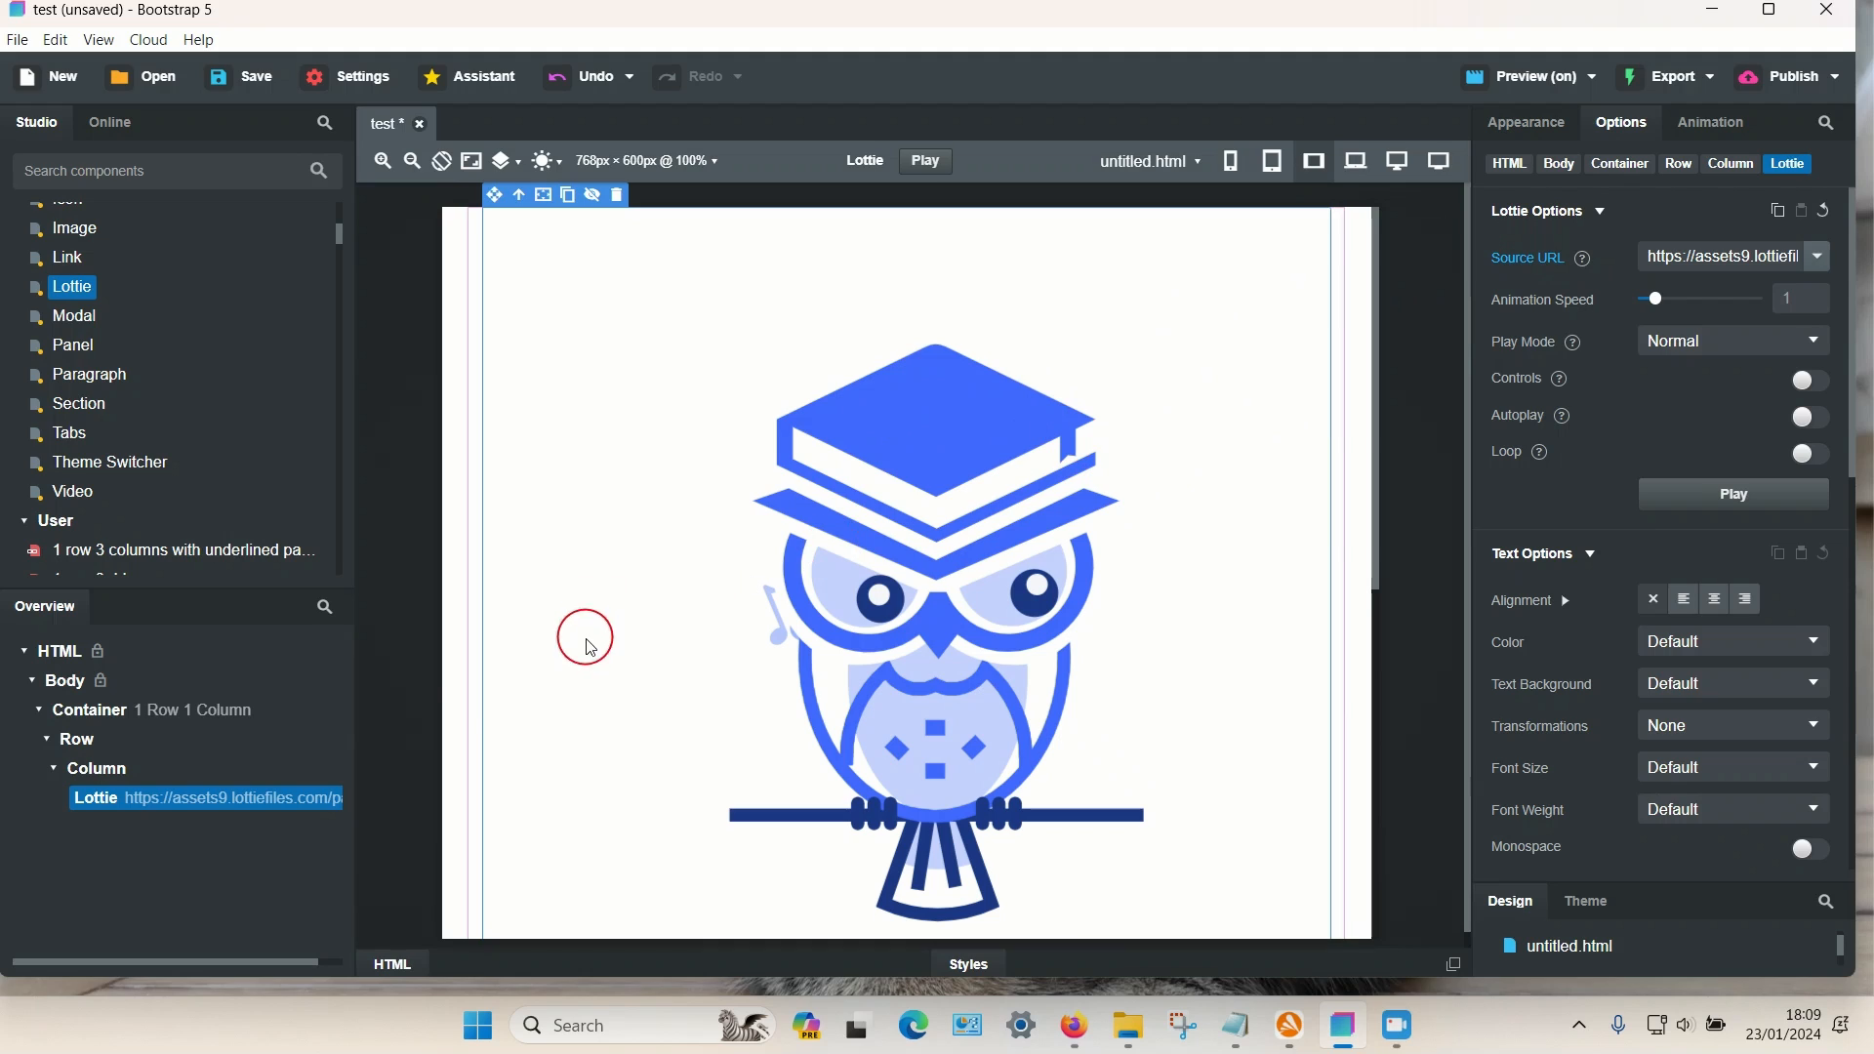
pyautogui.moveTo(1620, 122)
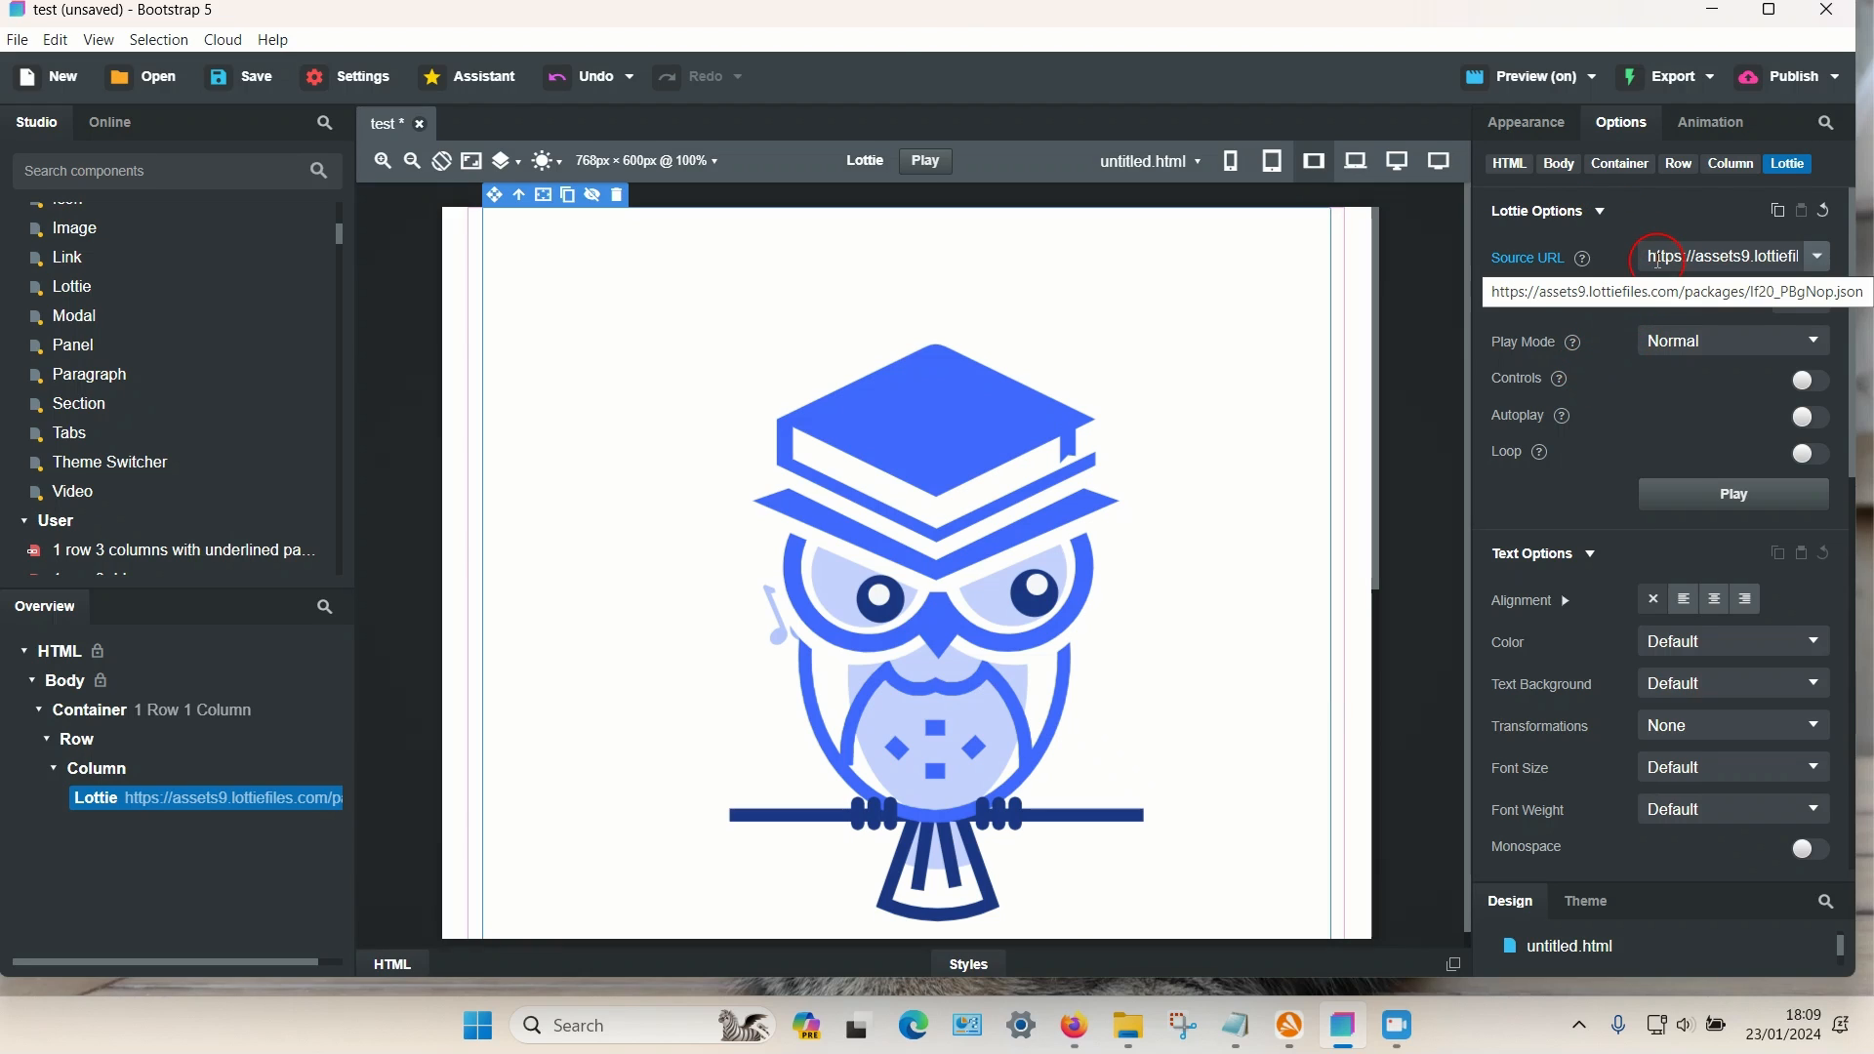
# - Check the owl Lottie's Source URL and switch on its Loop and Autoplay options
pyautogui.click(1721, 256)
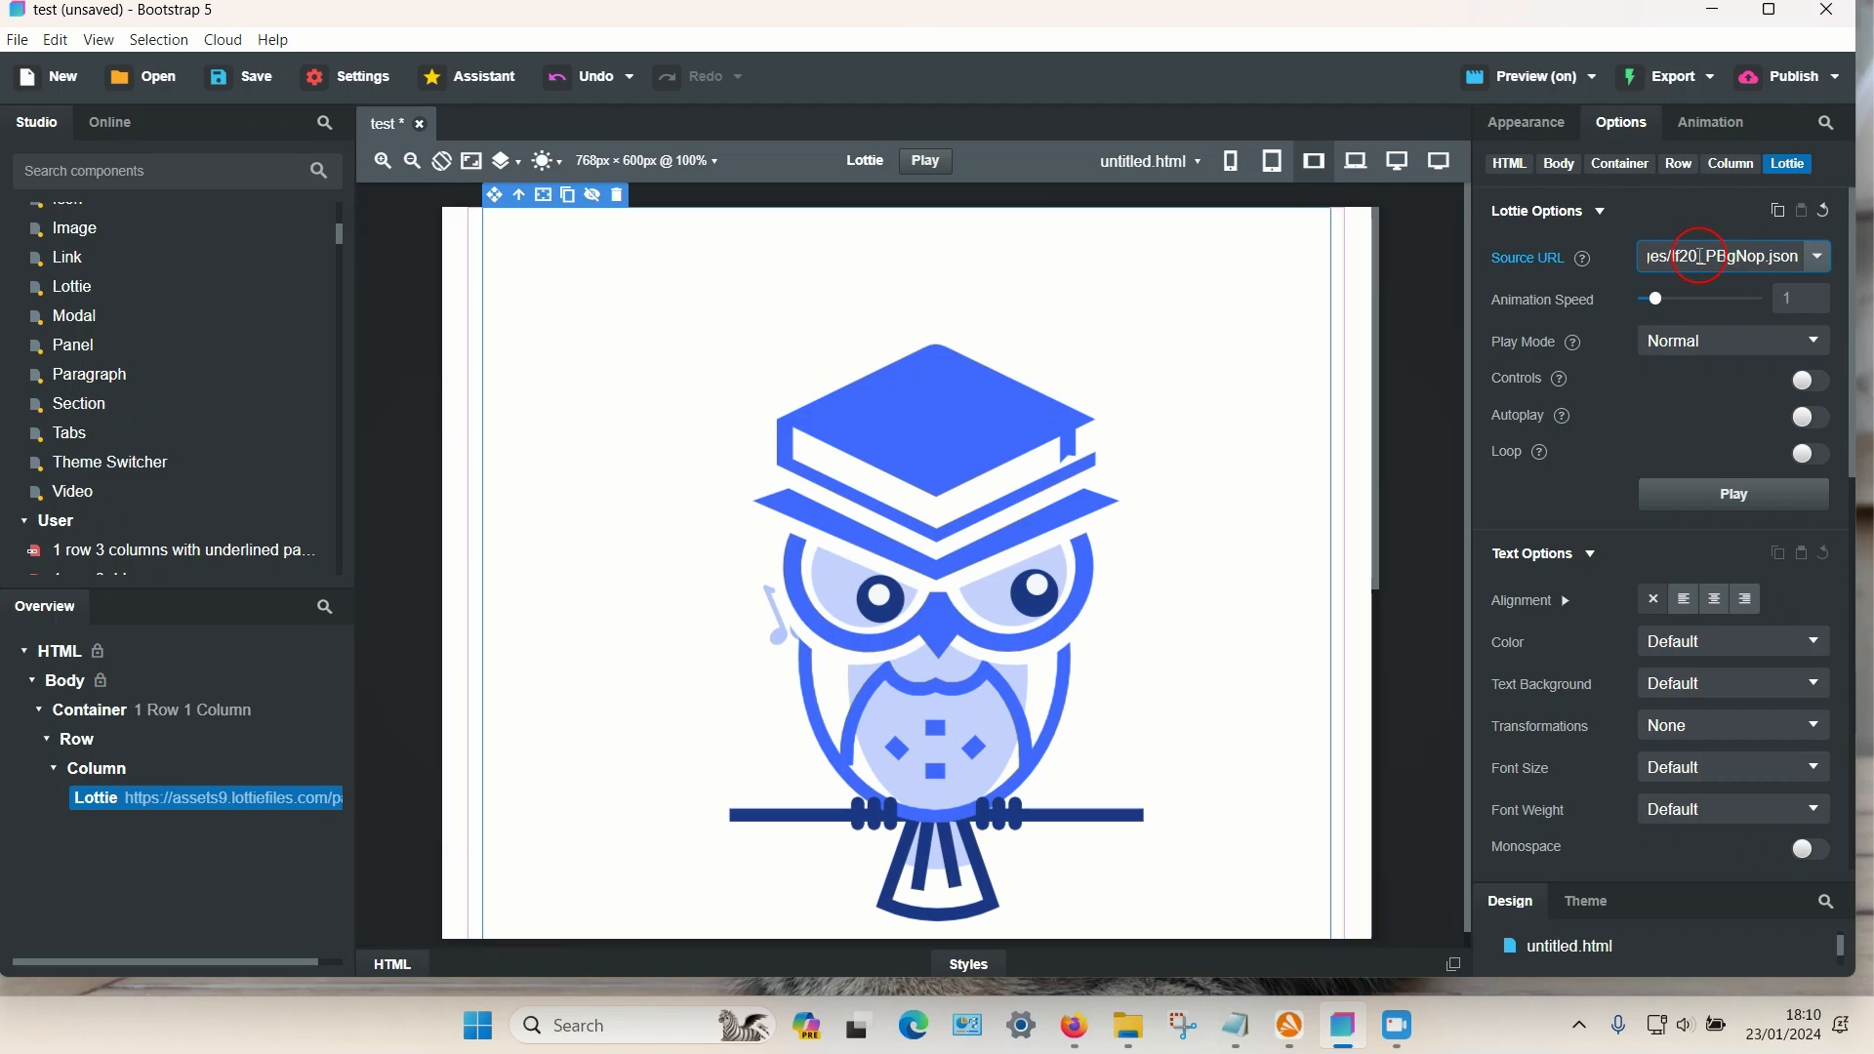
pyautogui.moveTo(1133, 540)
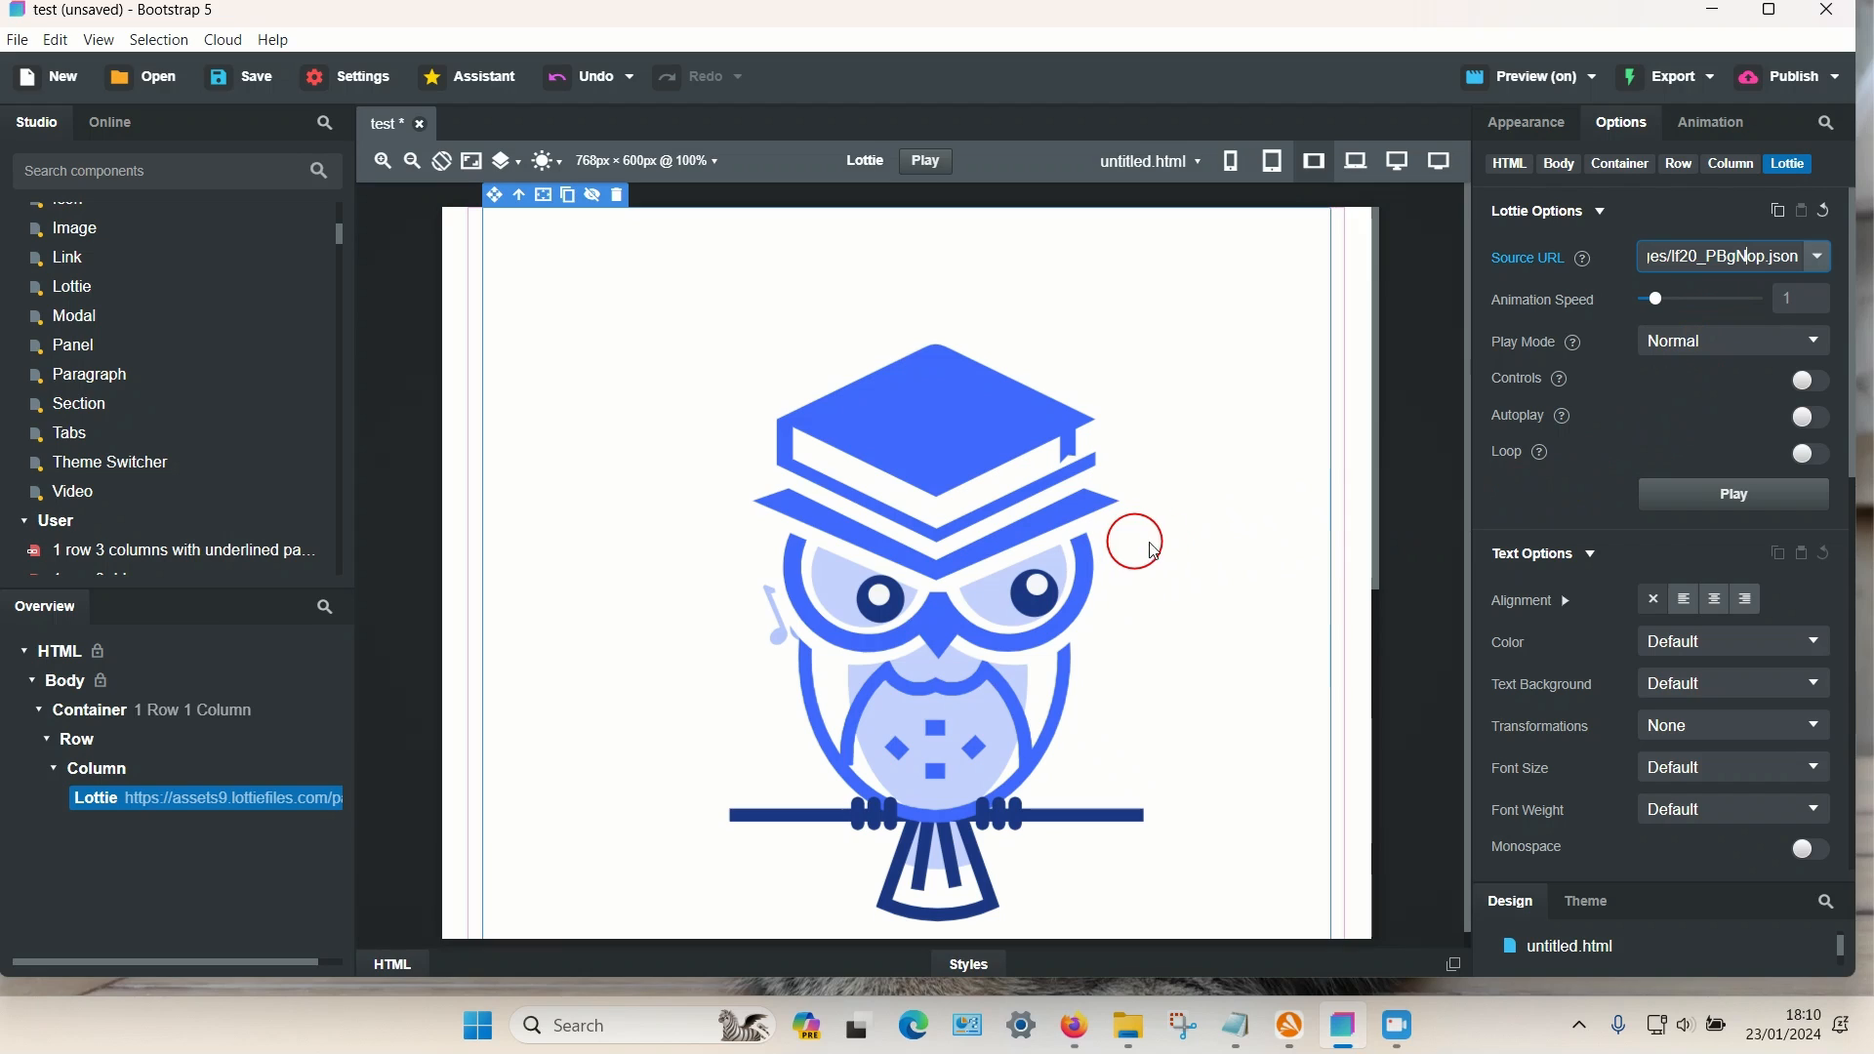
pyautogui.moveTo(1812, 453)
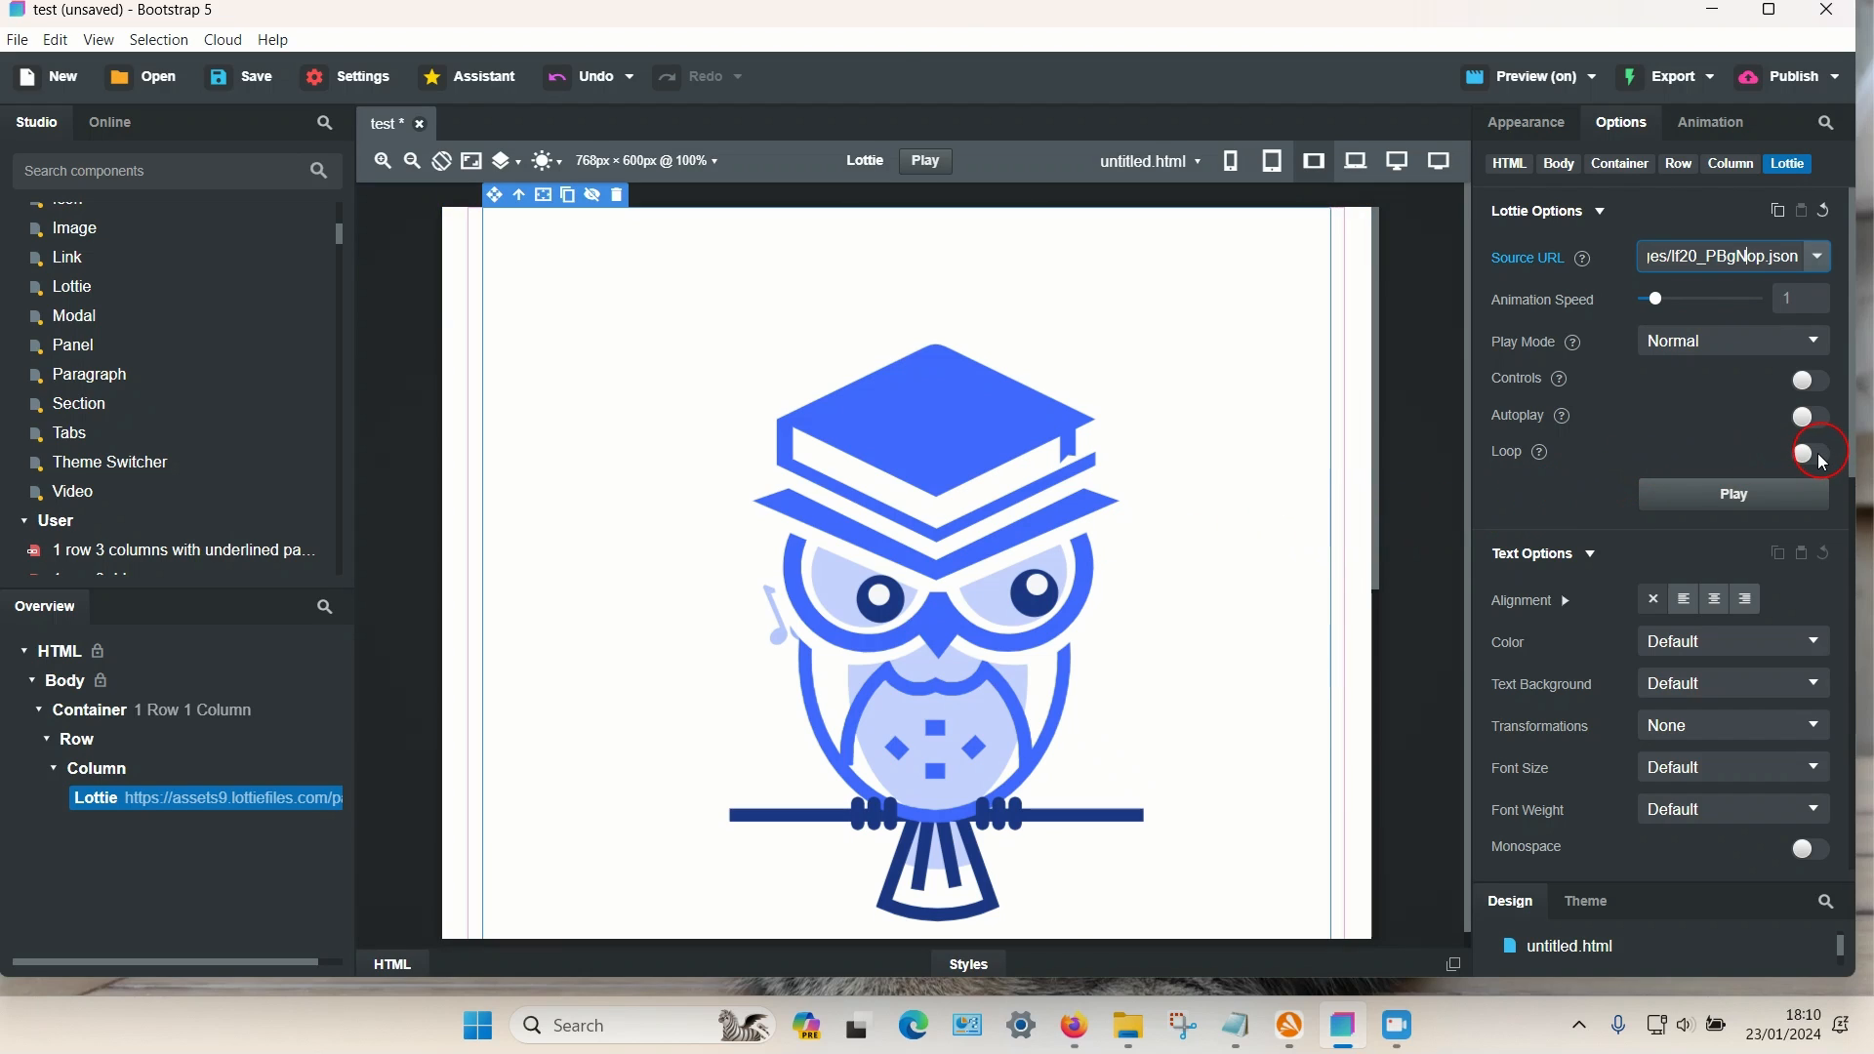
pyautogui.click(1809, 454)
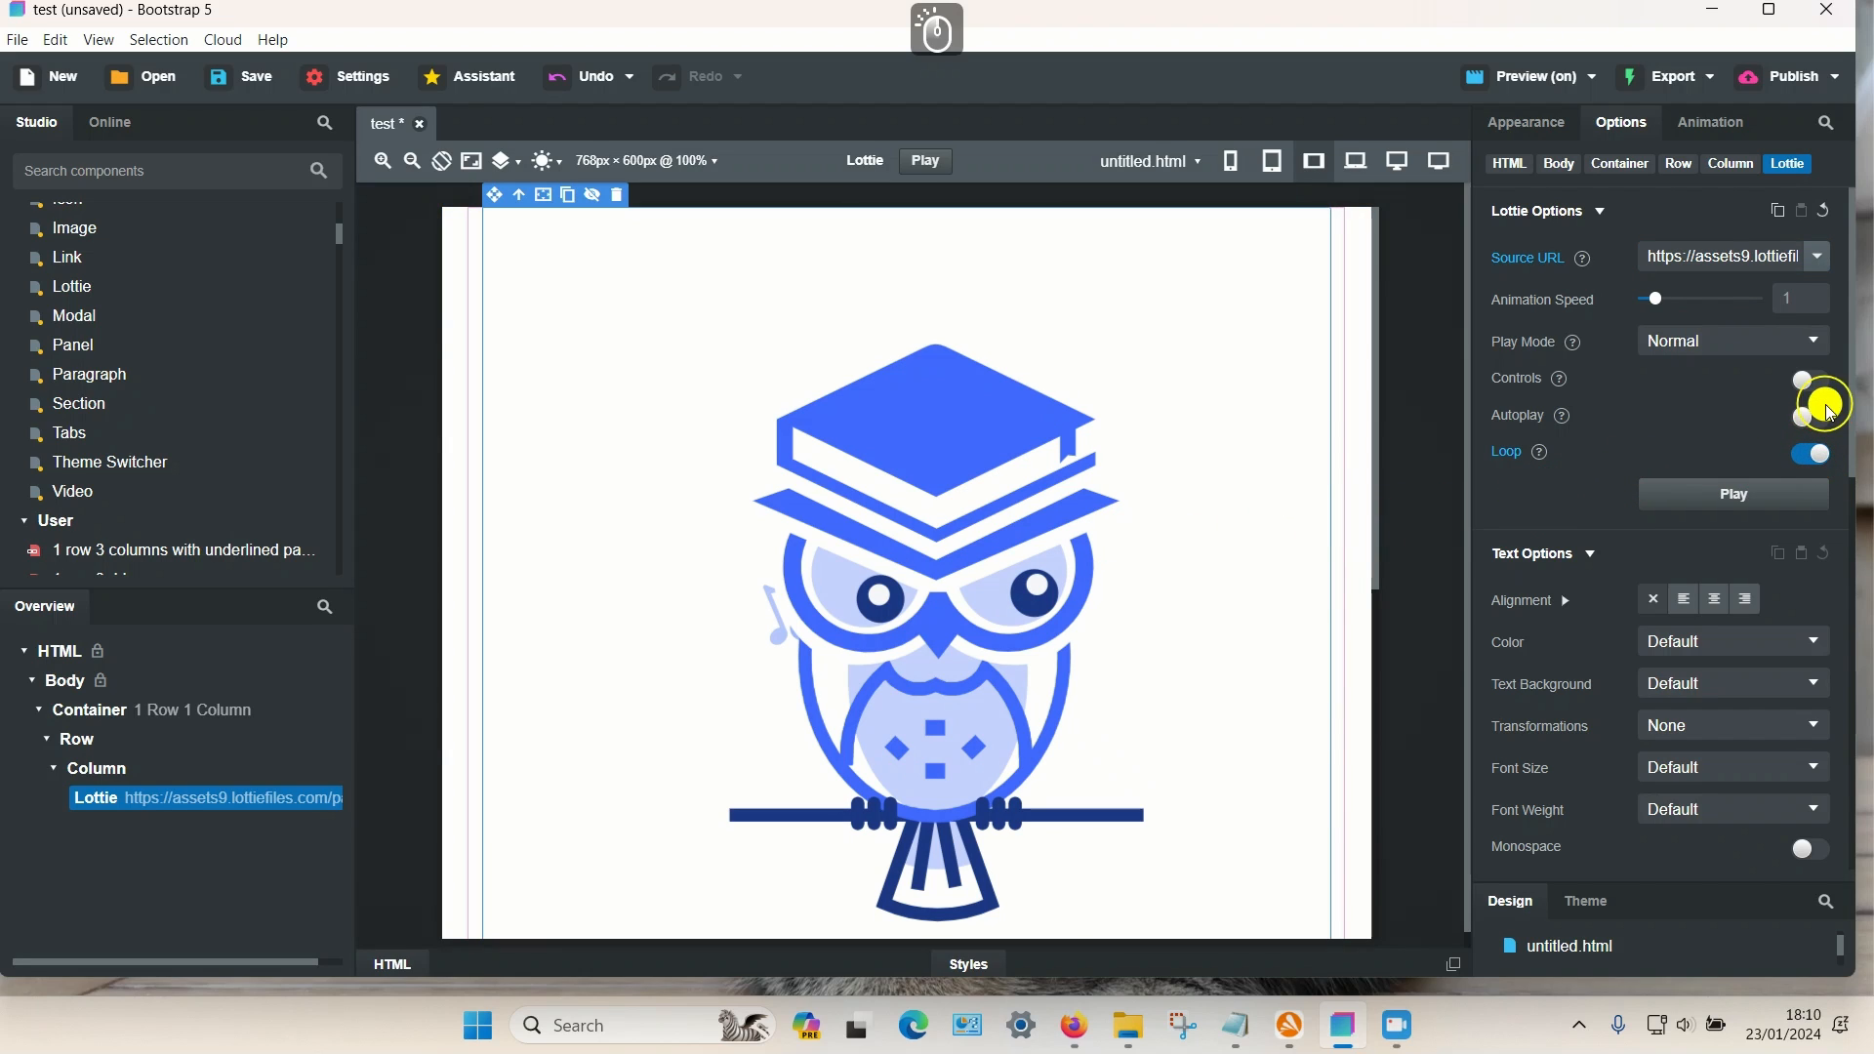
pyautogui.click(1809, 416)
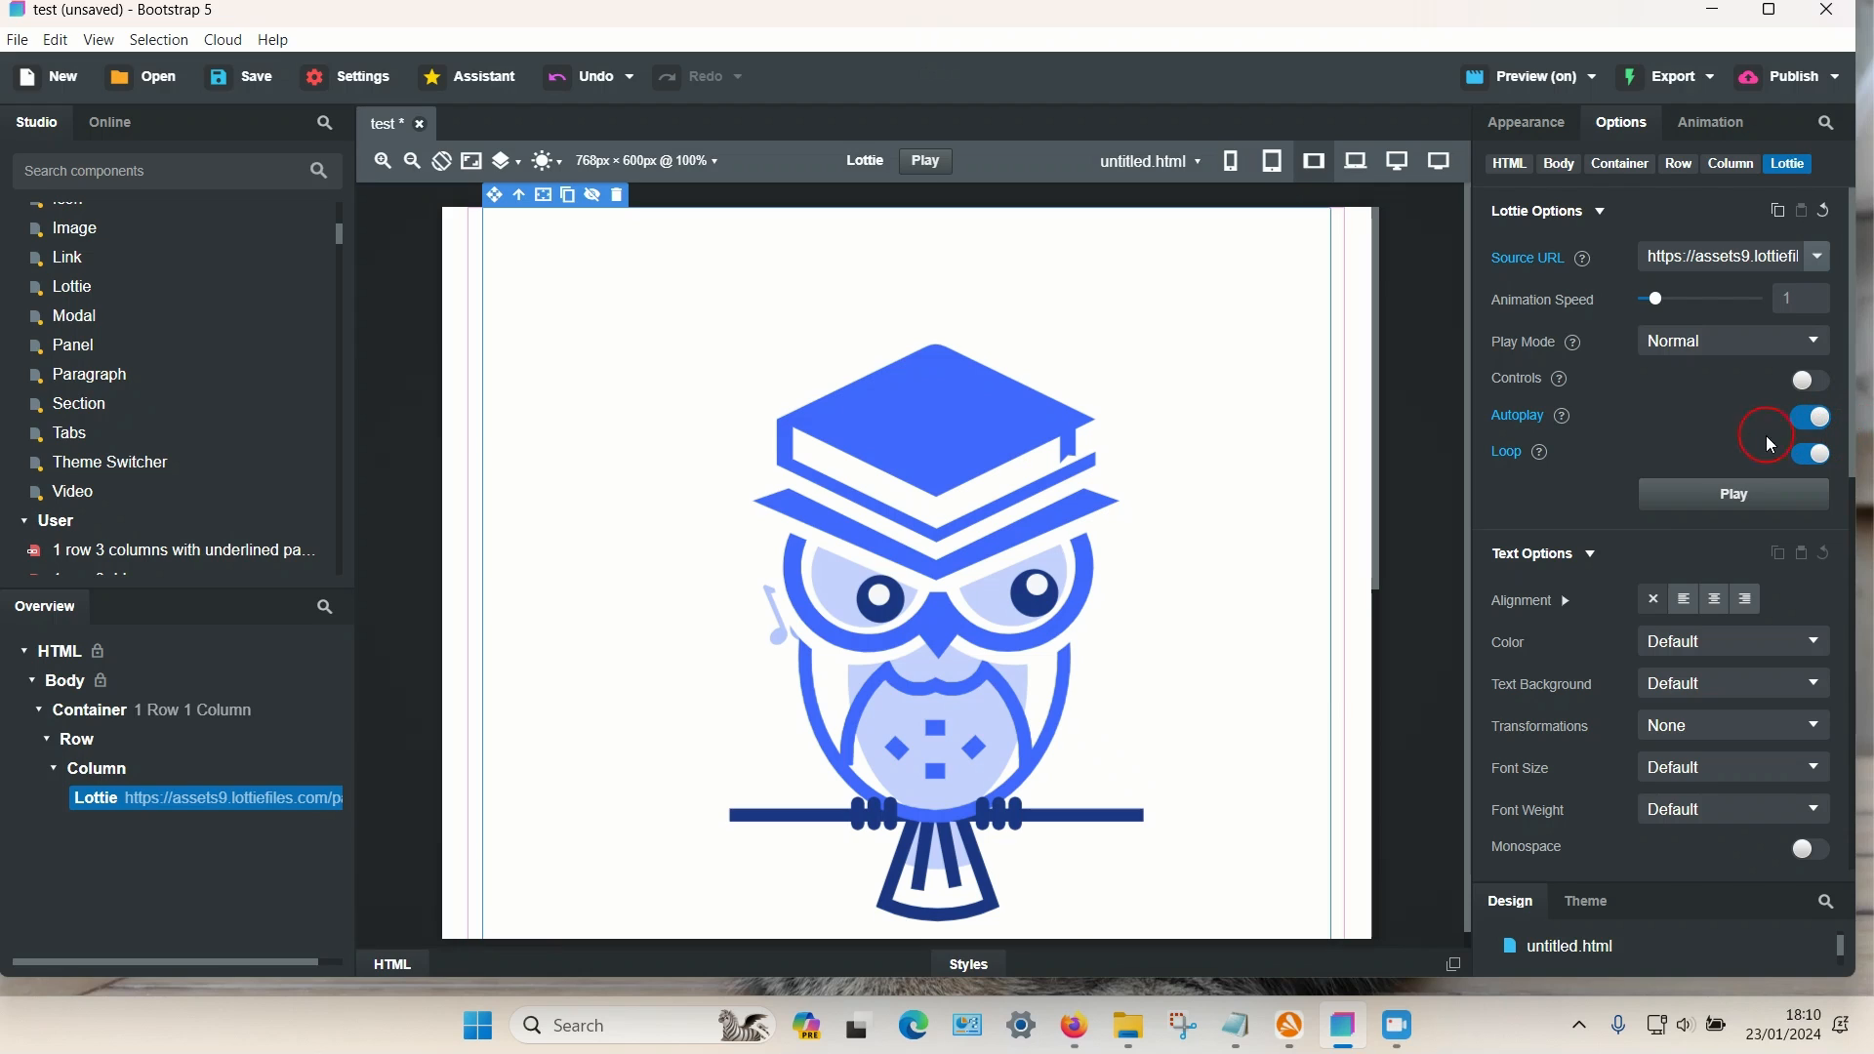
pyautogui.scroll(-3)
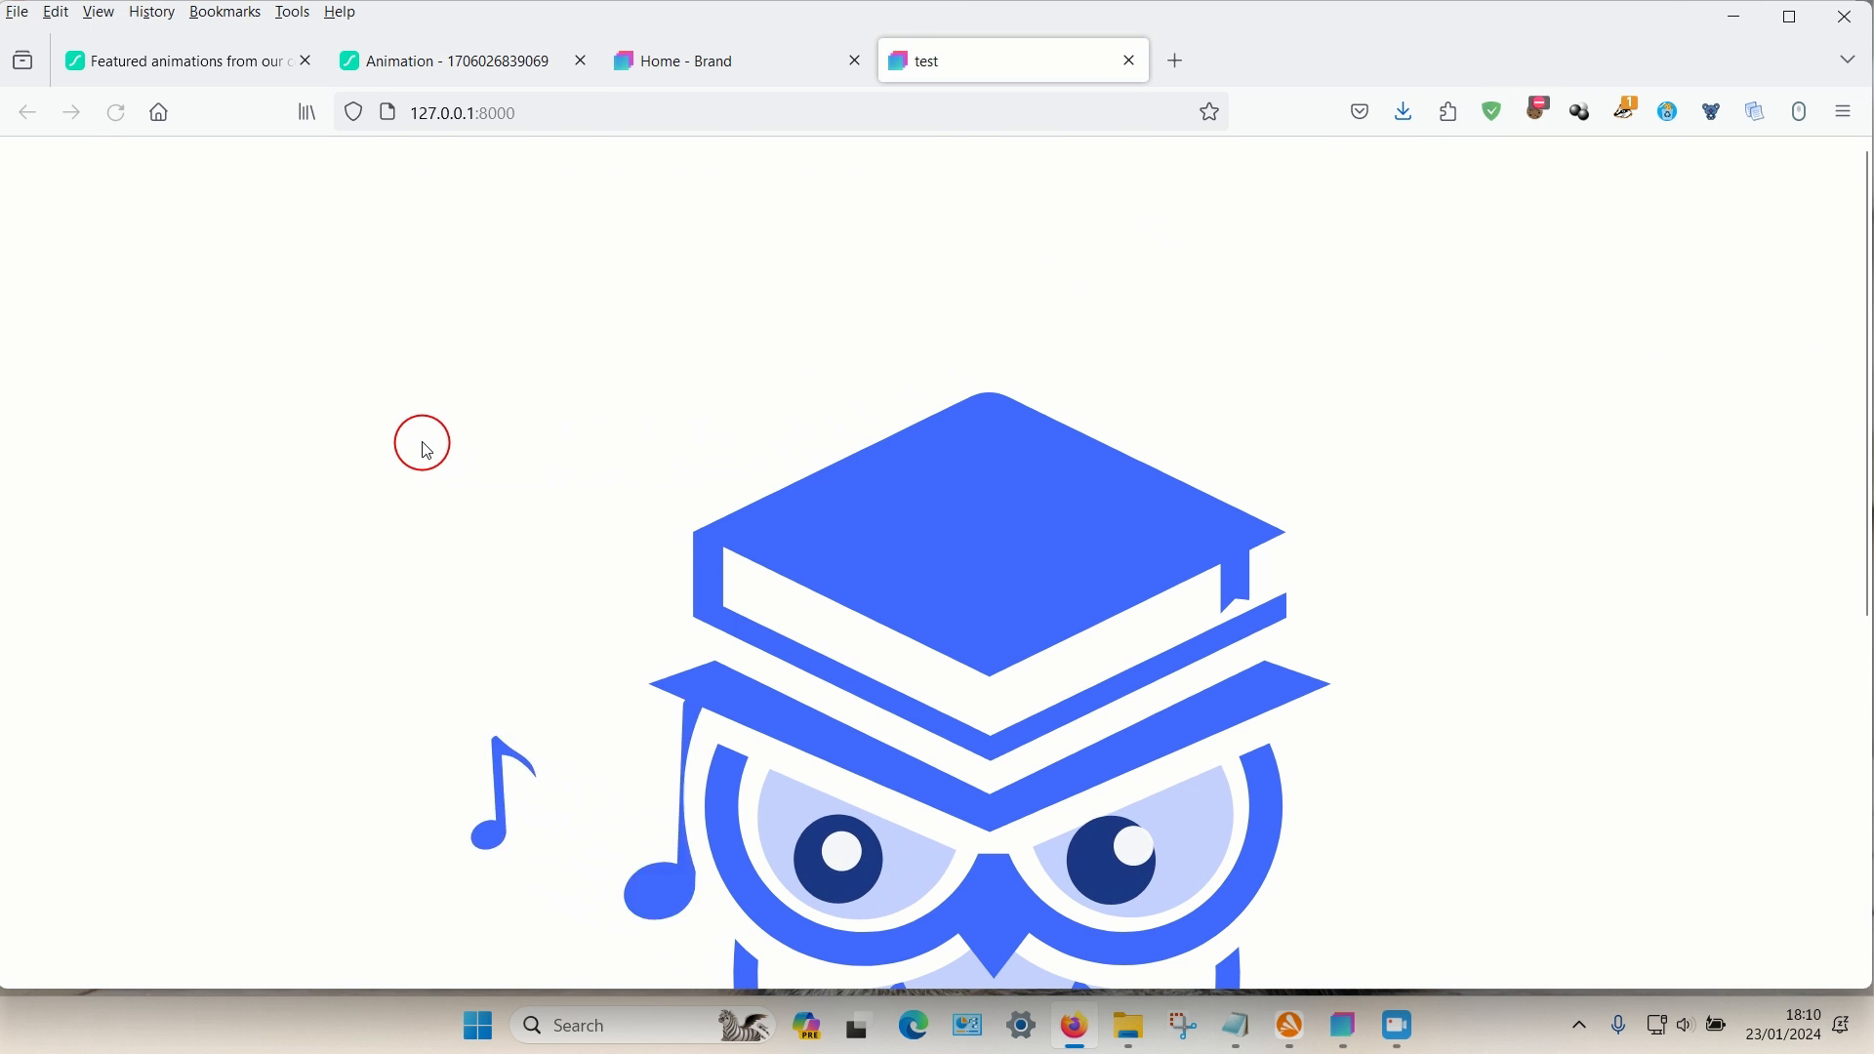
# - Close the owl page's preview tab in Firefox and return to Bootstrap Studio
pyautogui.scroll(-3)
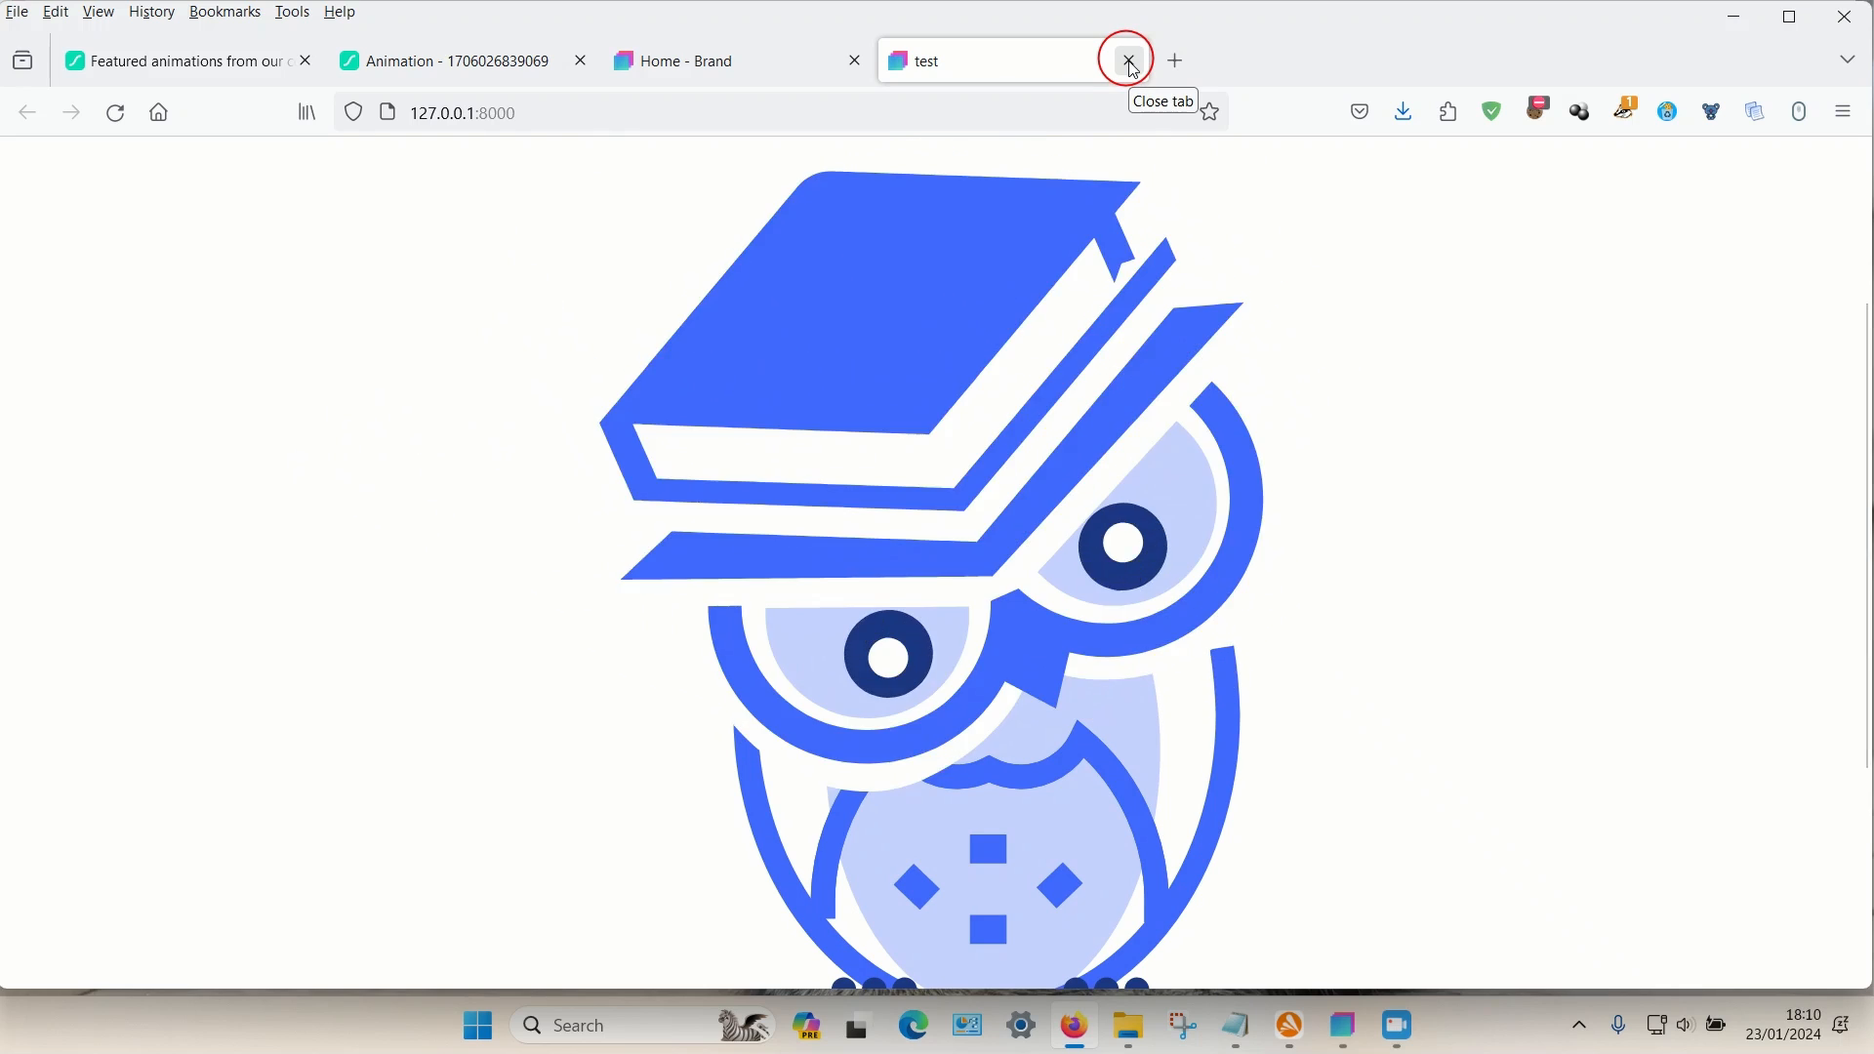
pyautogui.click(1124, 60)
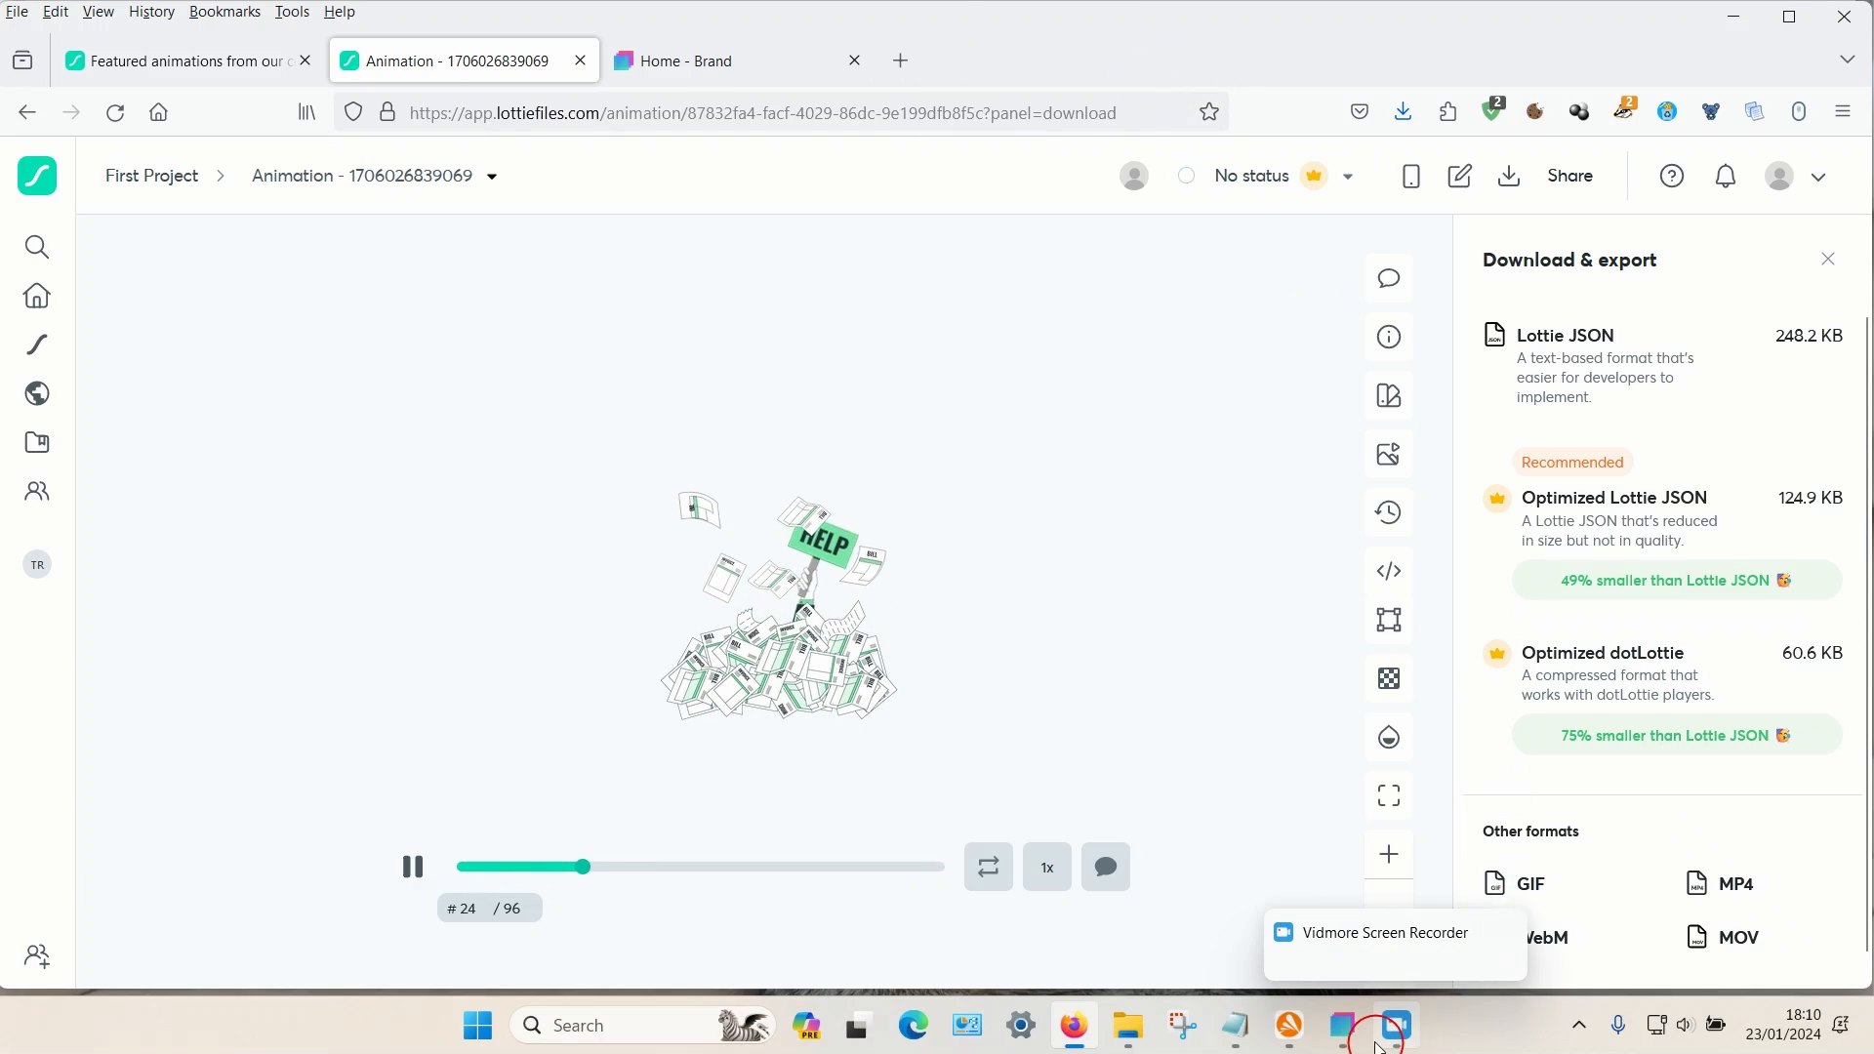
pyautogui.click(1341, 1026)
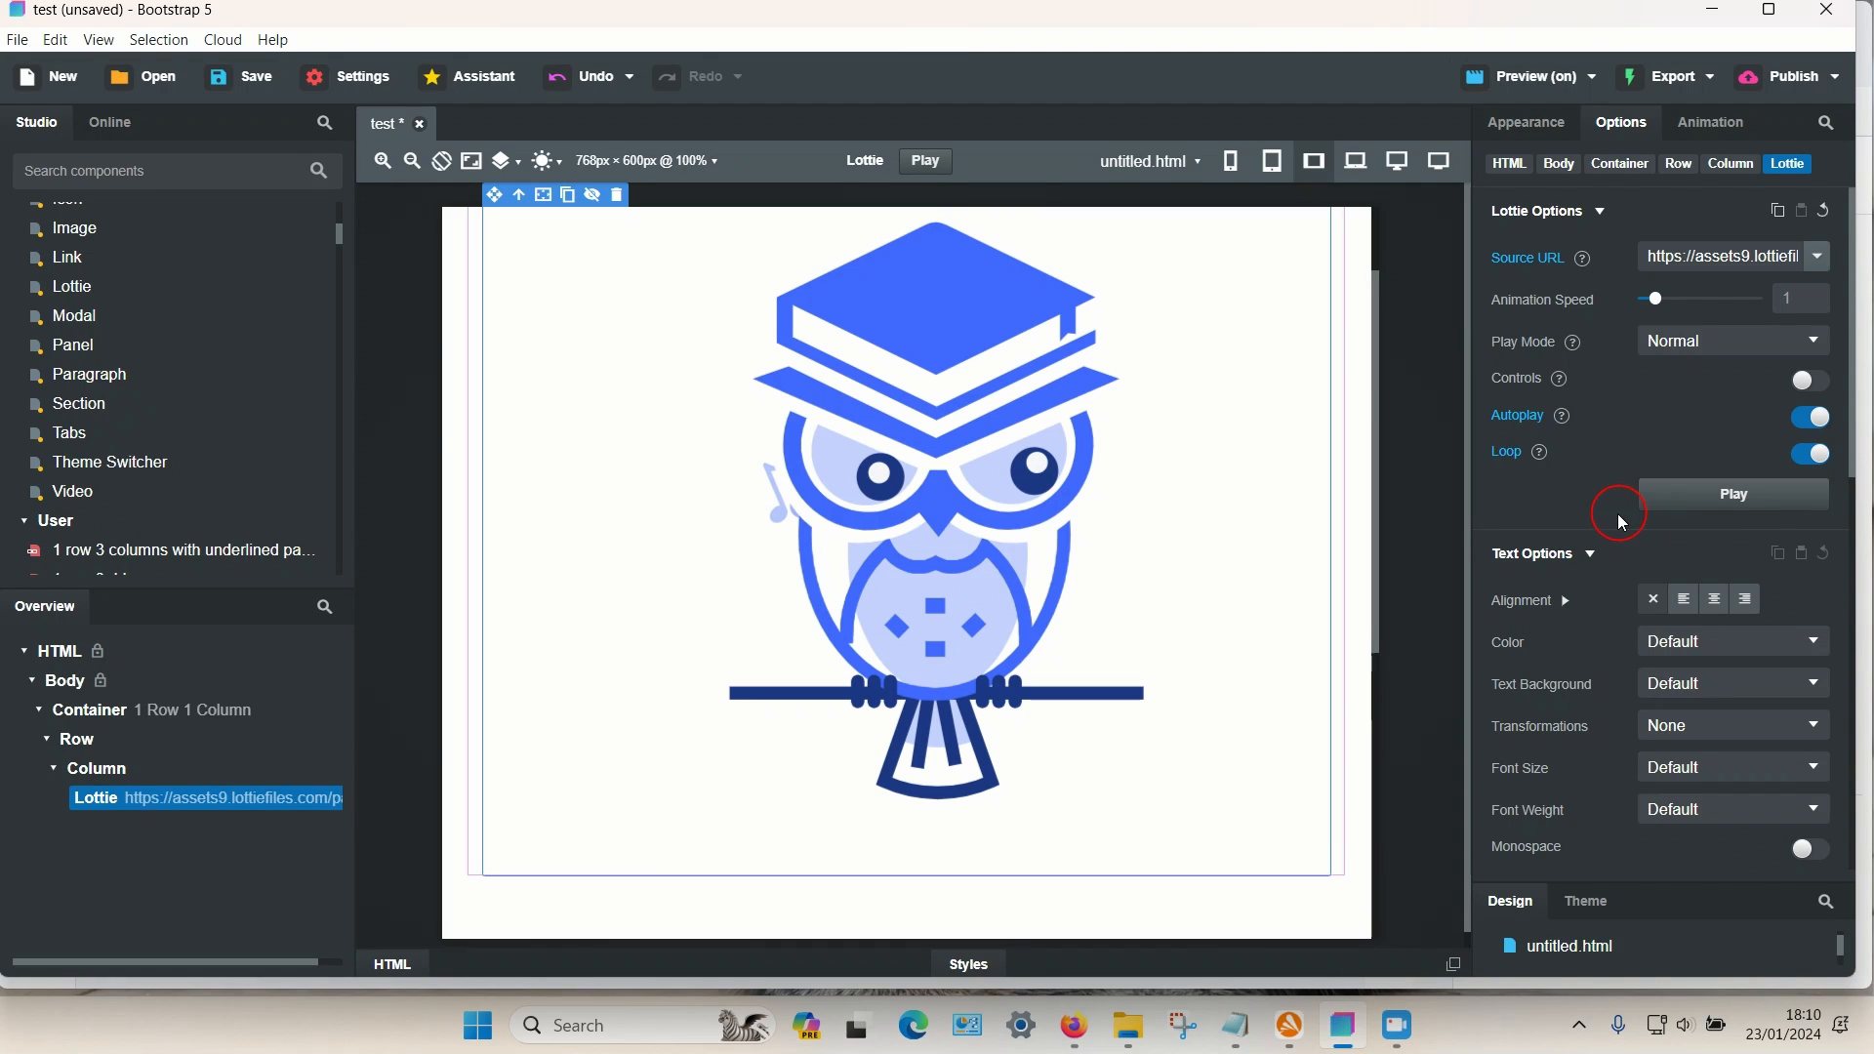
pyautogui.moveTo(1607, 634)
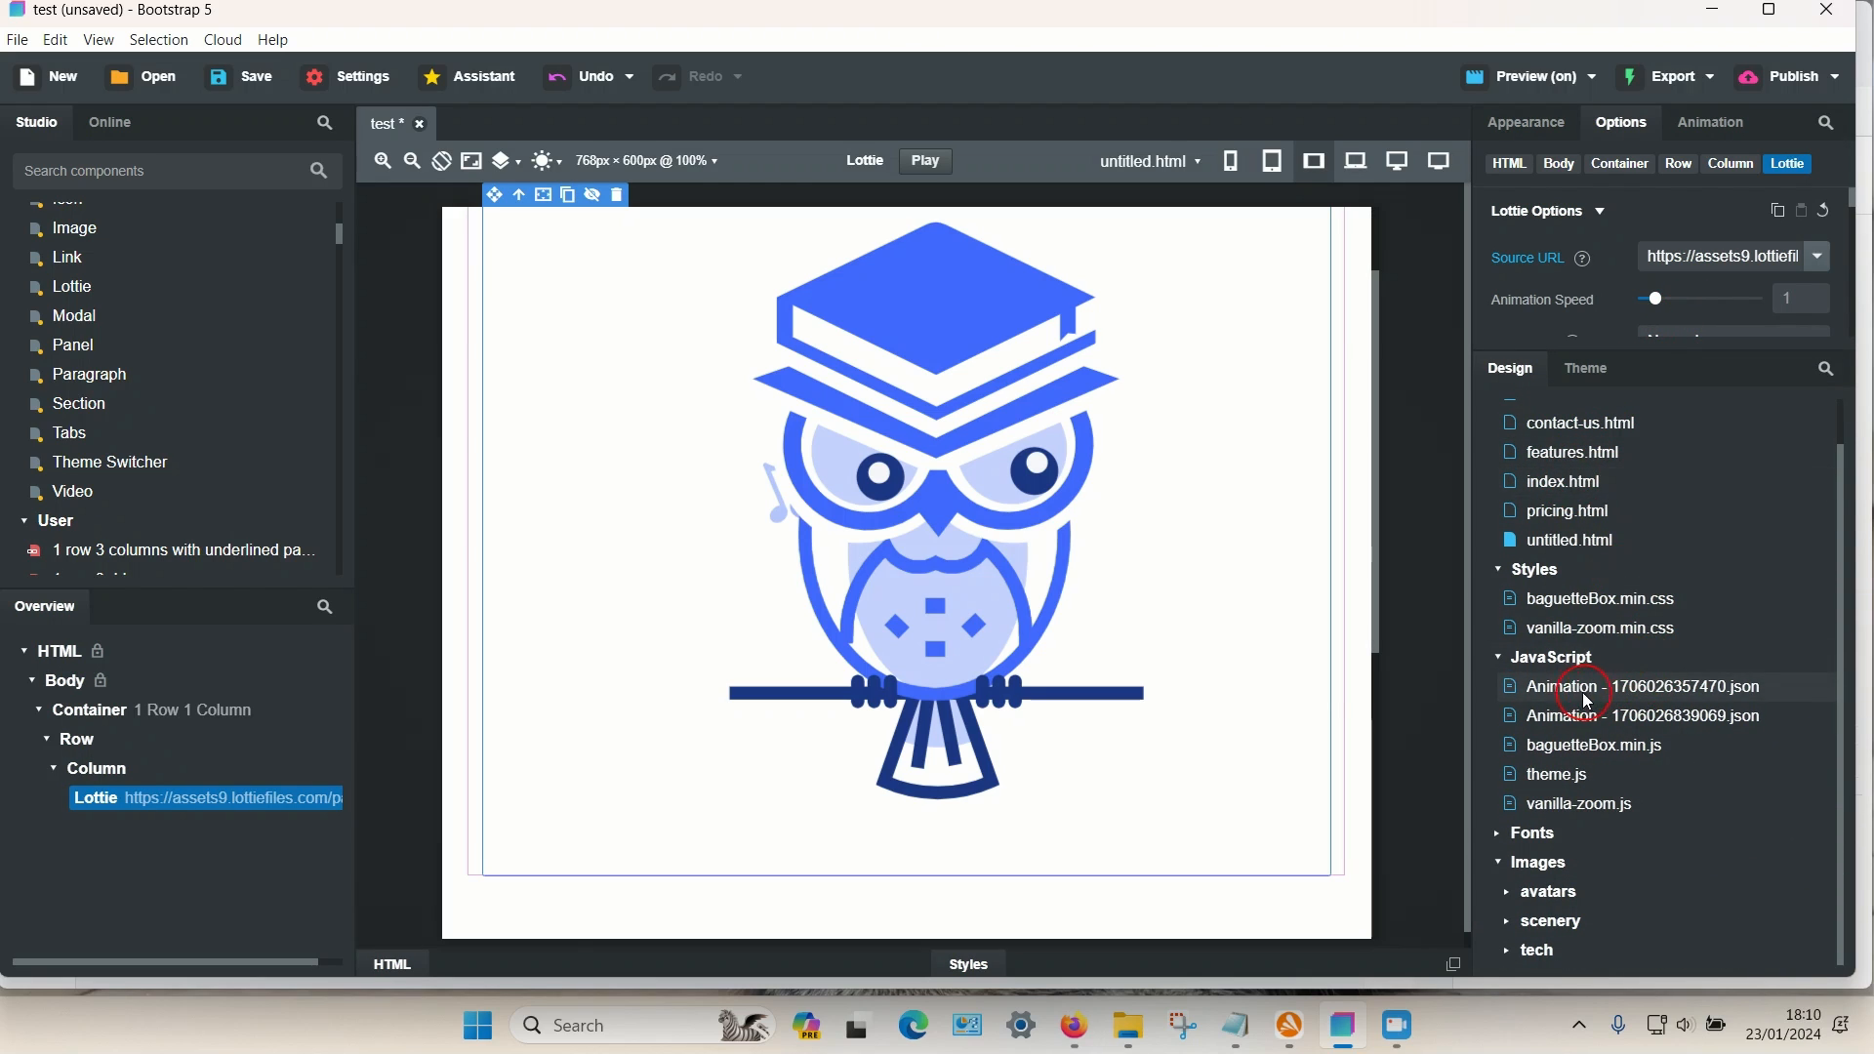
pyautogui.moveTo(1550, 656)
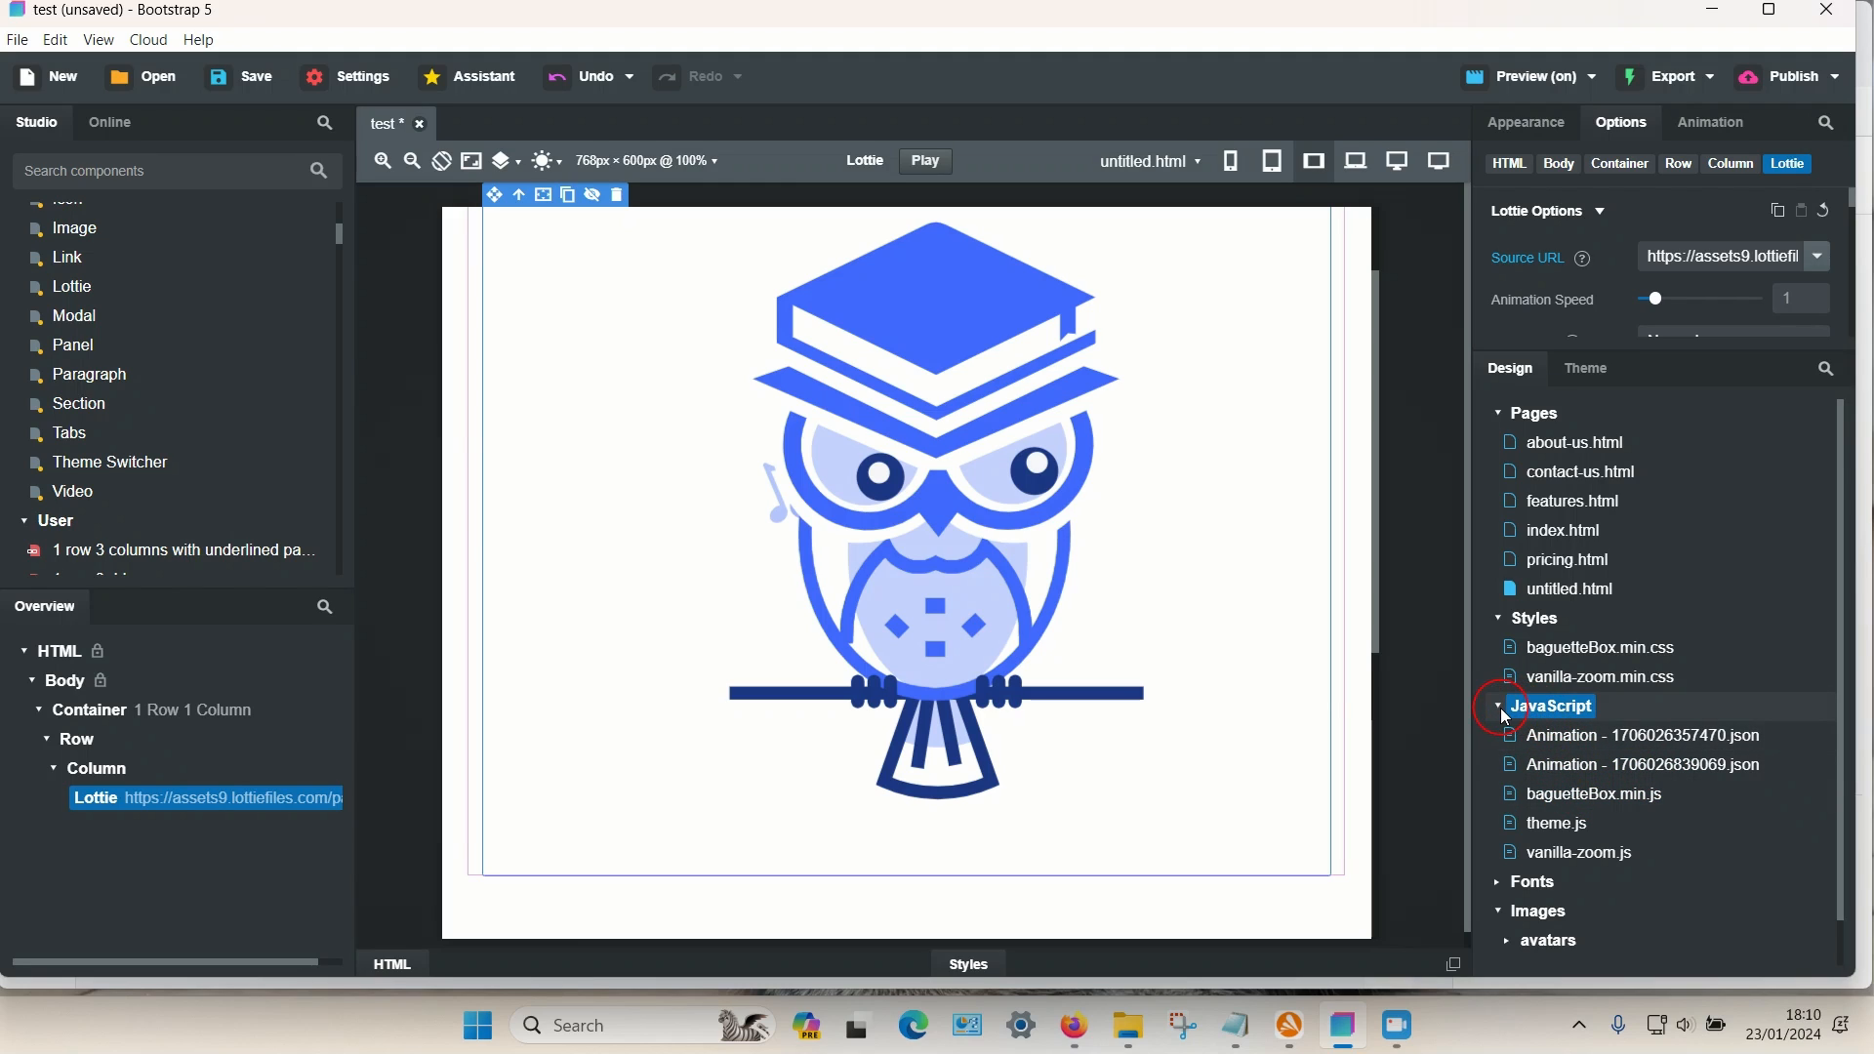
pyautogui.rightClick(1551, 705)
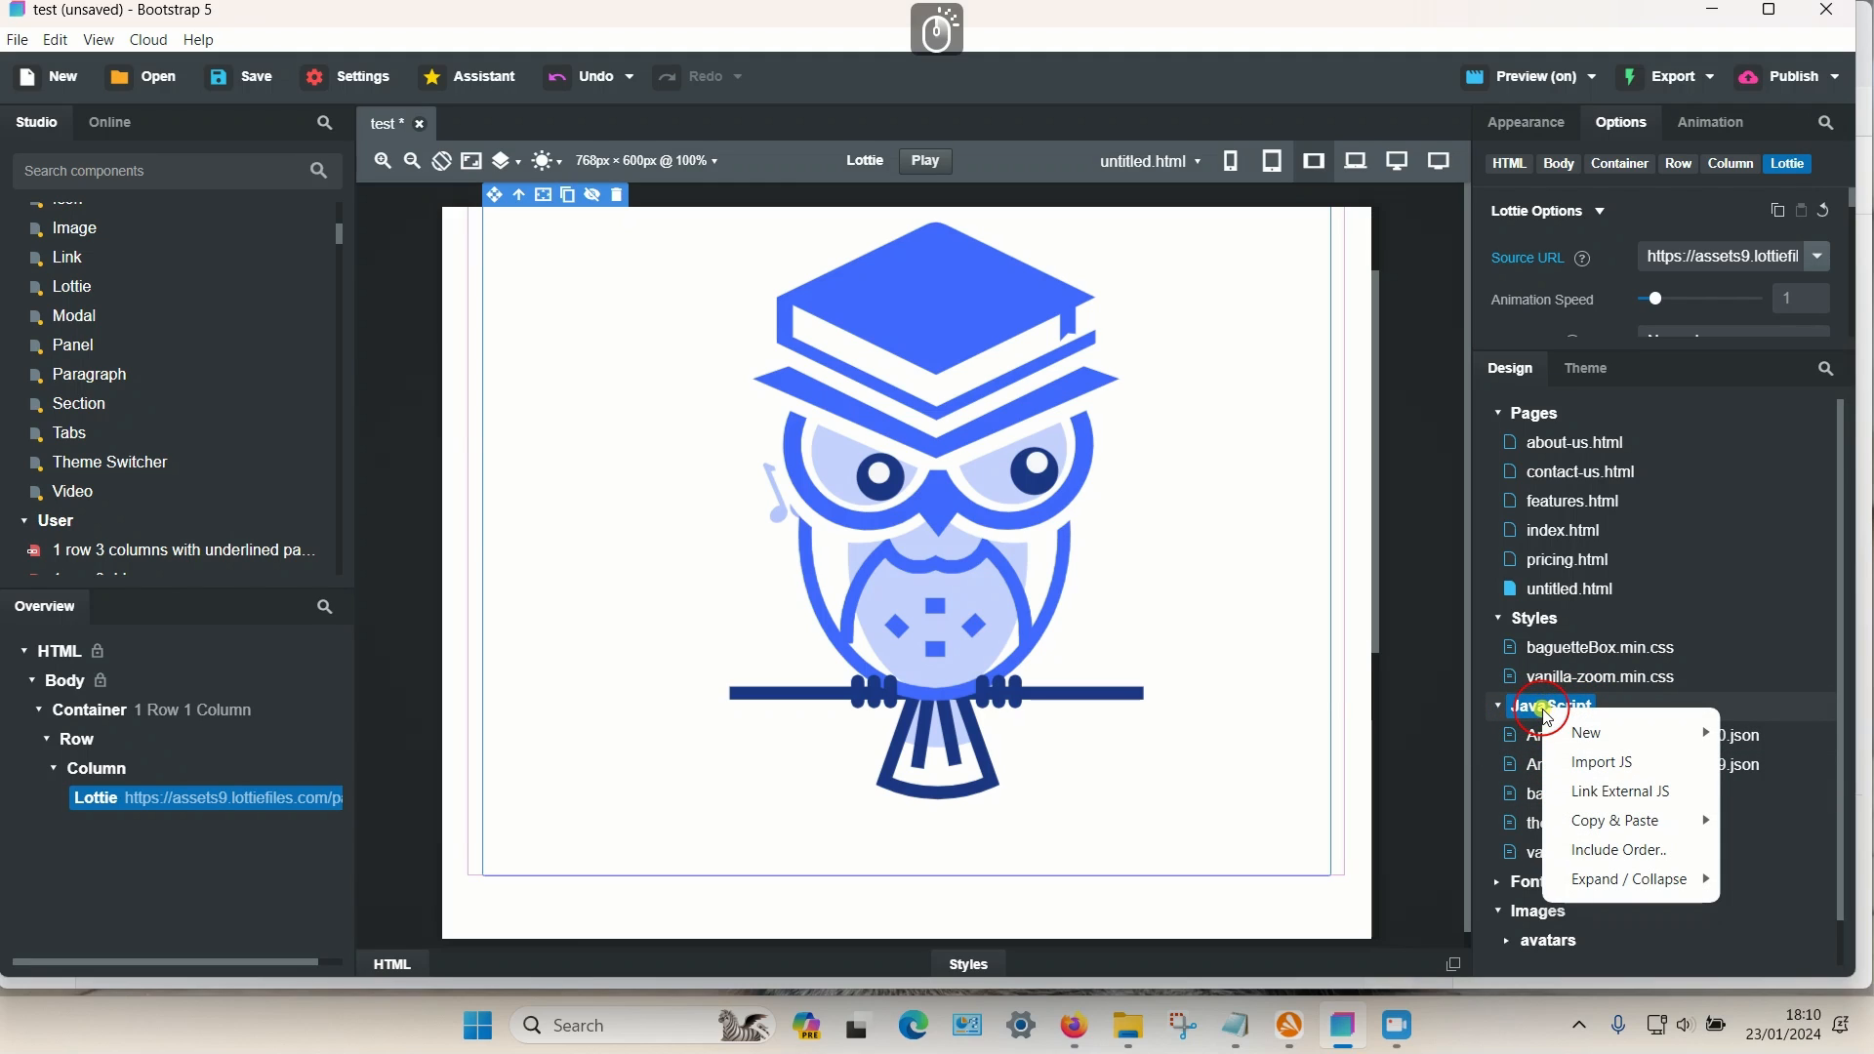
pyautogui.moveTo(1601, 762)
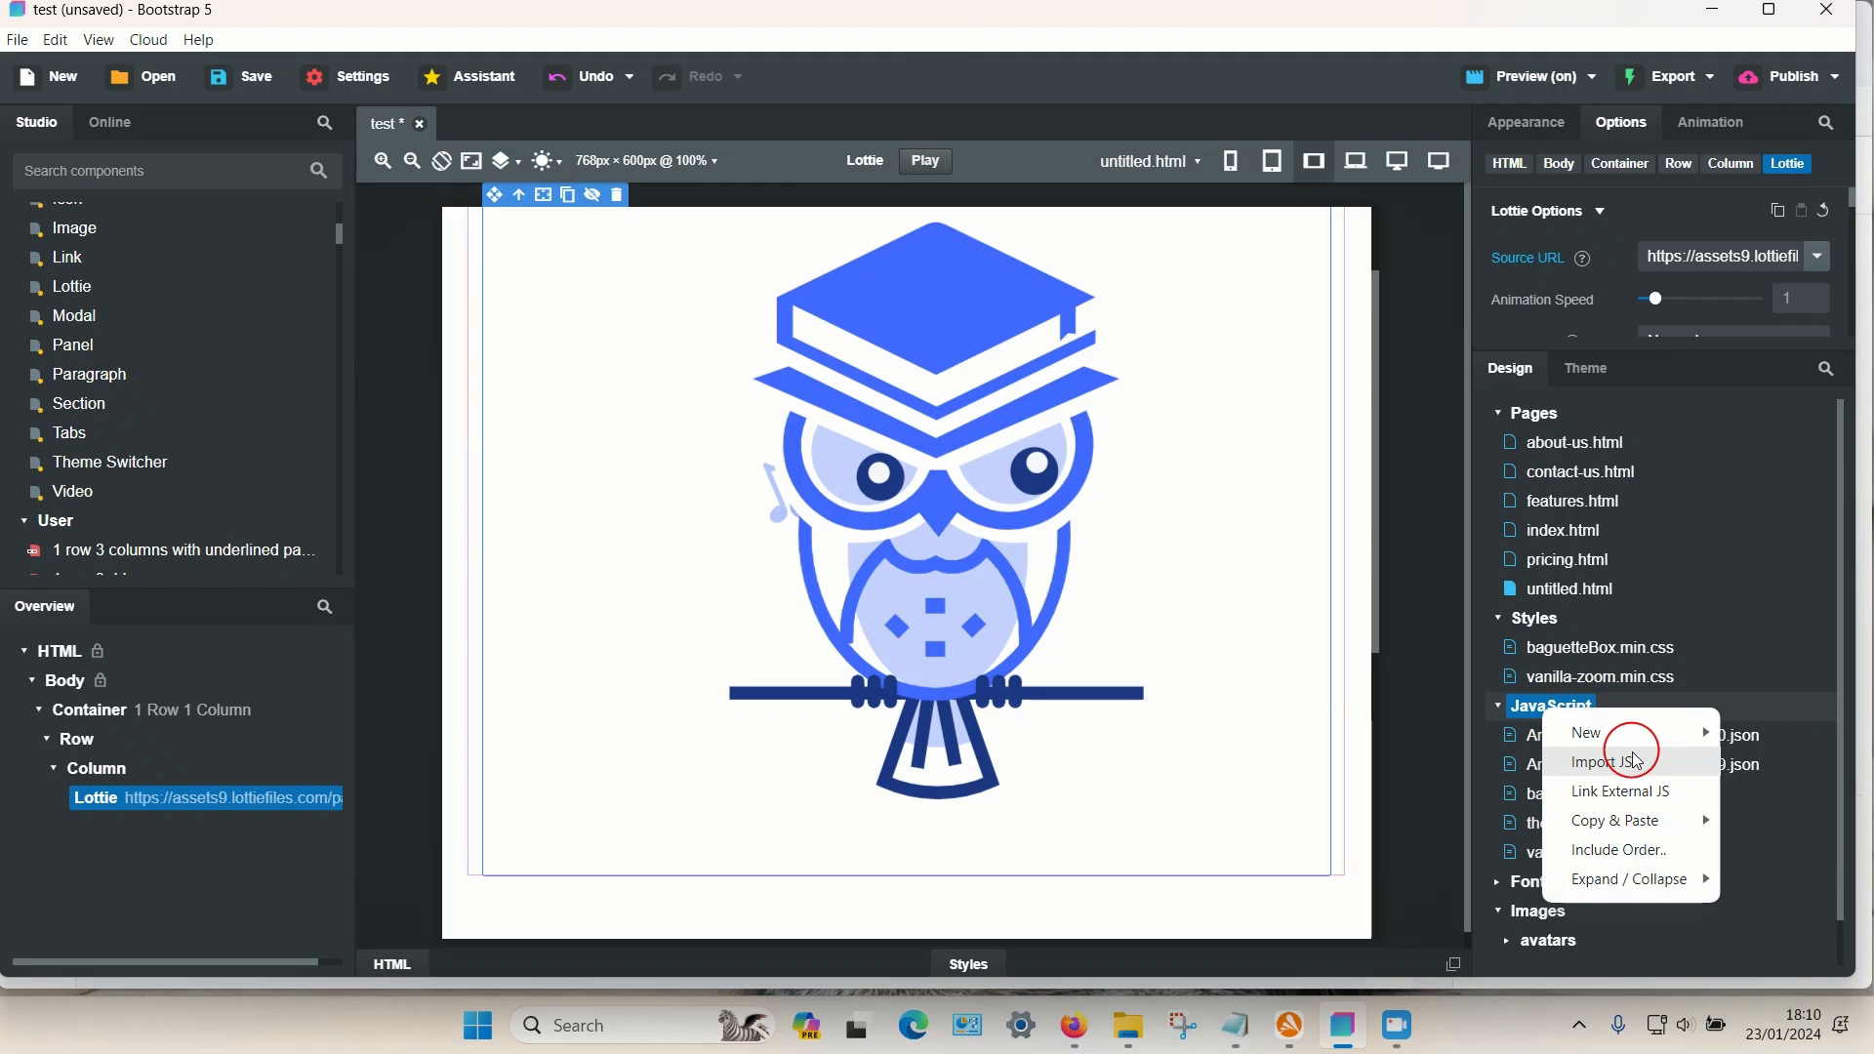
pyautogui.click(1601, 761)
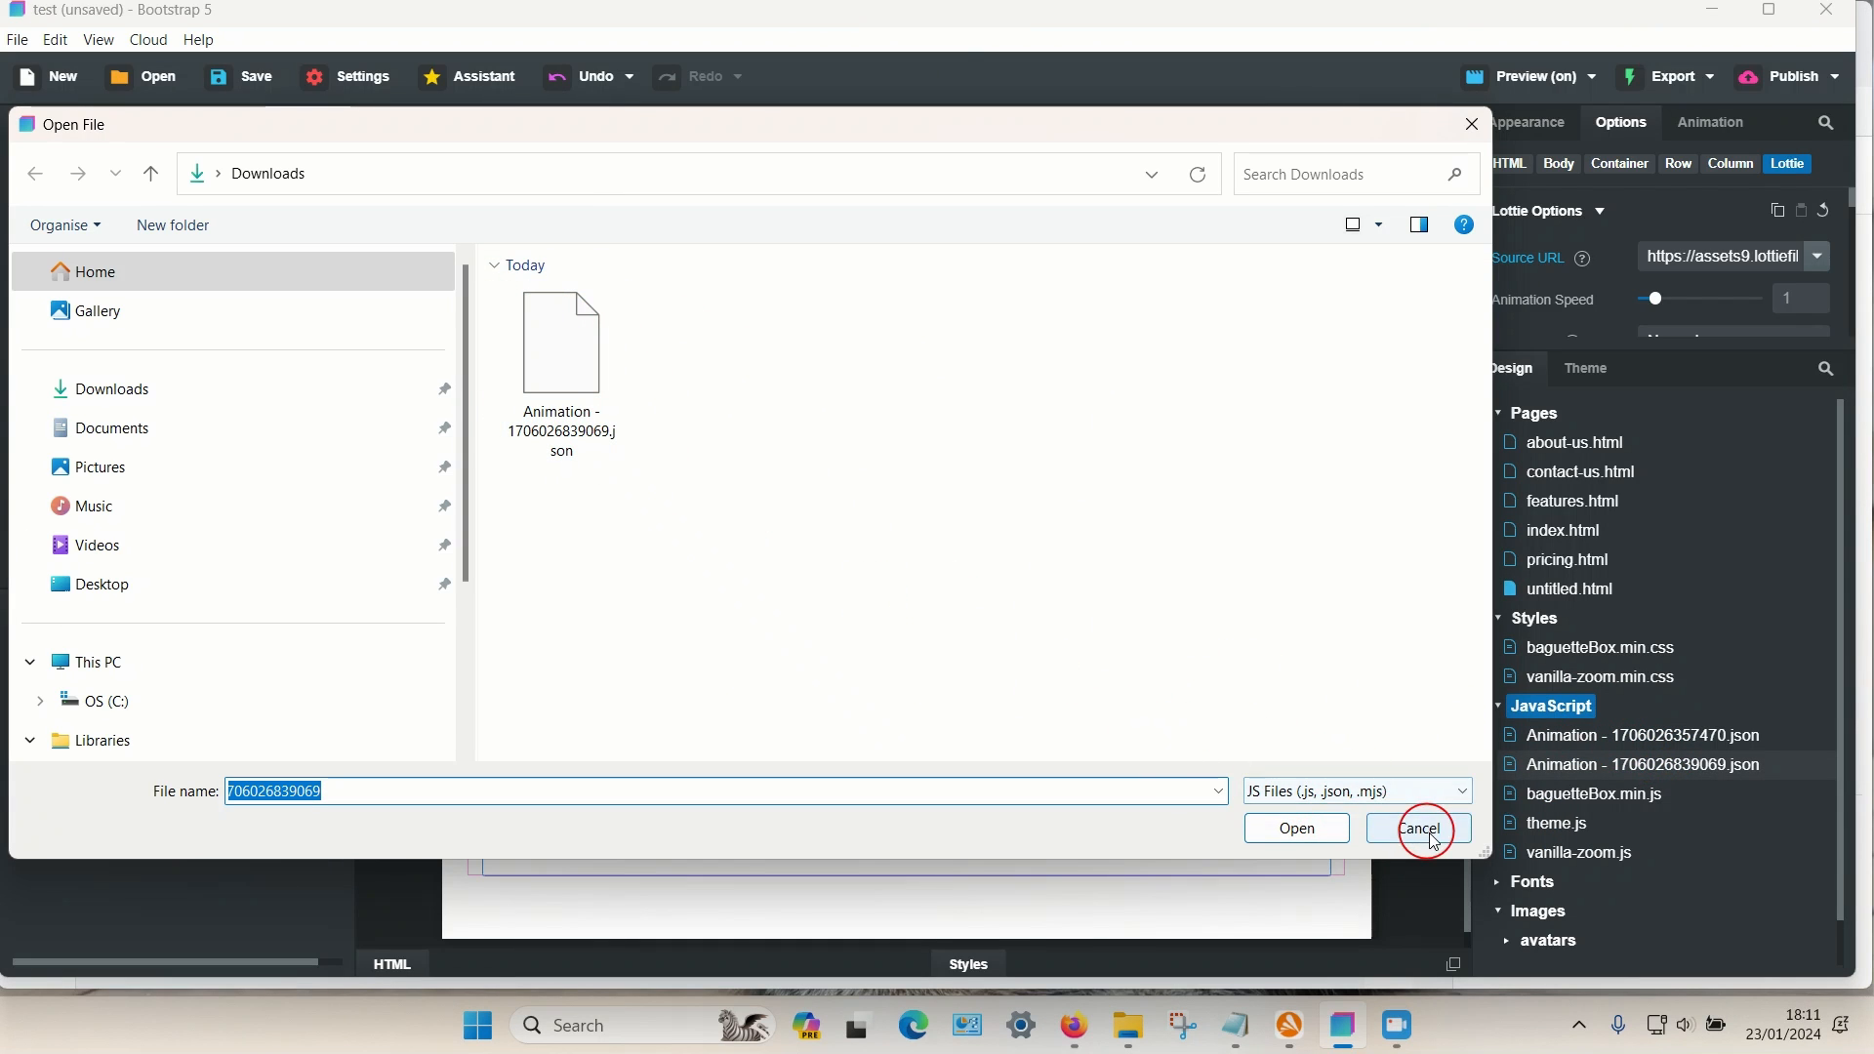
pyautogui.click(1419, 829)
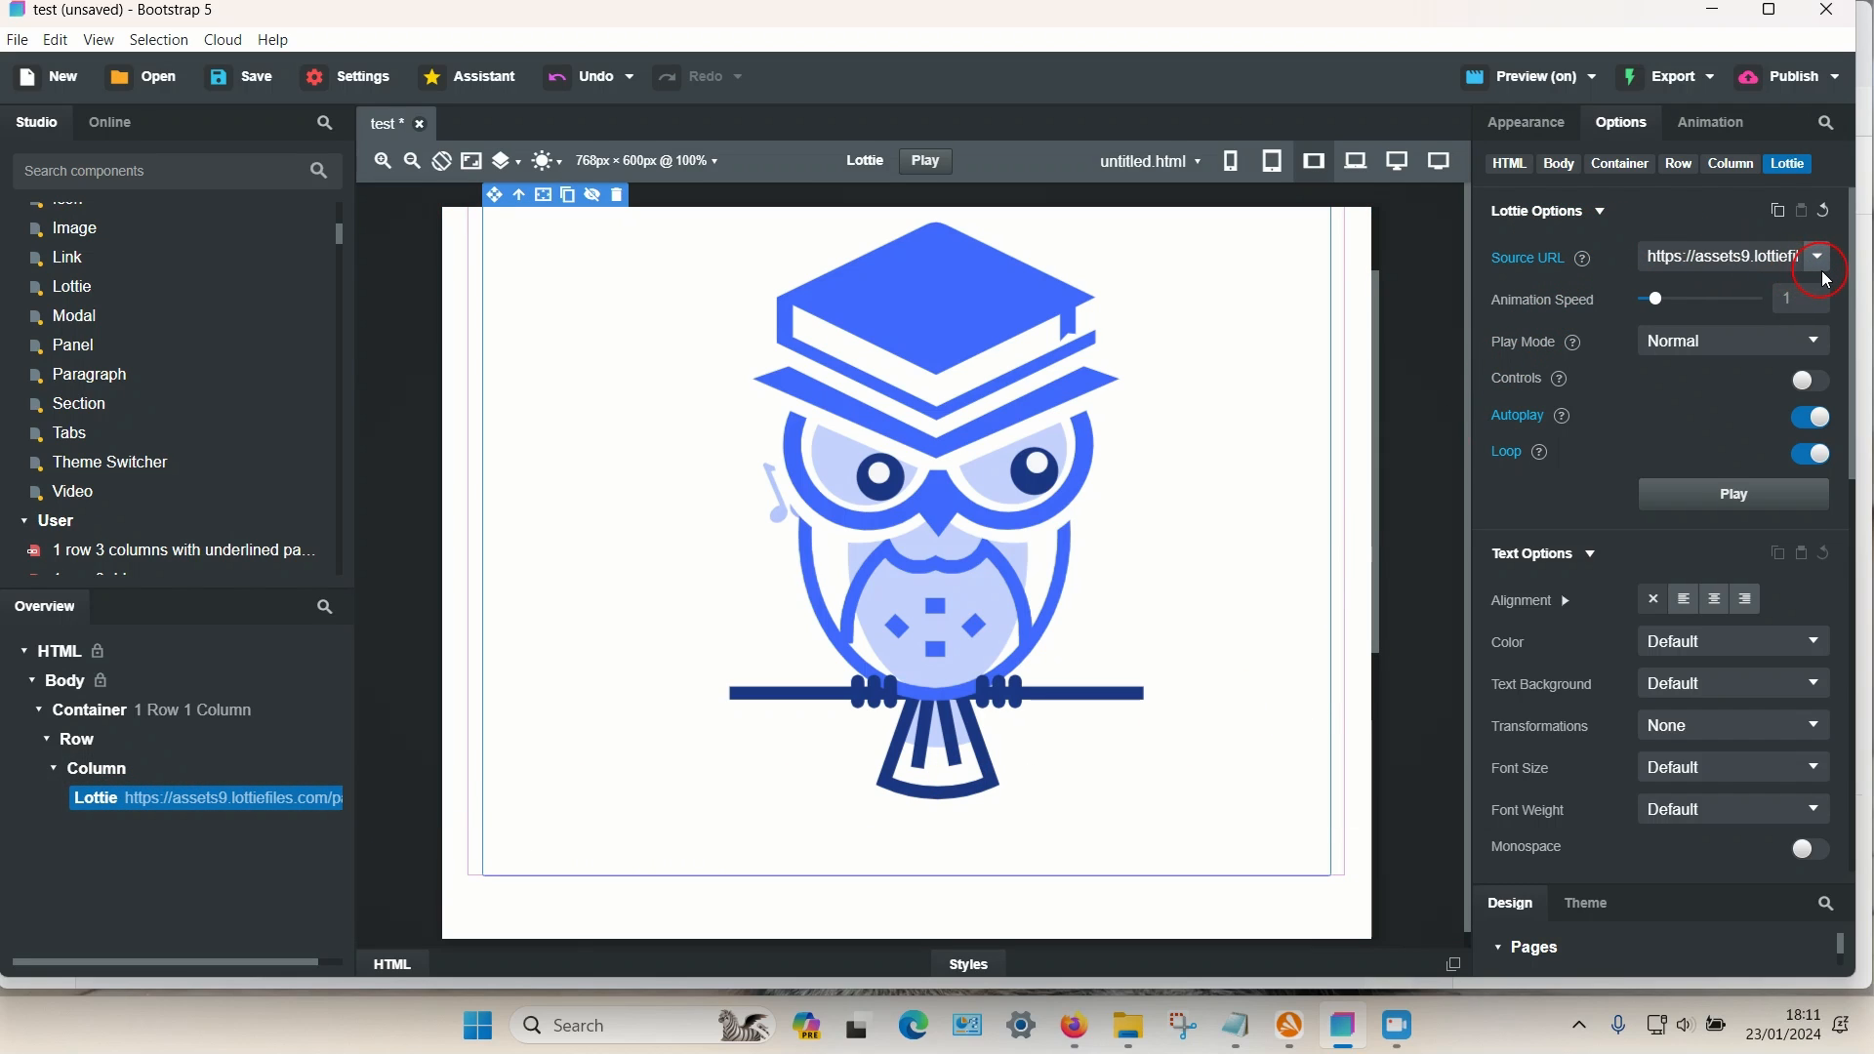
# - Set the Lottie Source URL to Animation - 1706026839069.json
pyautogui.click(1816, 255)
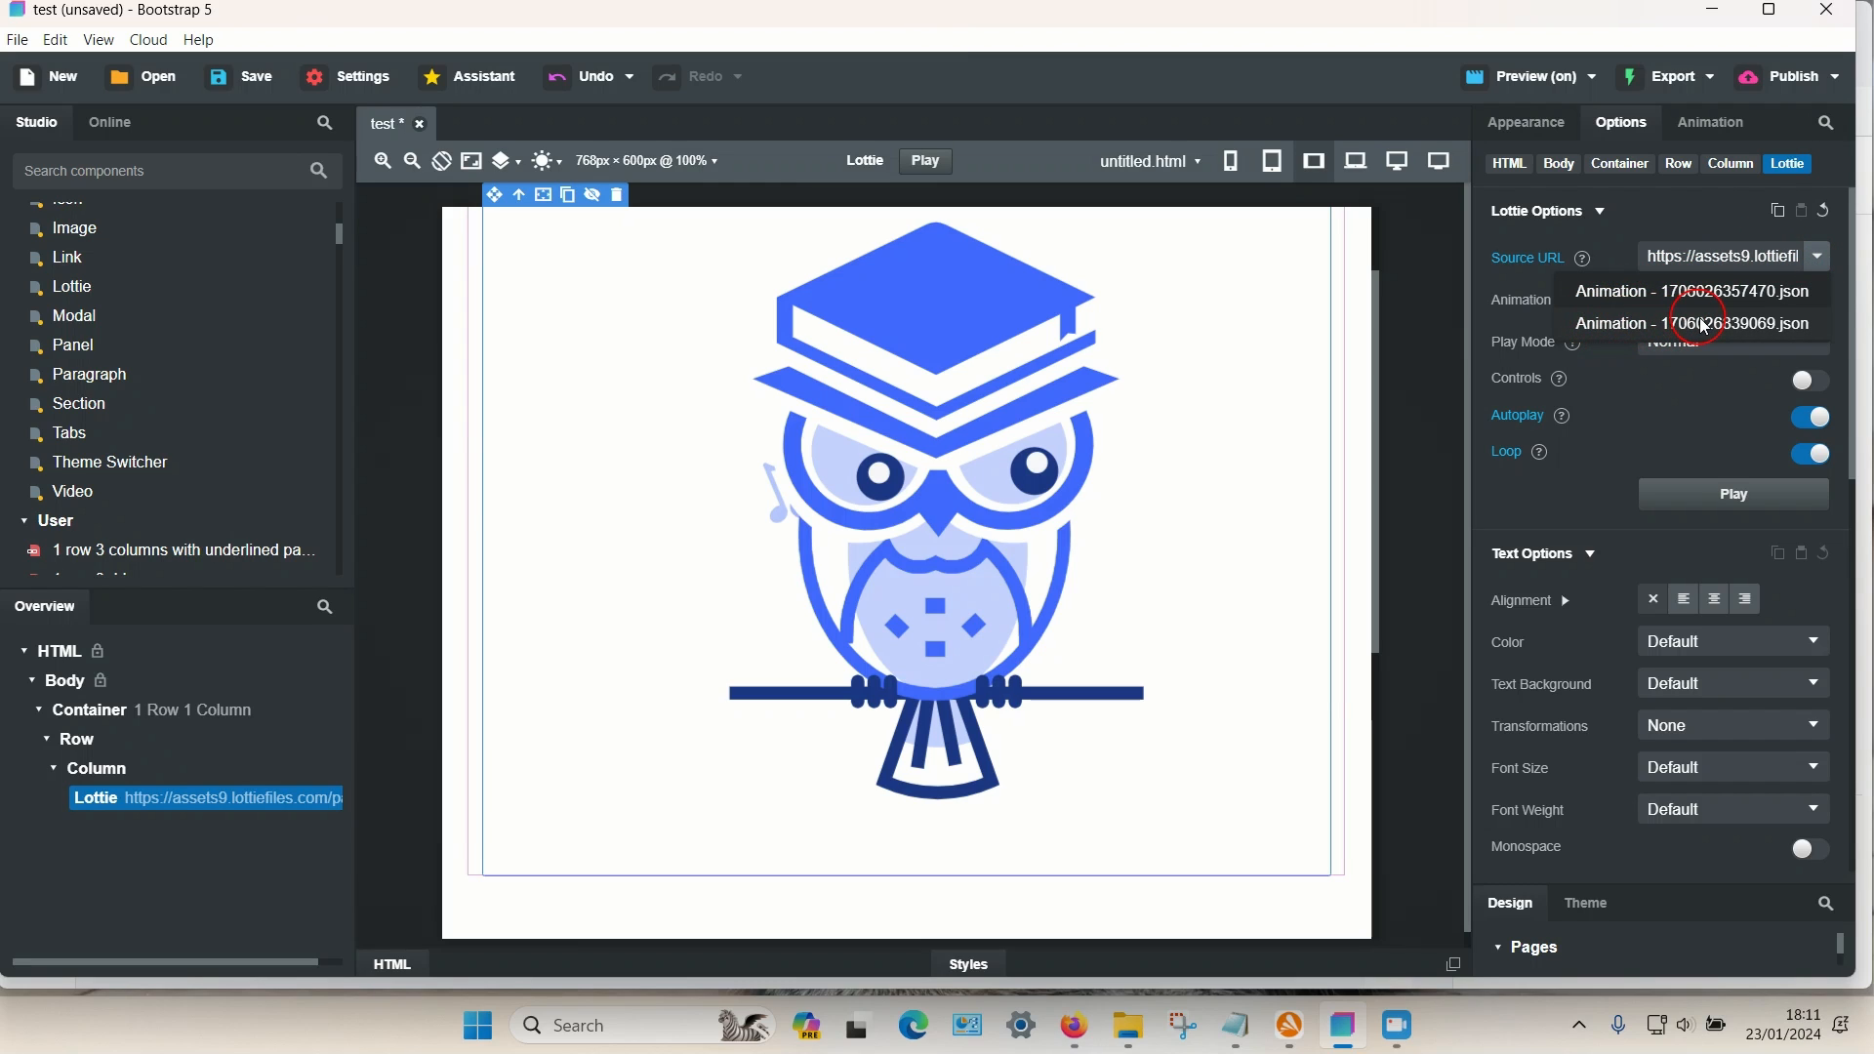
pyautogui.click(1692, 323)
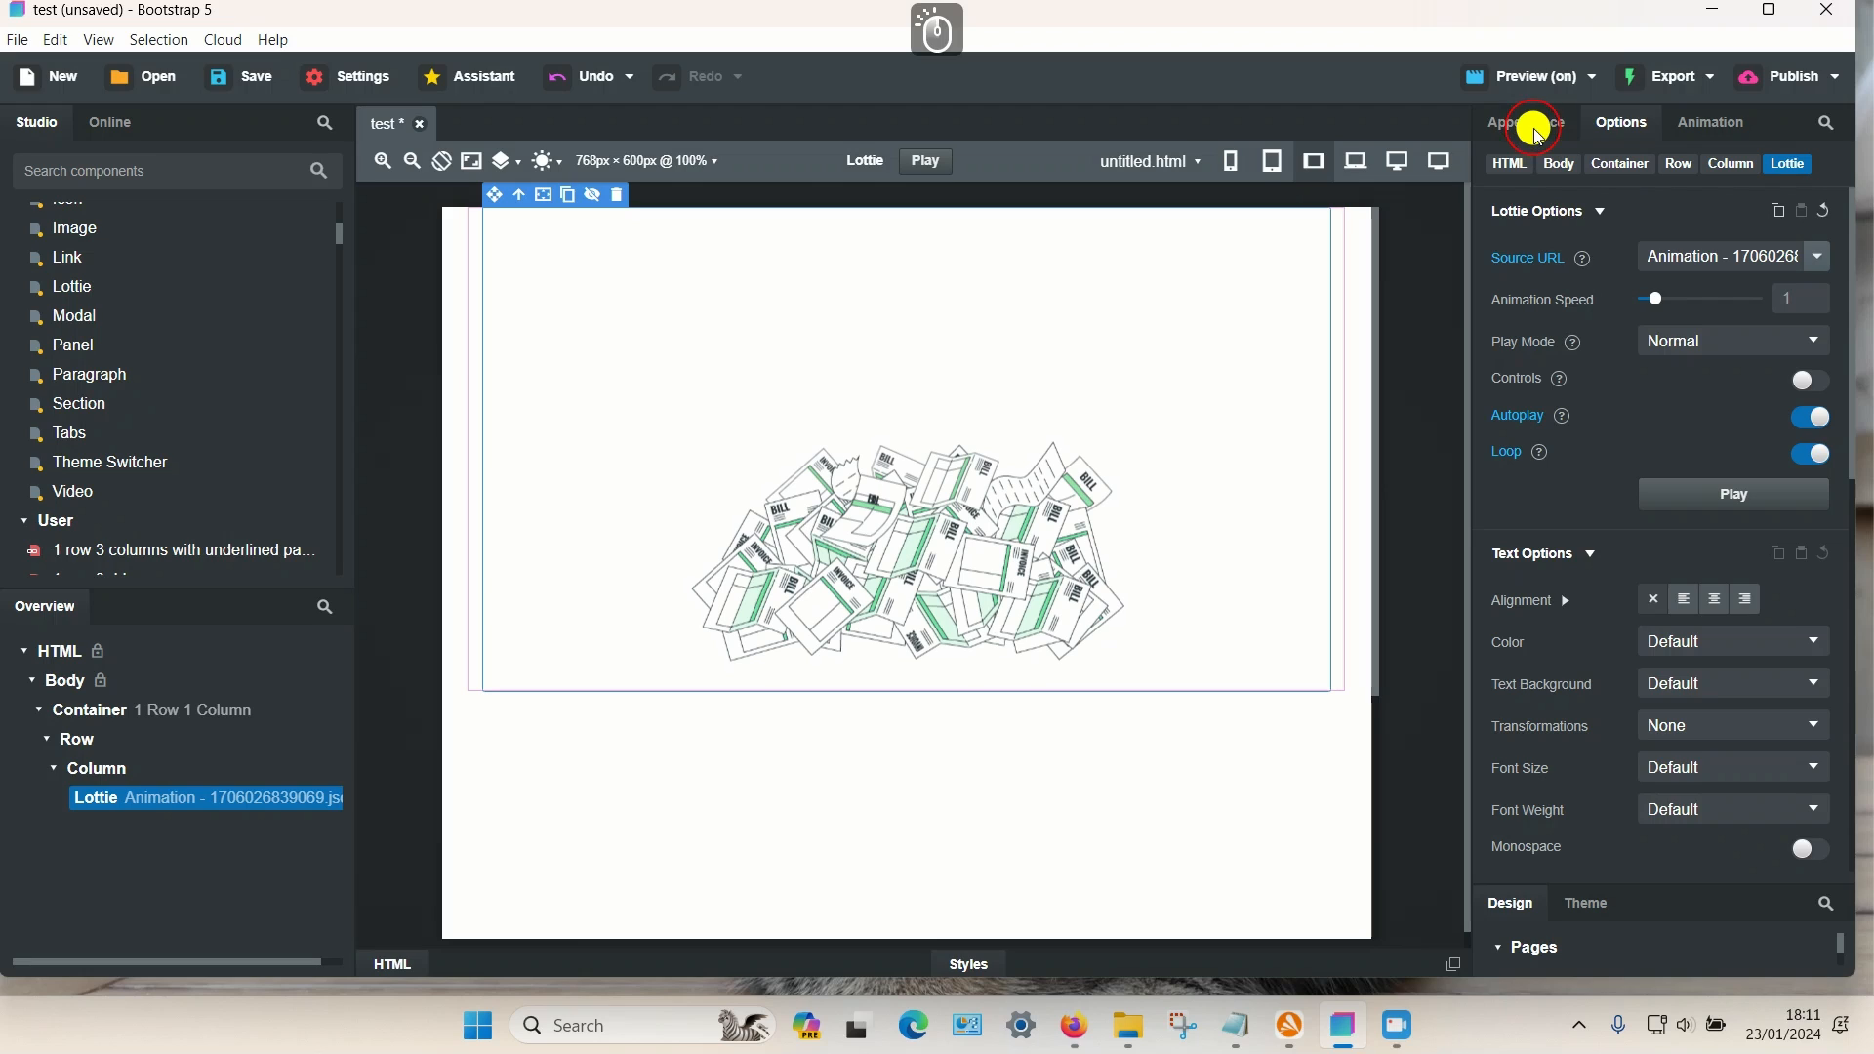
pyautogui.click(1525, 122)
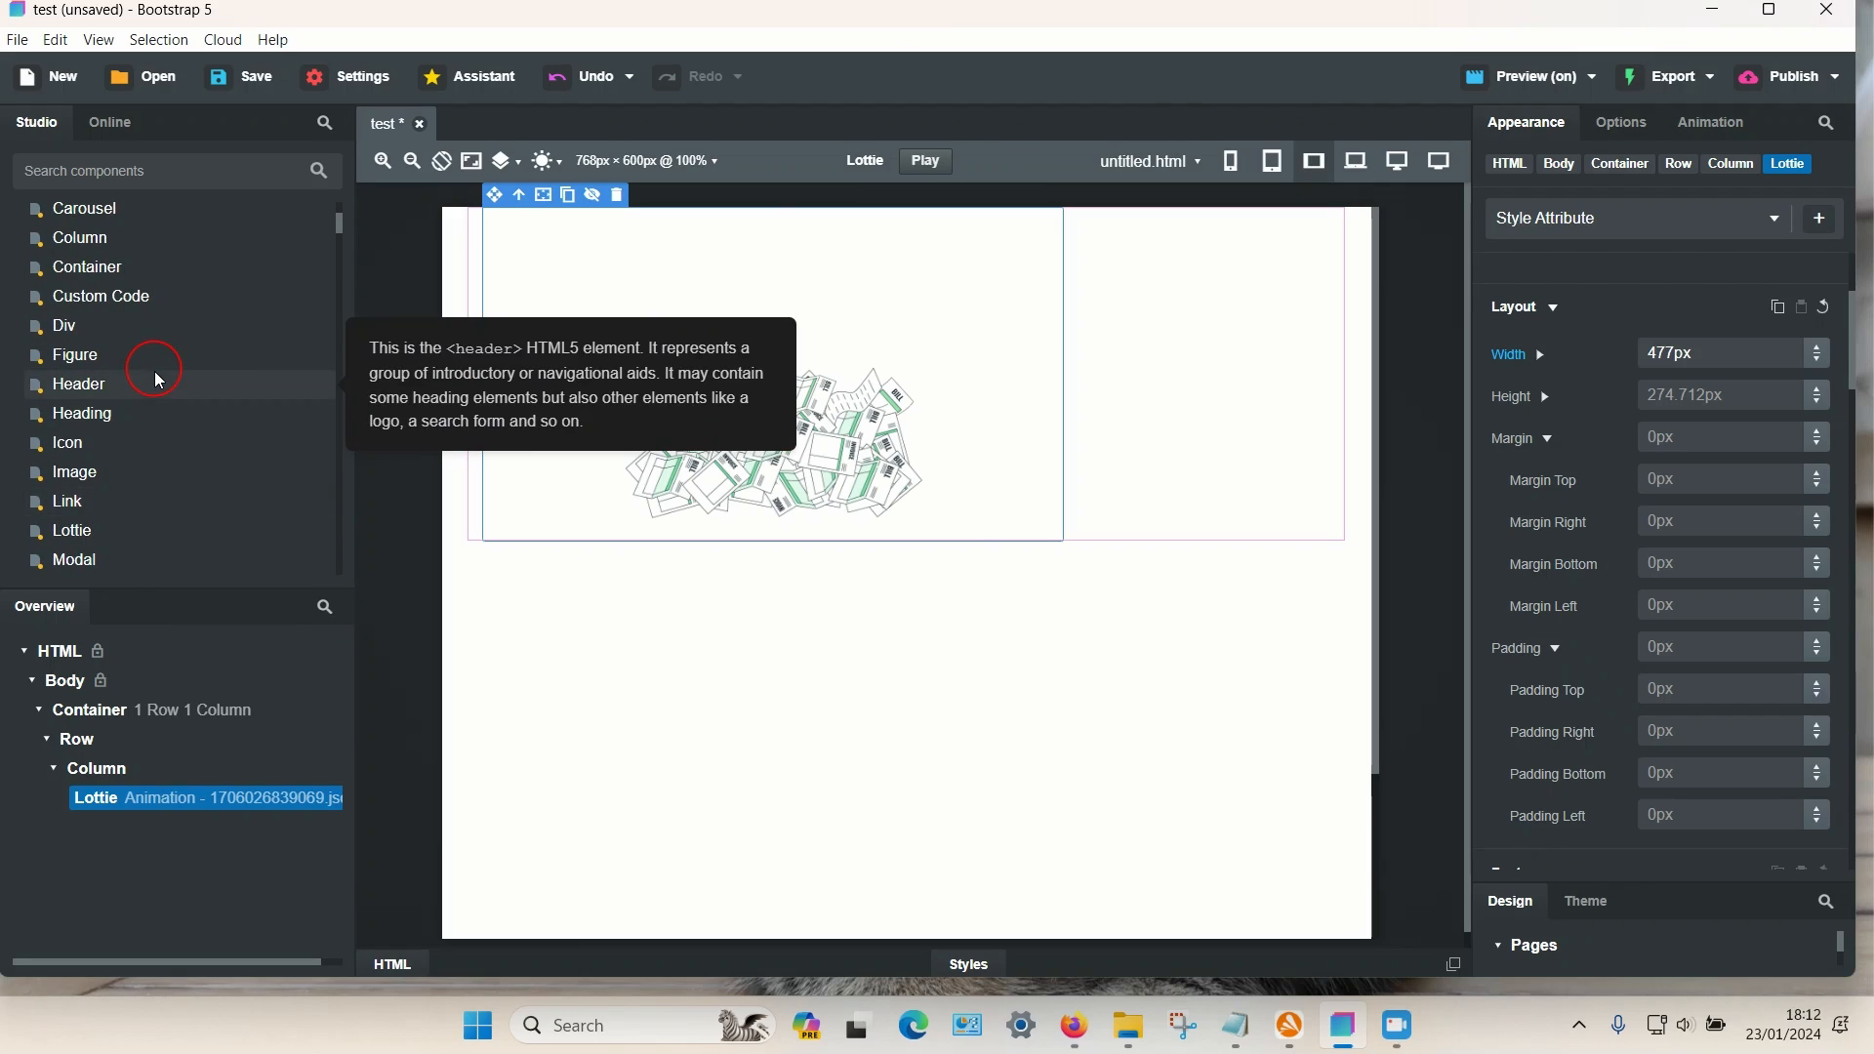
pyautogui.moveTo(91, 306)
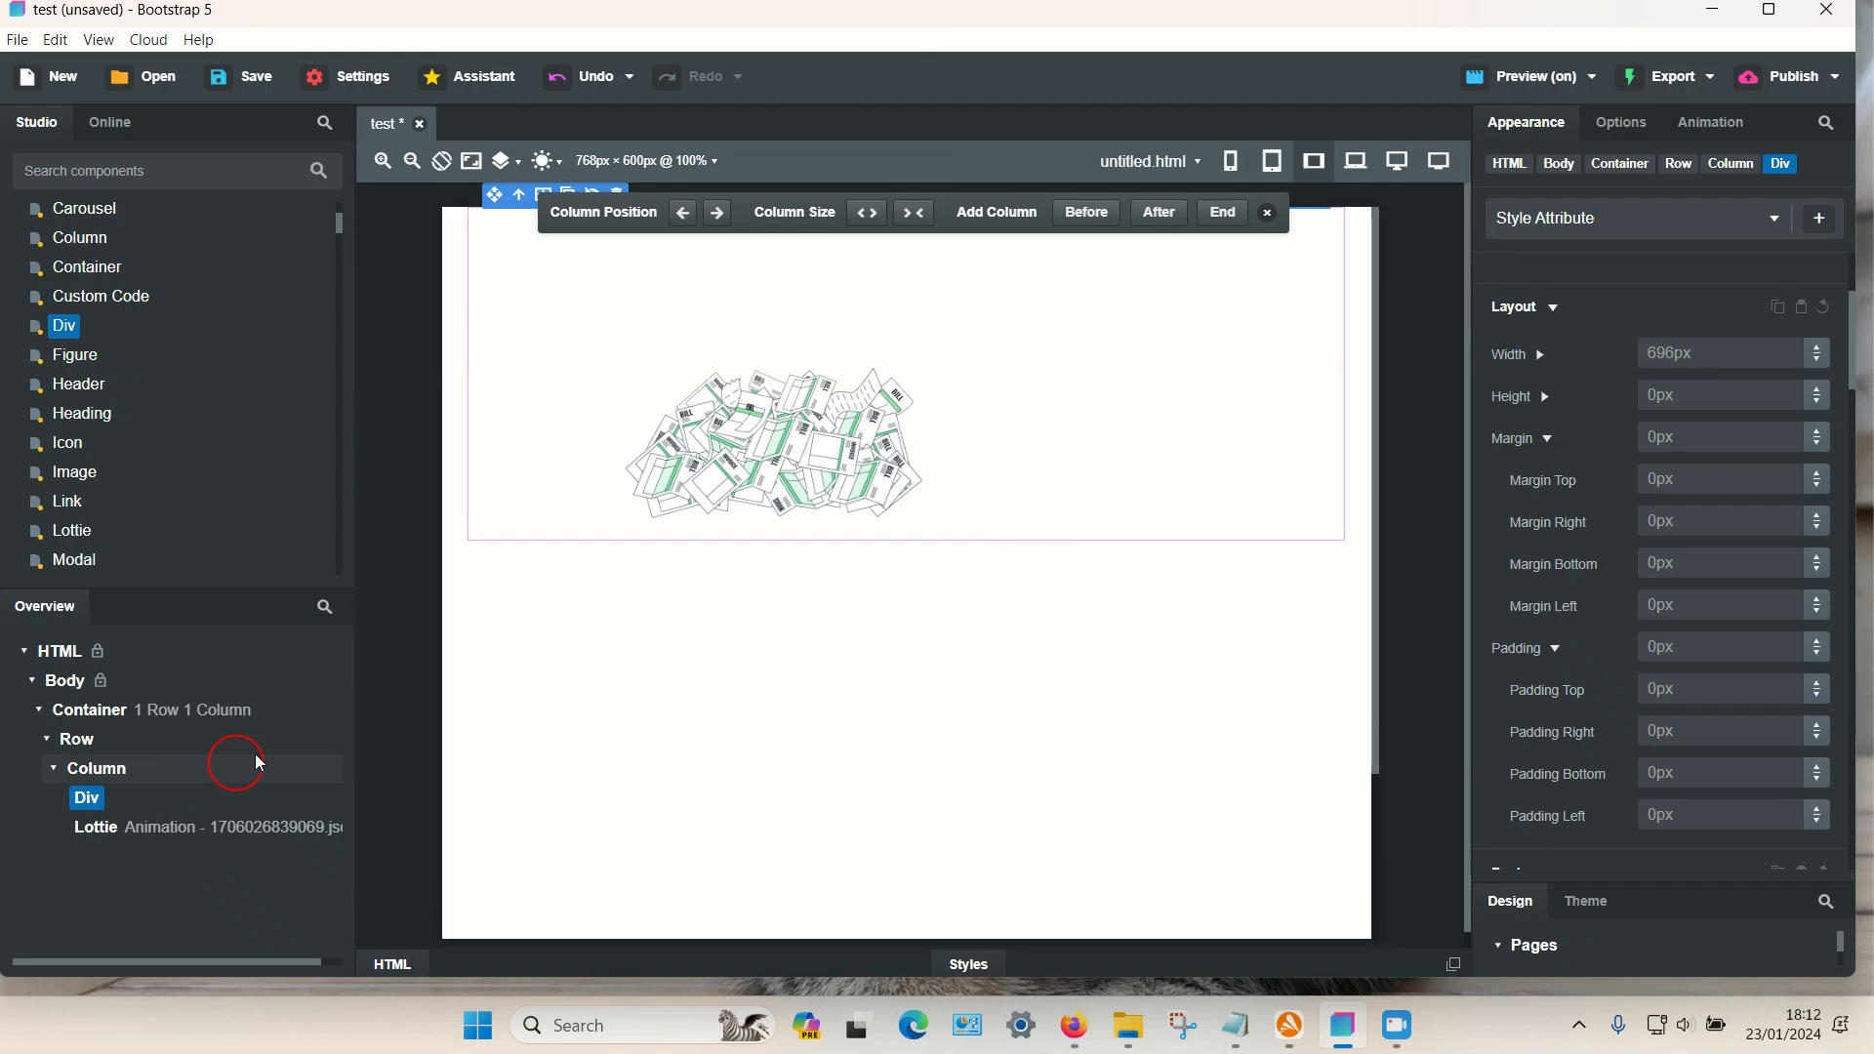
# - Move the Lottie animation inside a new Div and select that Div
pyautogui.click(96, 826)
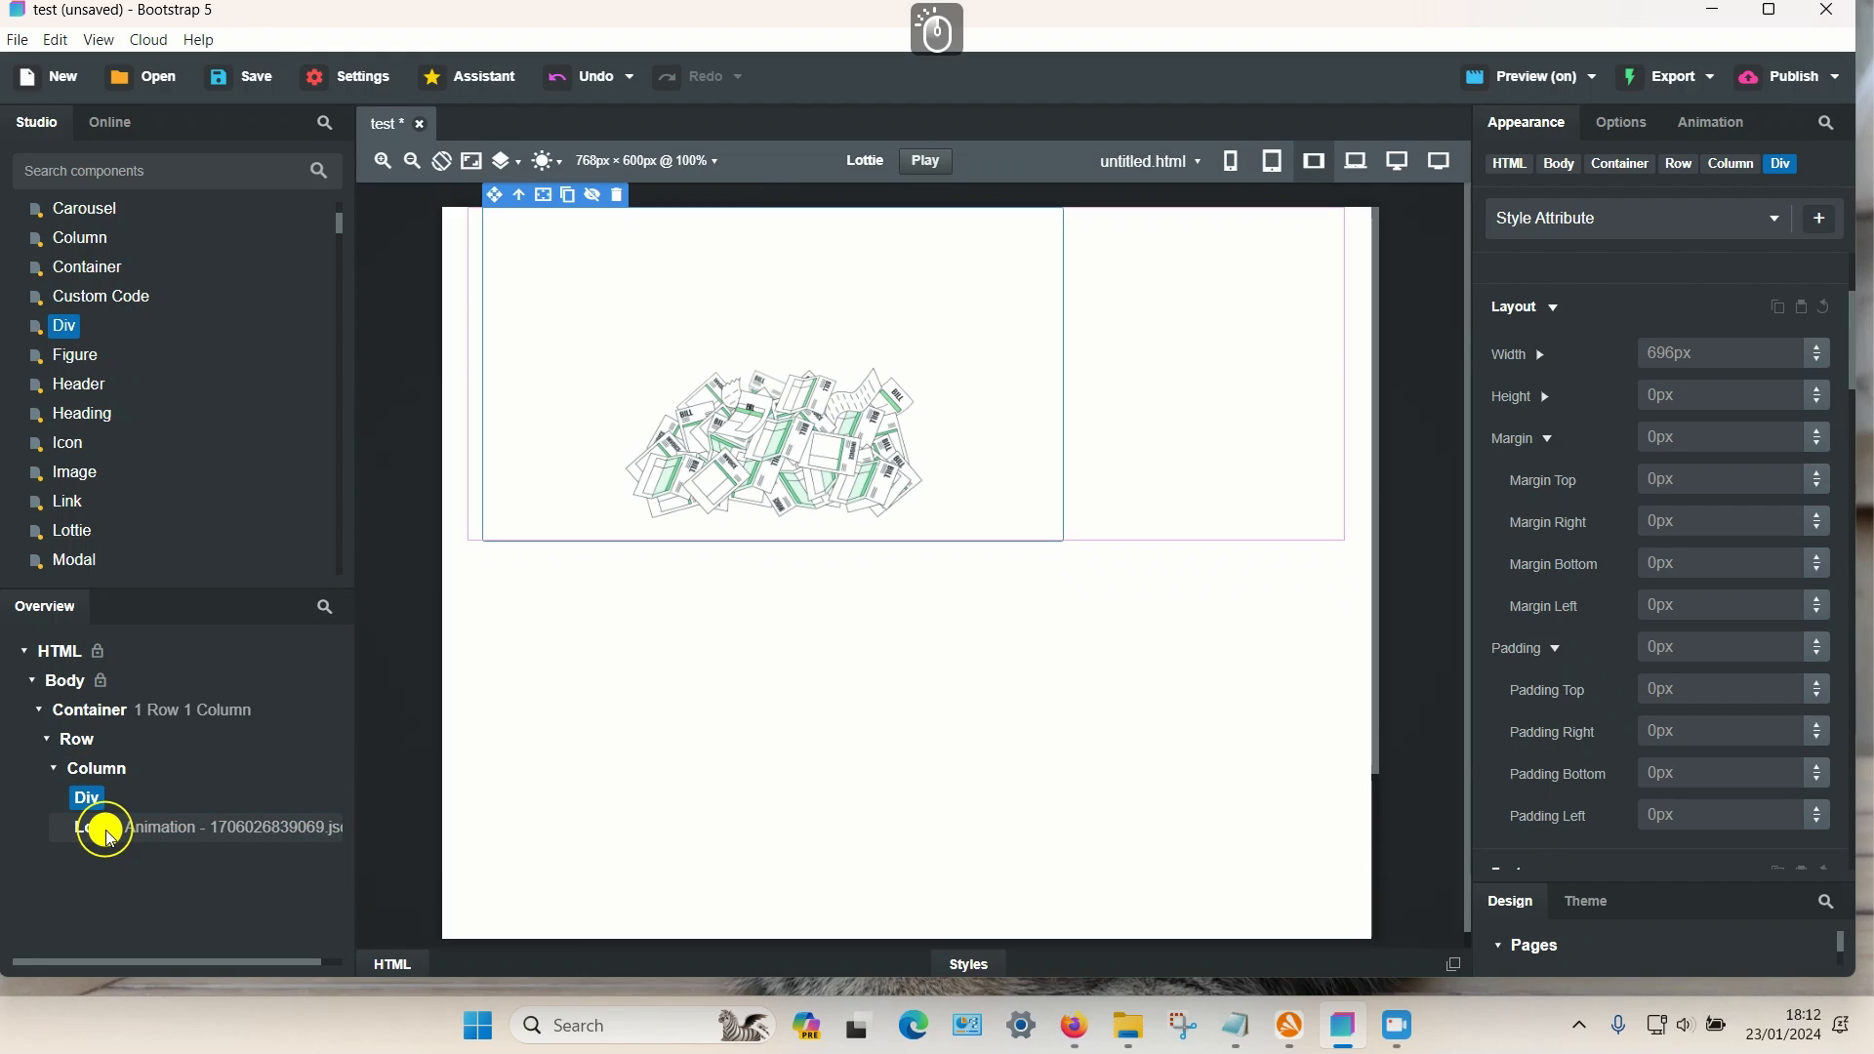
pyautogui.click(209, 826)
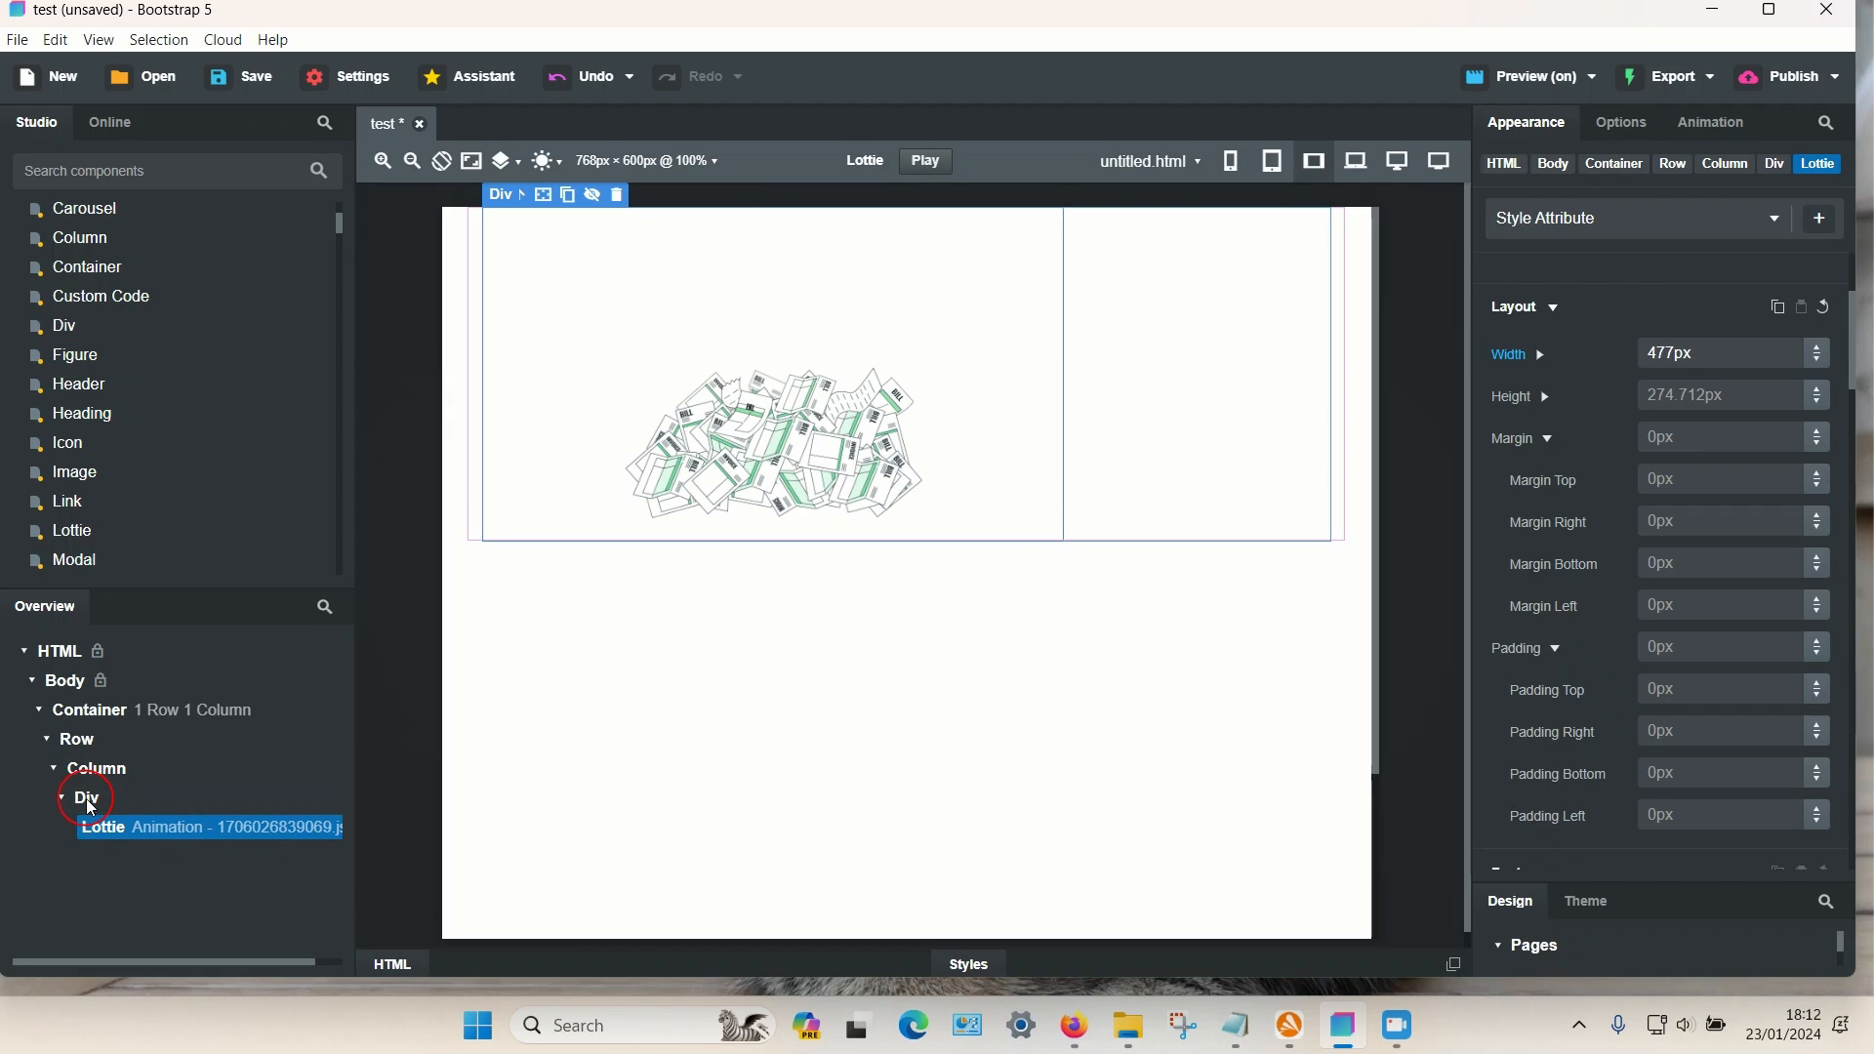
pyautogui.click(96, 767)
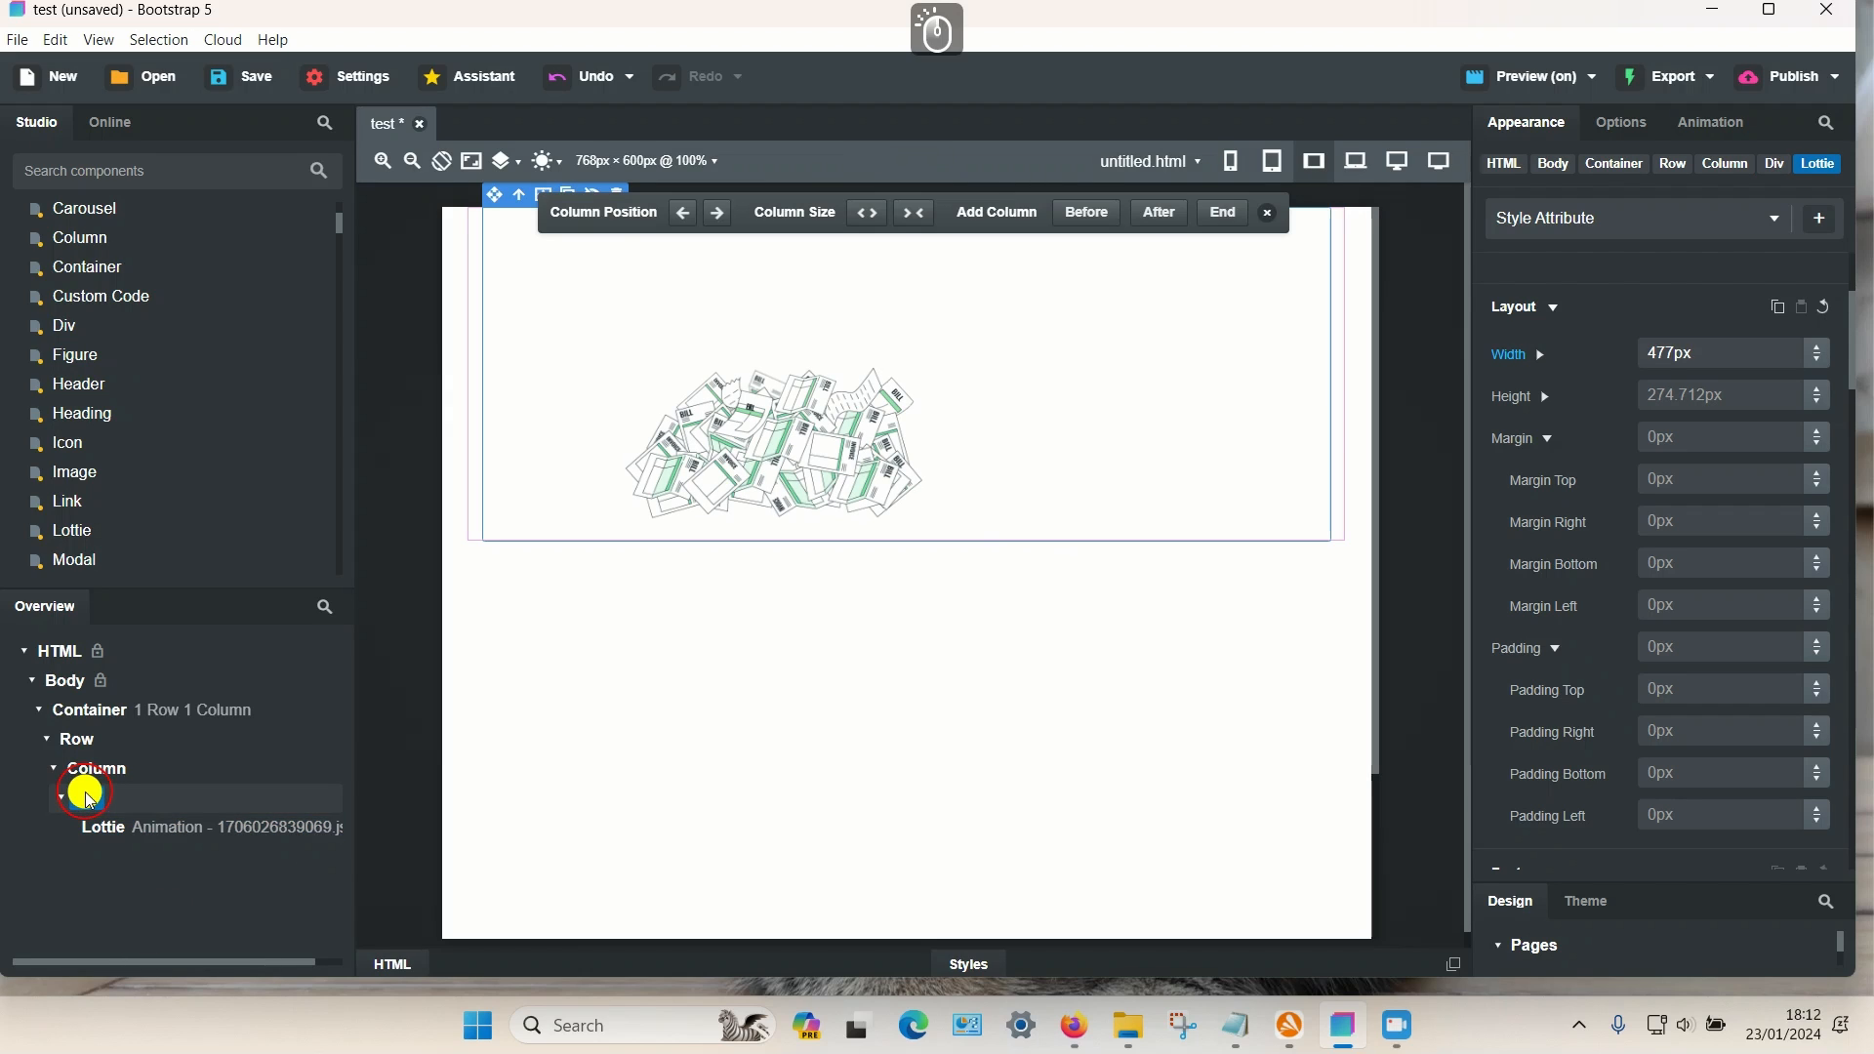
pyautogui.click(86, 797)
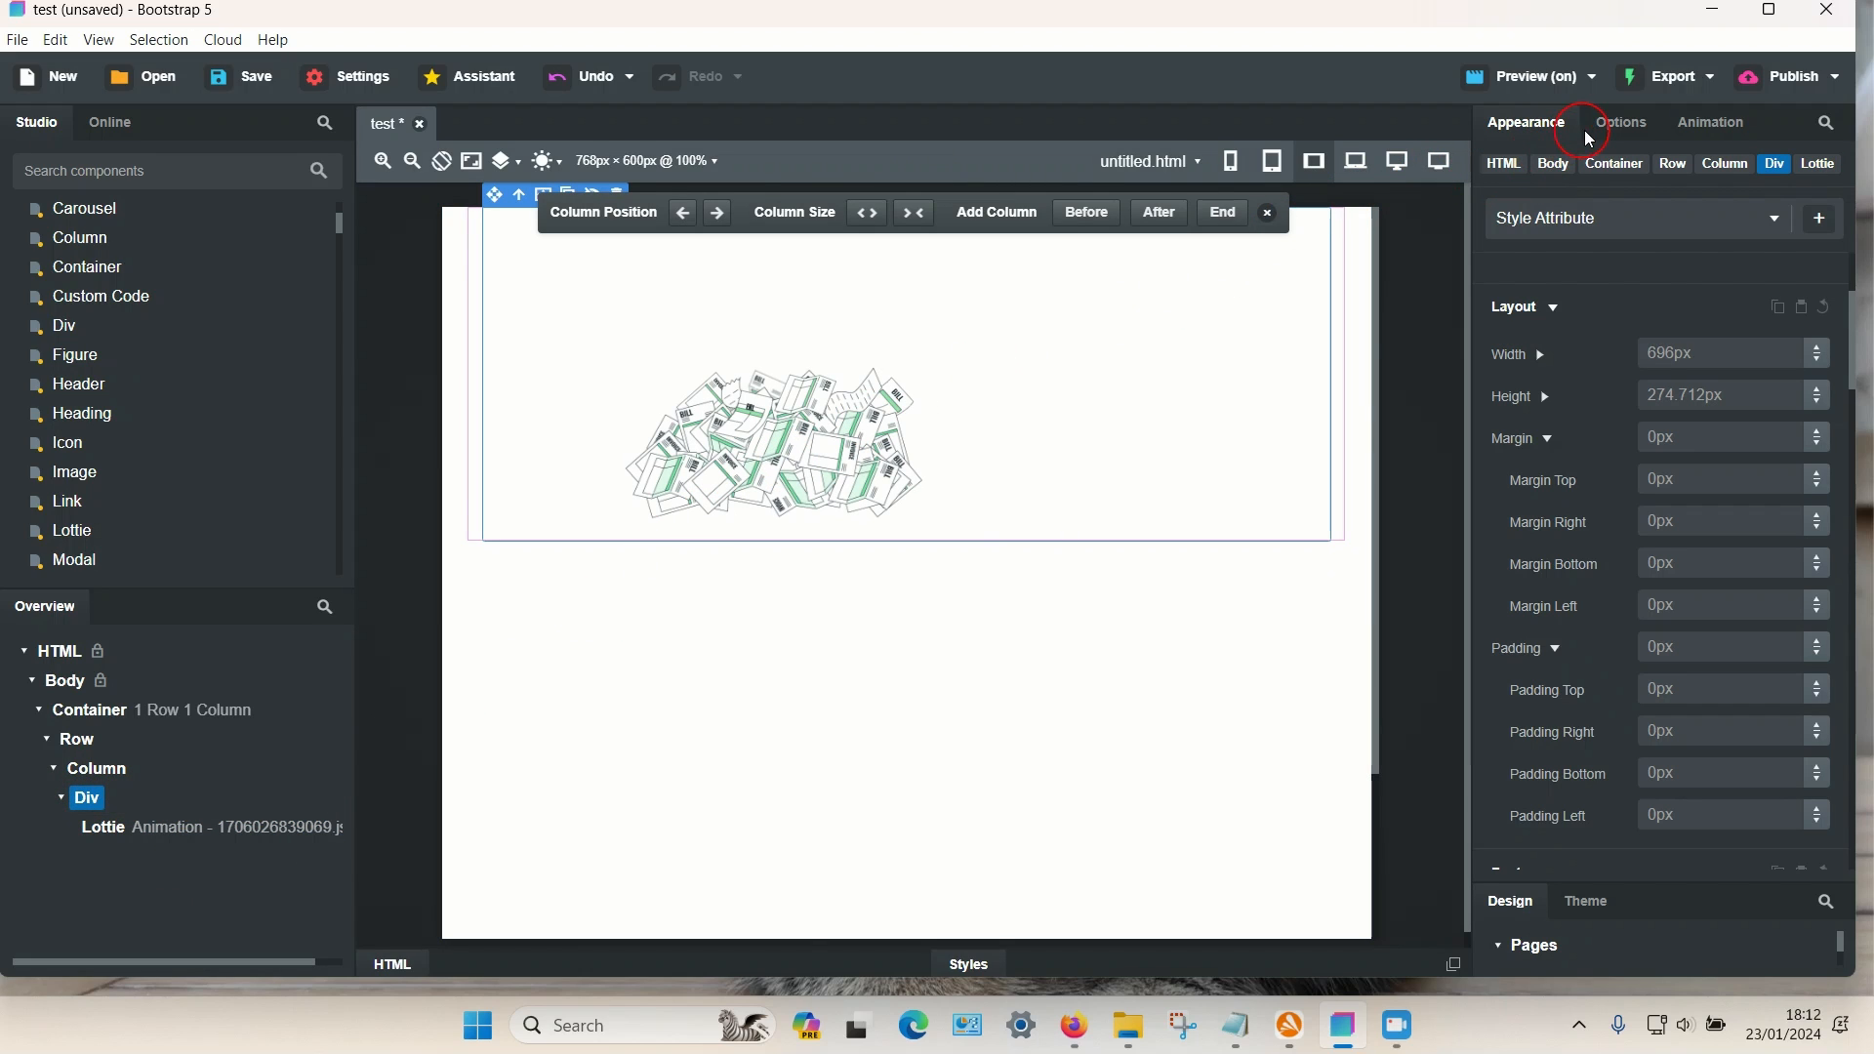
# - Make the Div a flex container with Justify Content Center, check phone width, and preview
pyautogui.click(1620, 122)
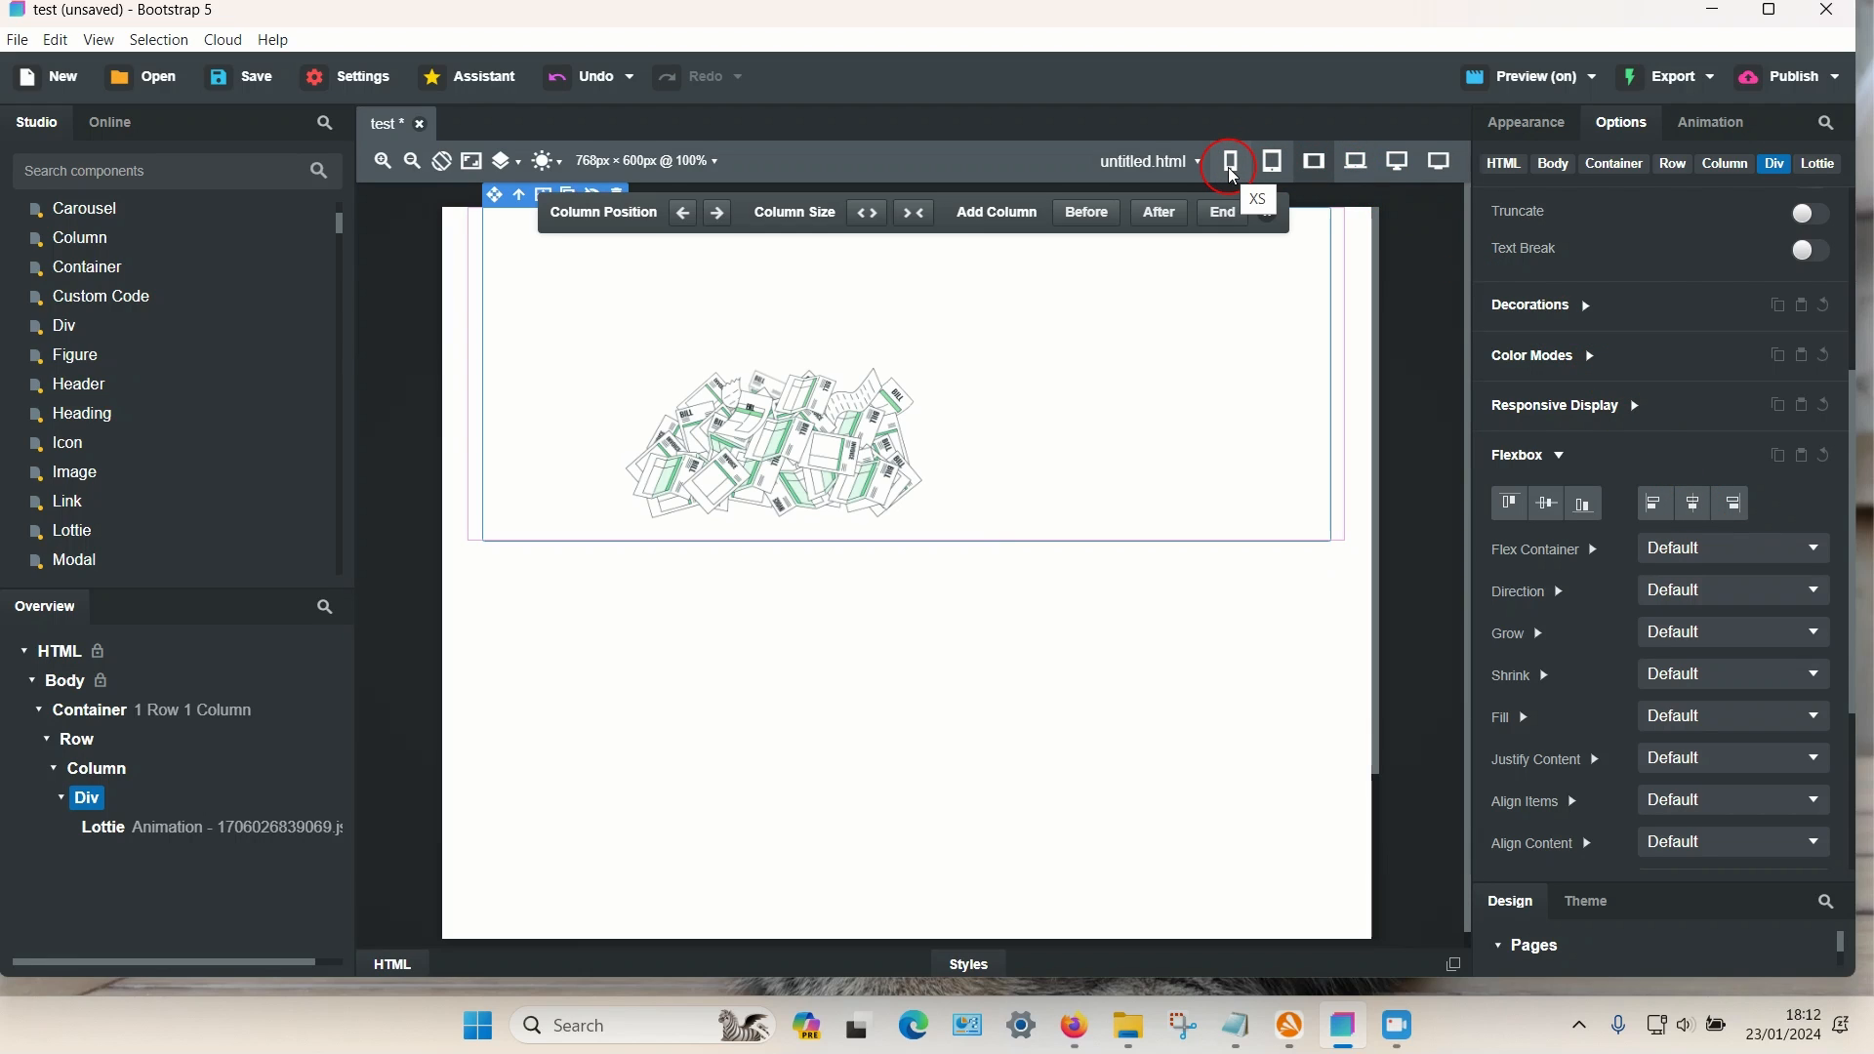
pyautogui.click(1229, 161)
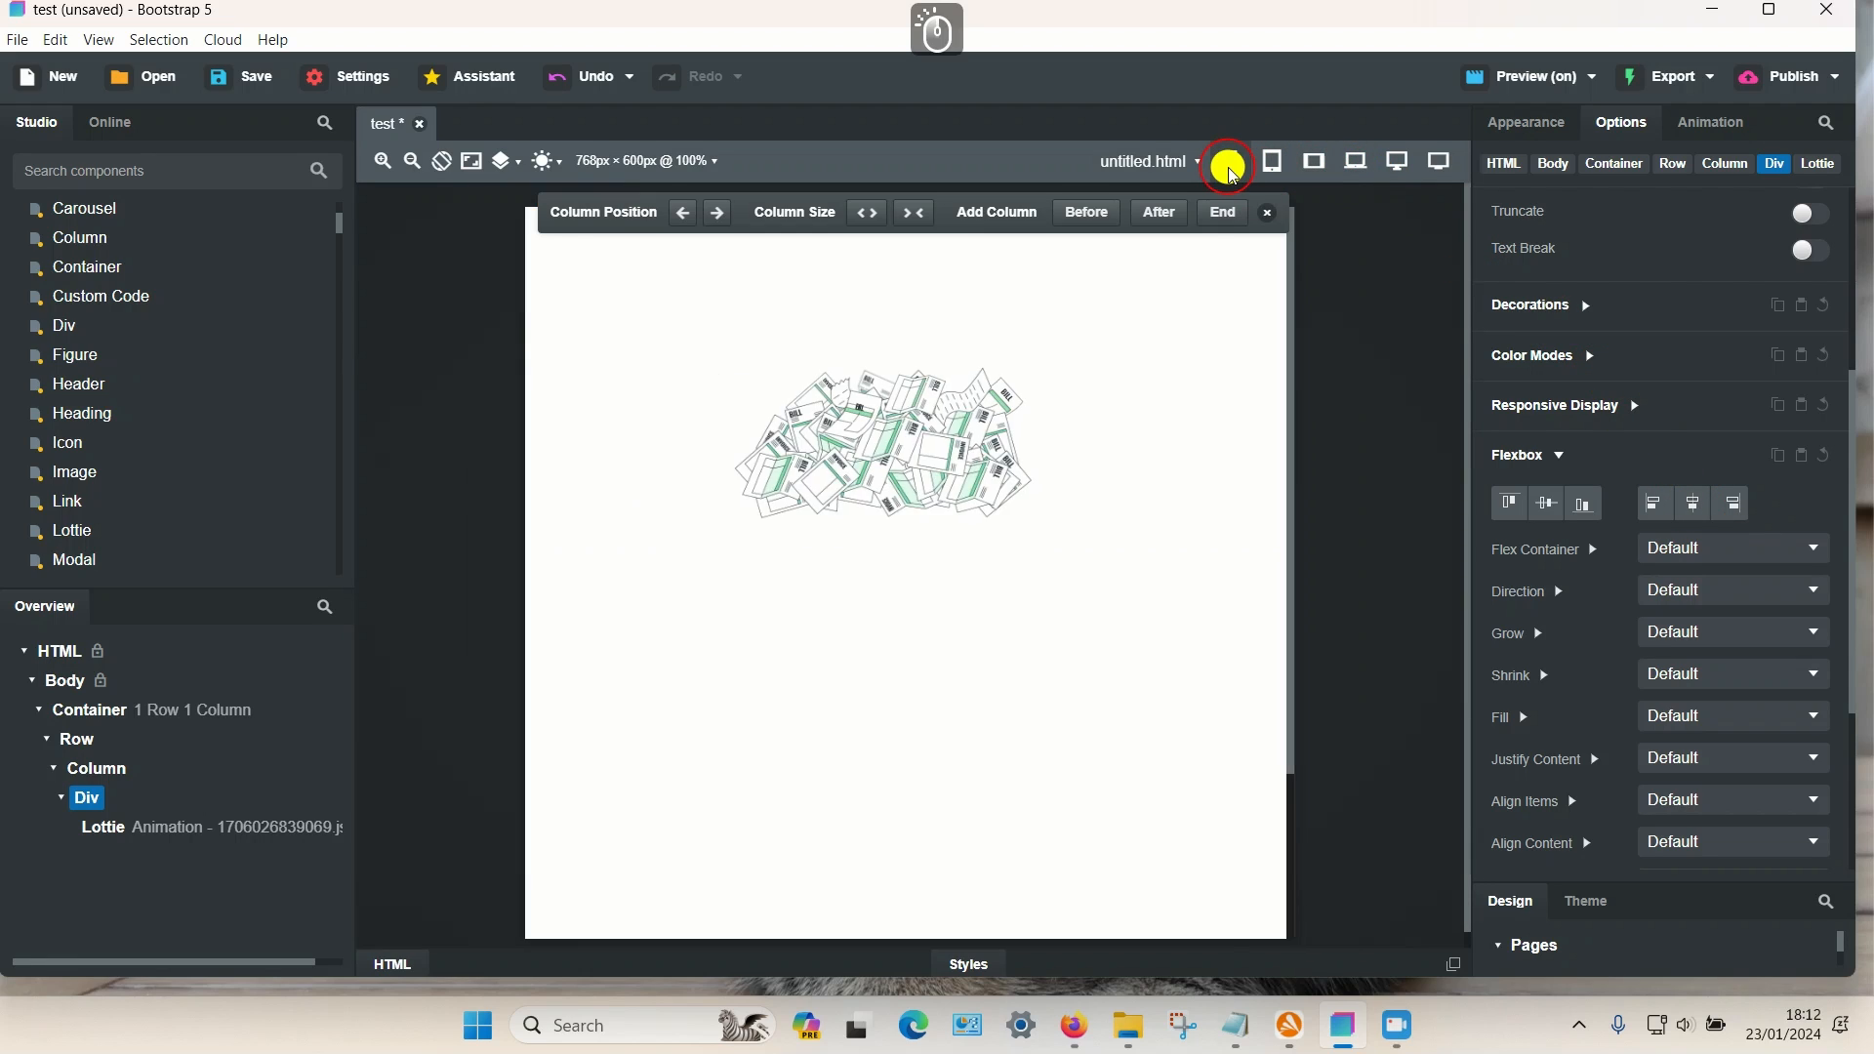
pyautogui.click(1229, 160)
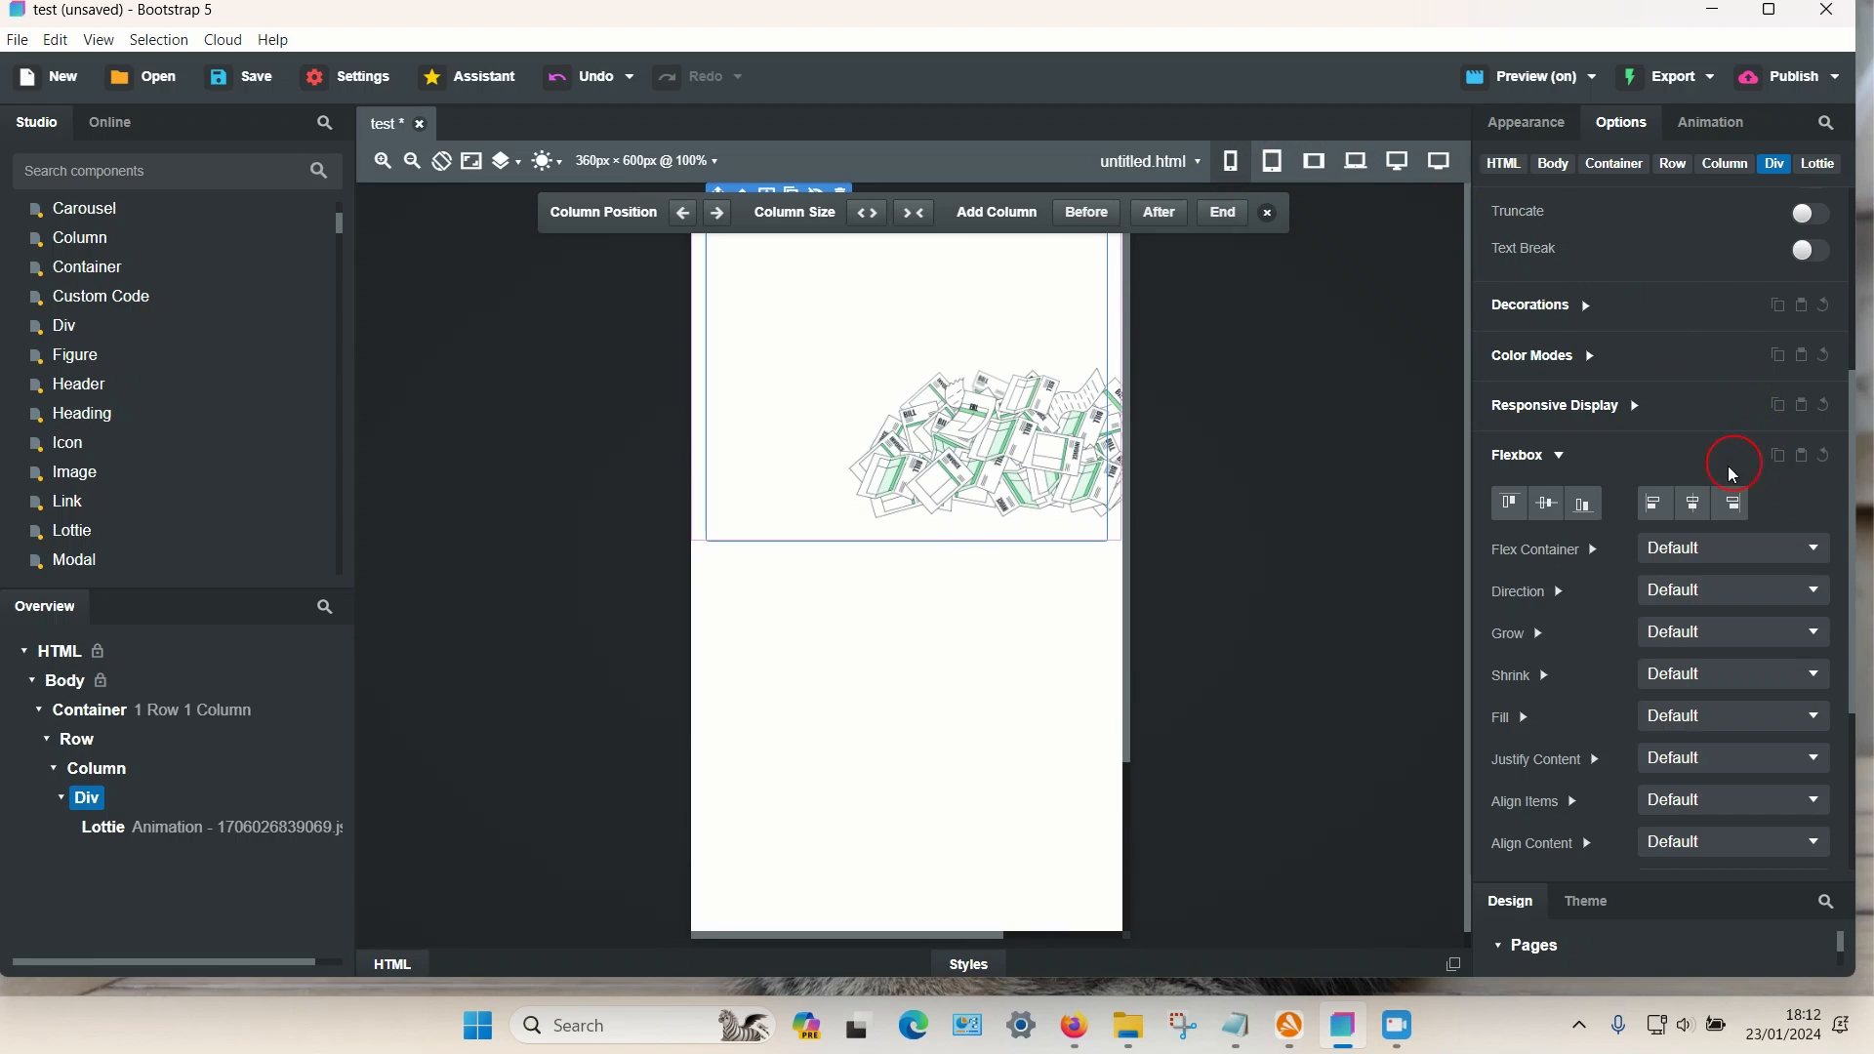
pyautogui.click(1690, 501)
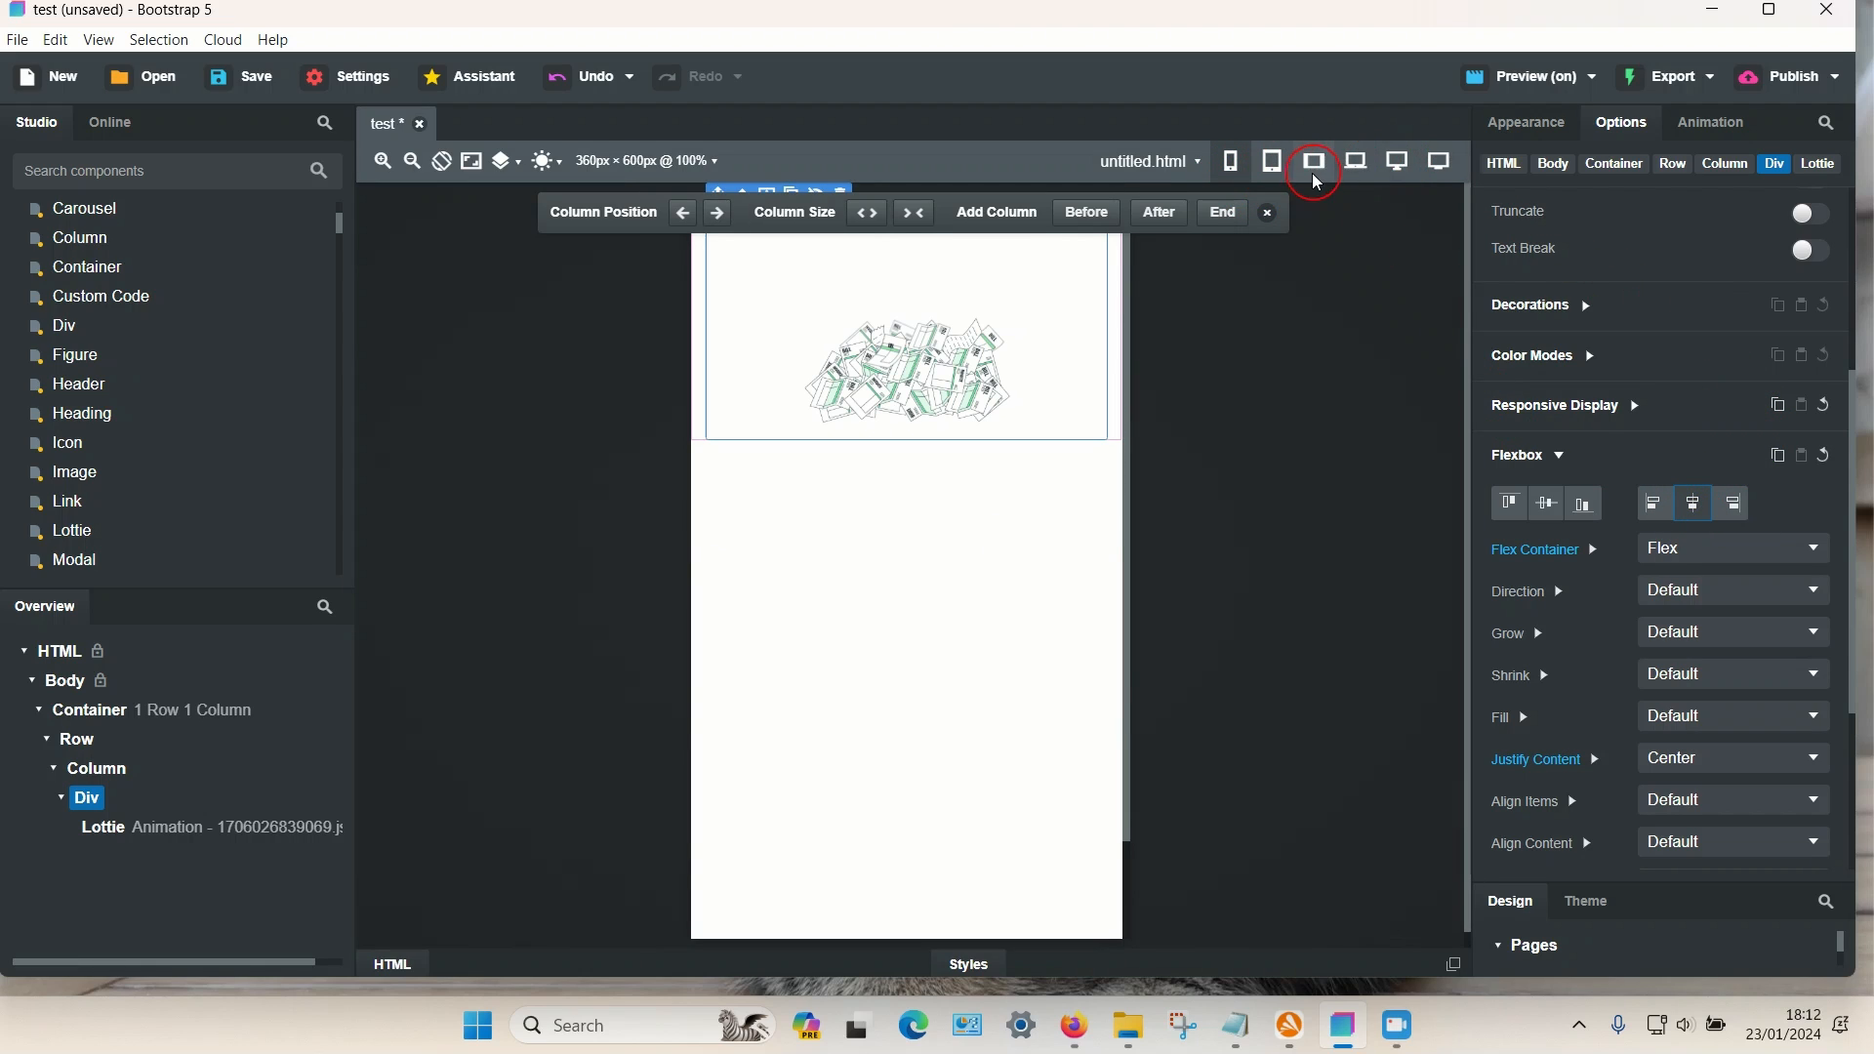
pyautogui.click(1312, 160)
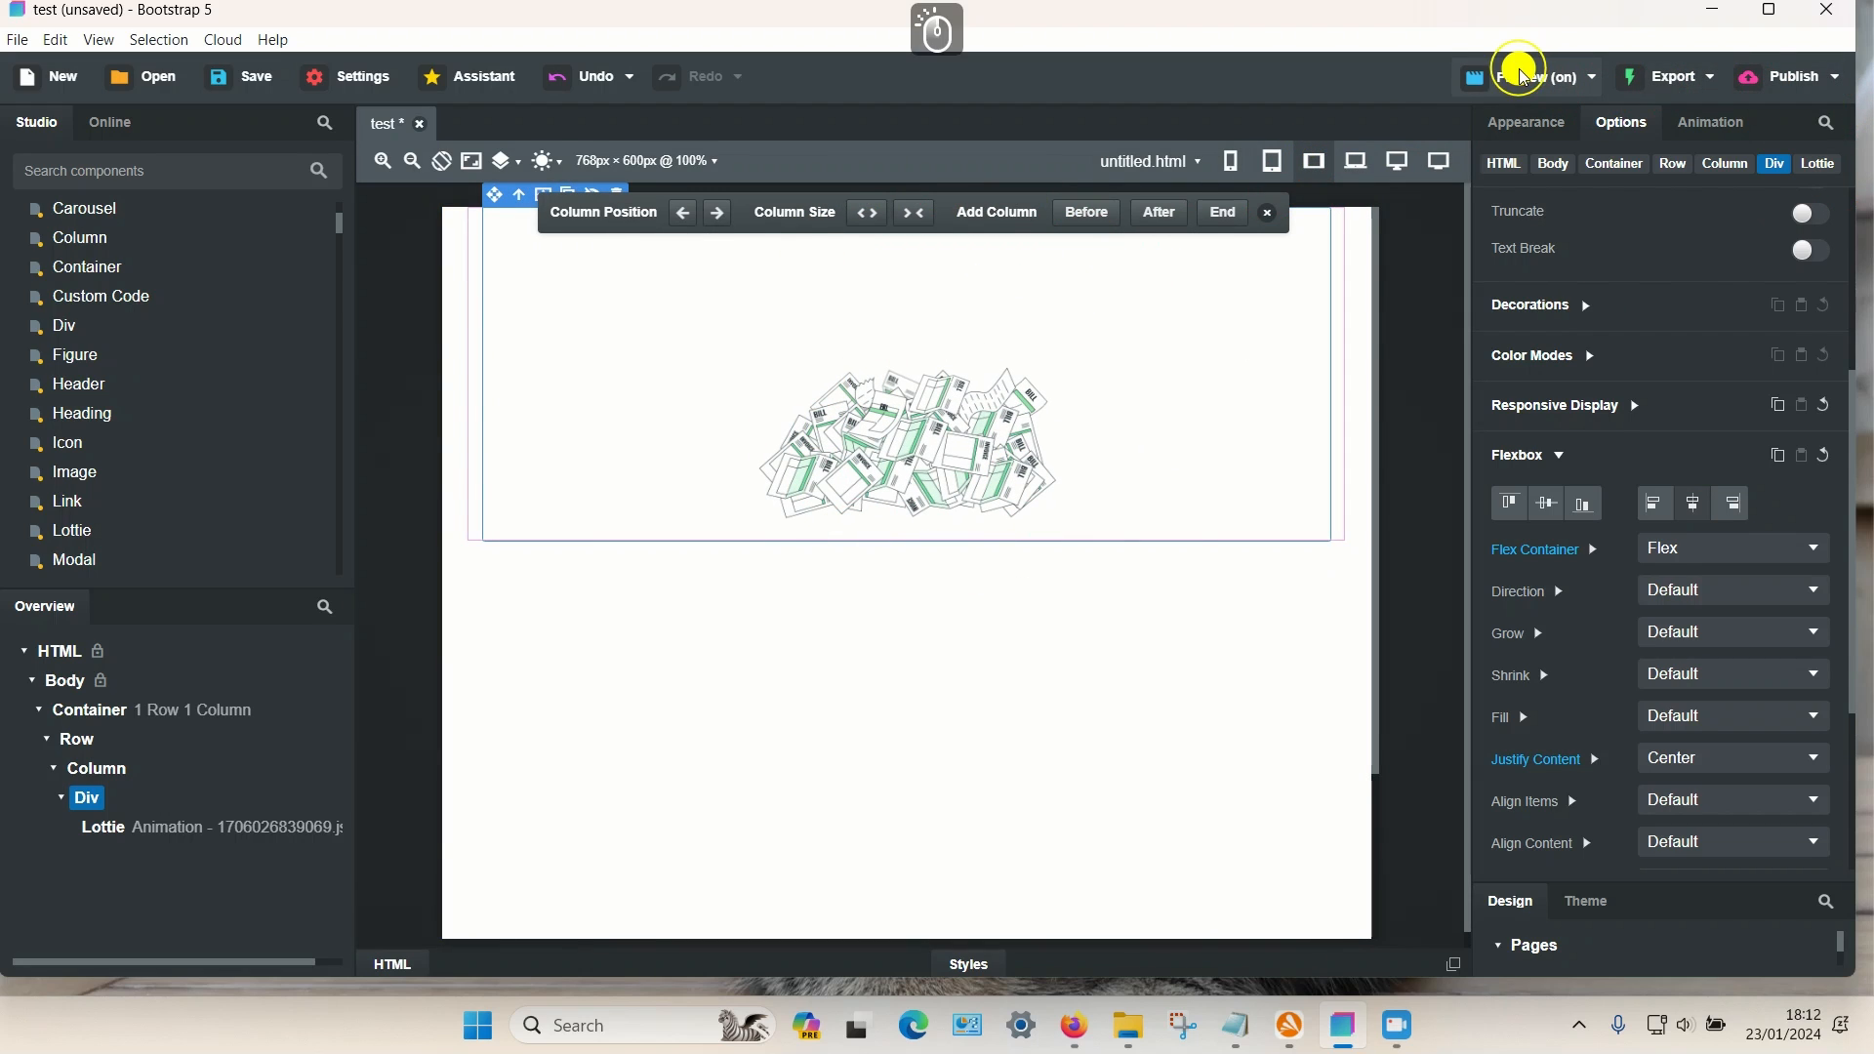
pyautogui.click(1543, 75)
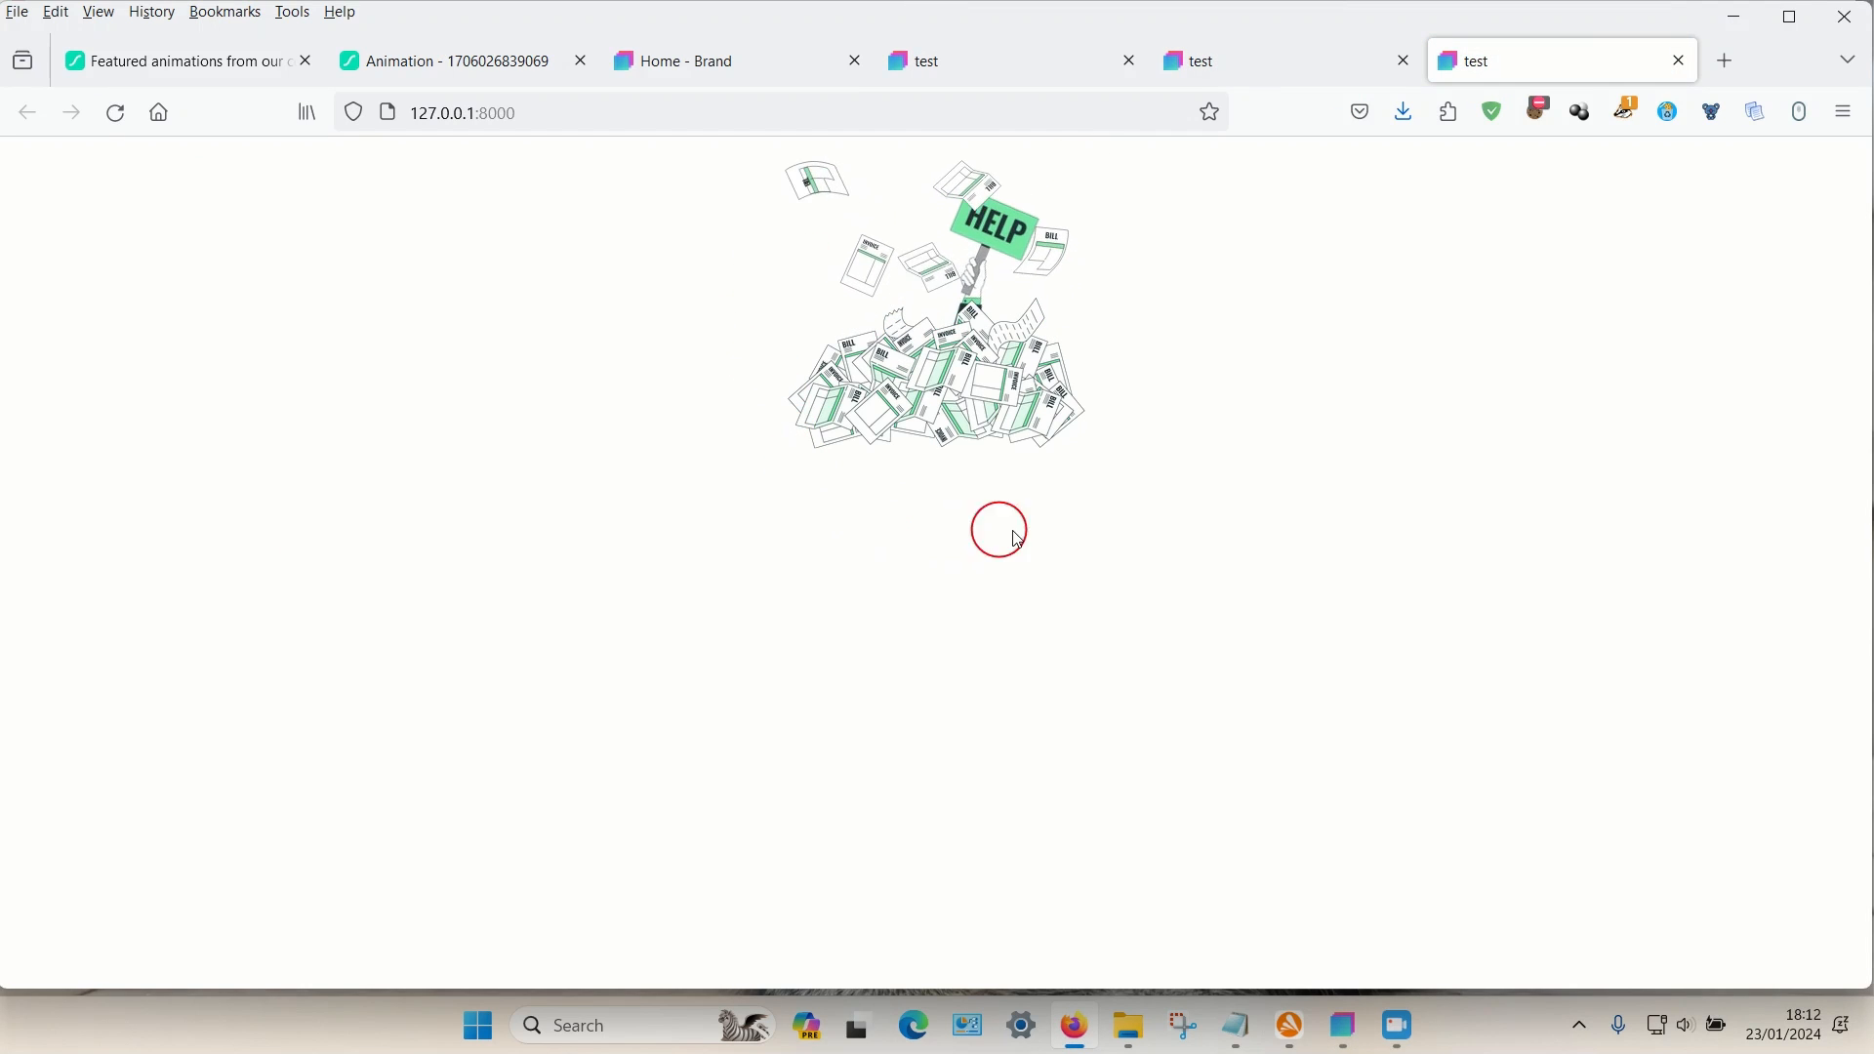